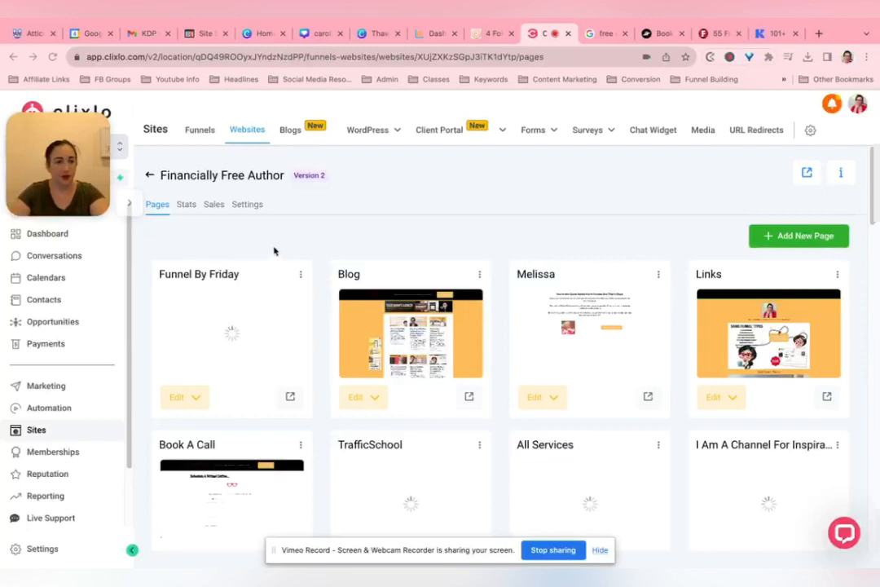
mouse_move(281, 247)
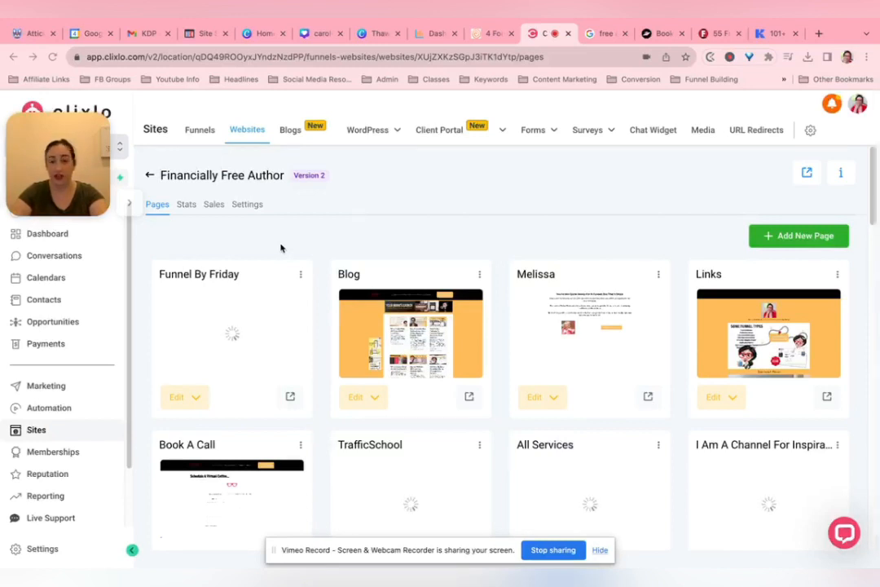
mouse_move(232, 336)
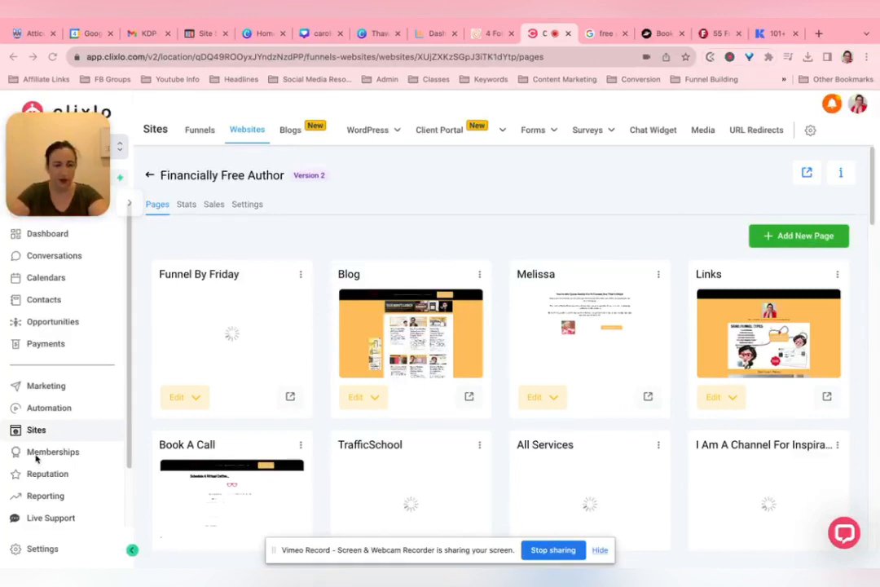
mouse_move(142, 329)
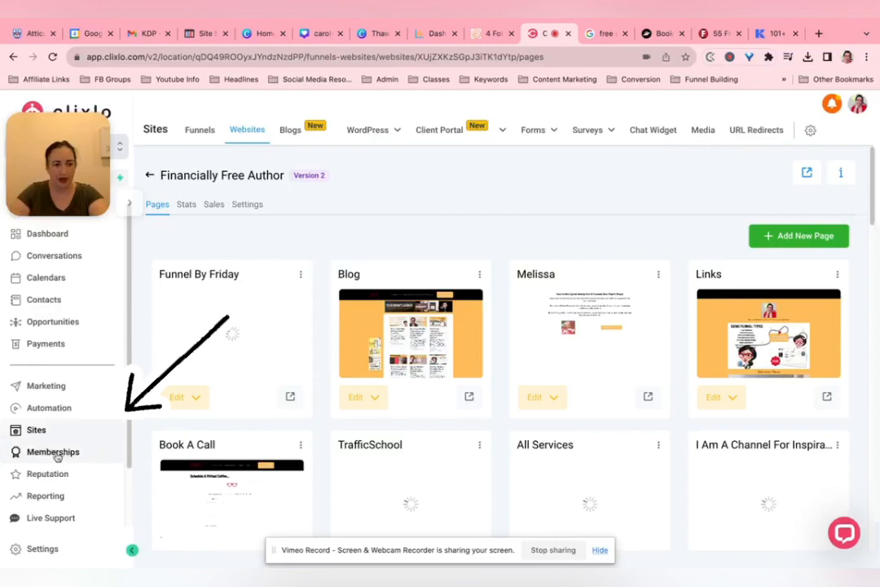
- Go to Memberships and show the Courses Products list with the four existing course products
left_click(52, 451)
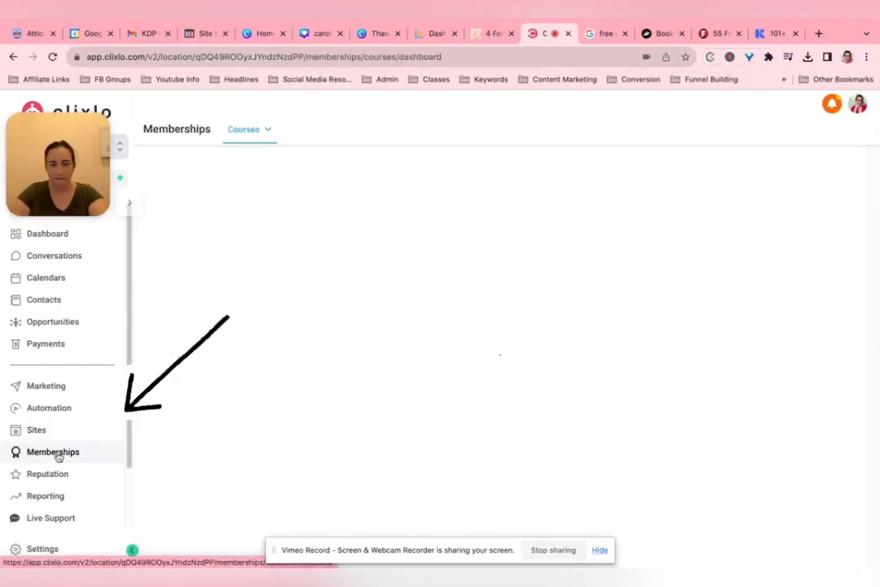
left_click(249, 128)
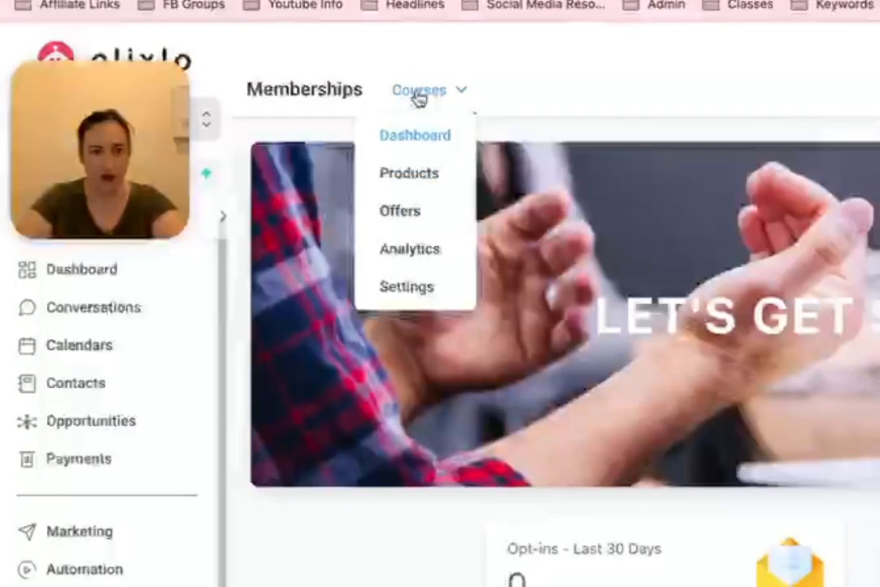
mouse_move(399, 211)
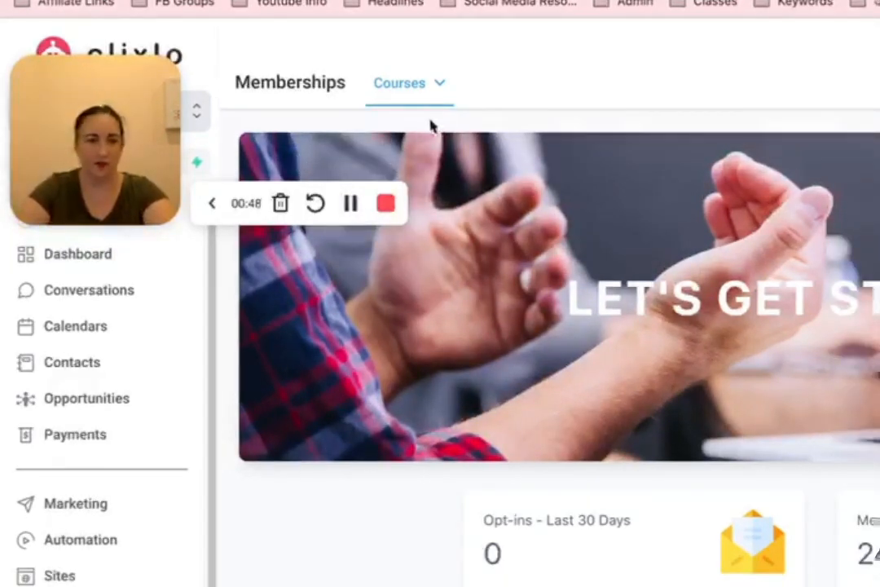
left_click(400, 81)
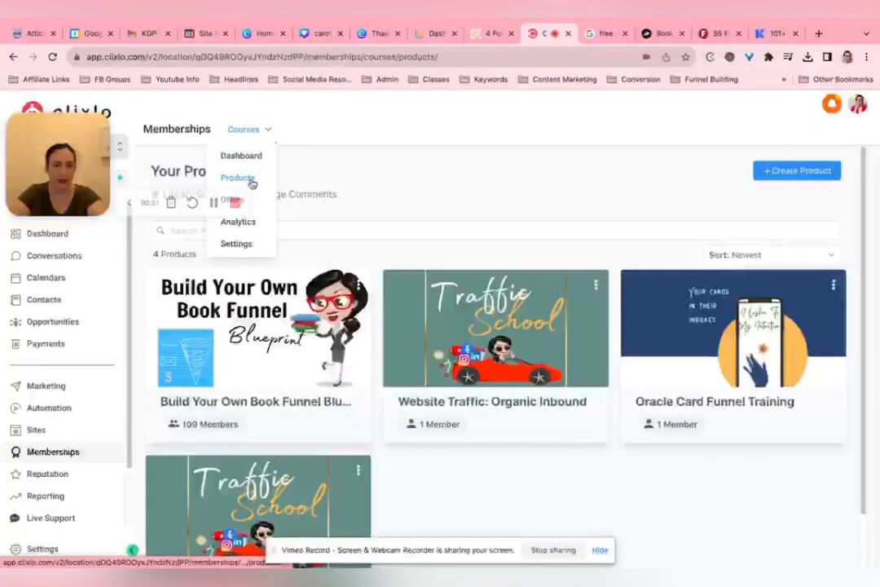
left_click(238, 178)
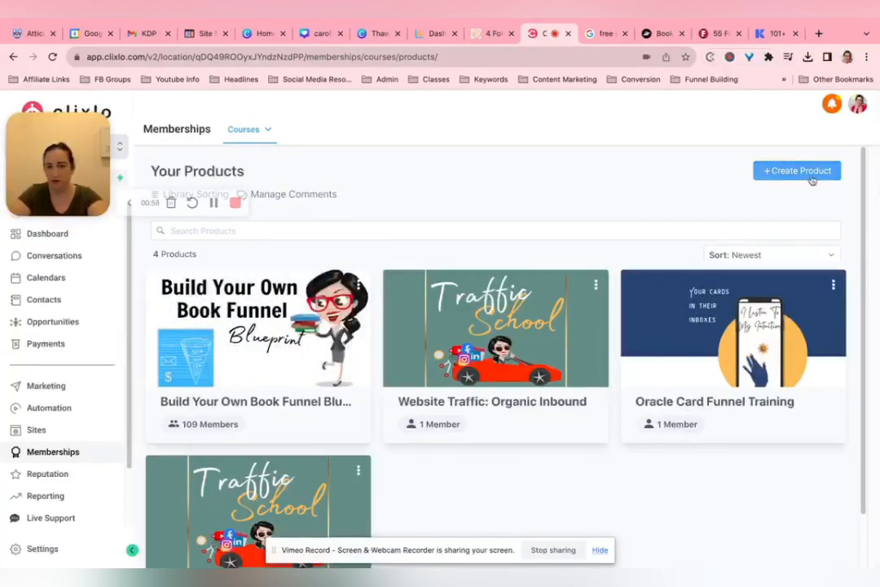
- Create a new custom product from the Build your own template, keeping the default name
left_click(796, 171)
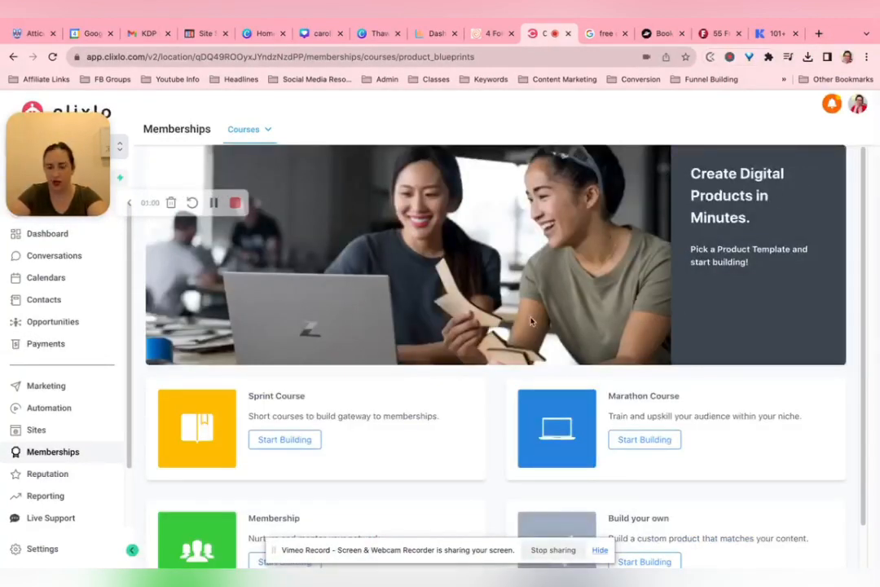
scroll("down", 3)
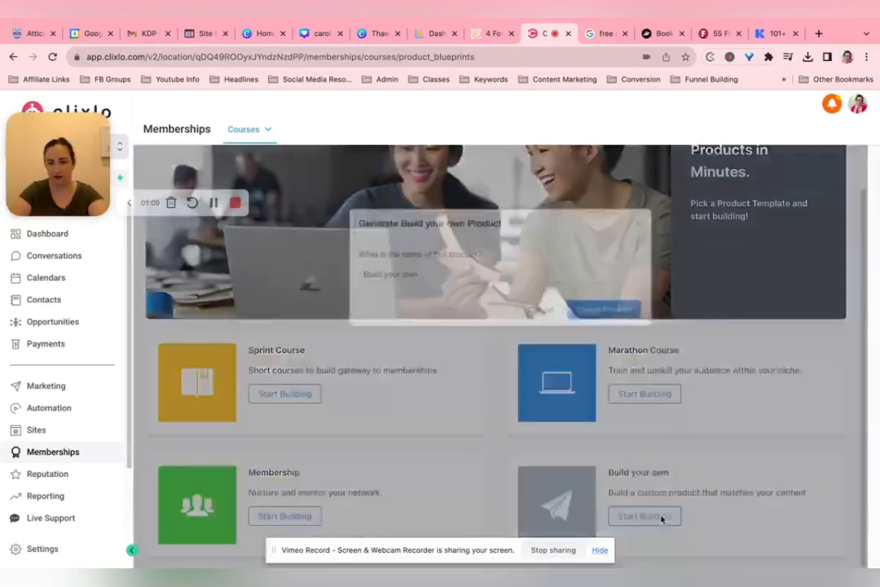
left_click(644, 515)
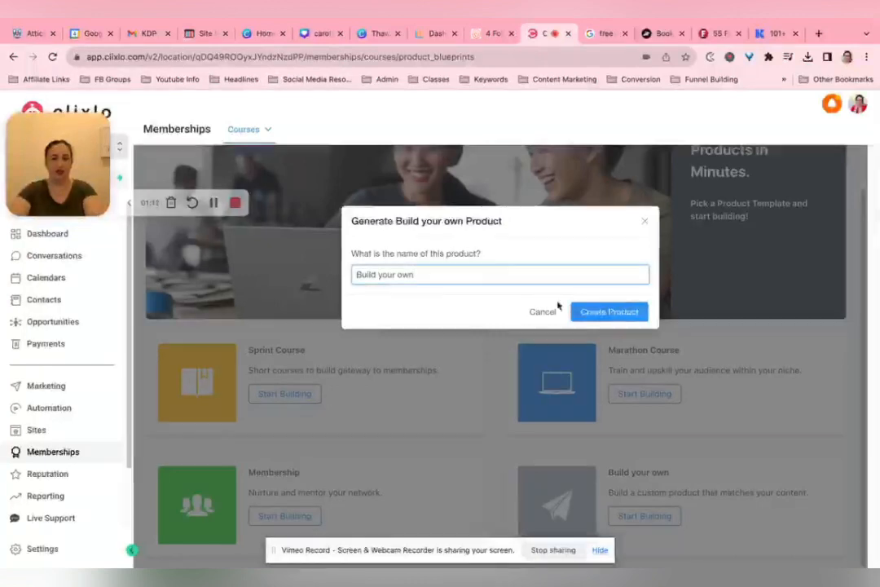
left_click(609, 312)
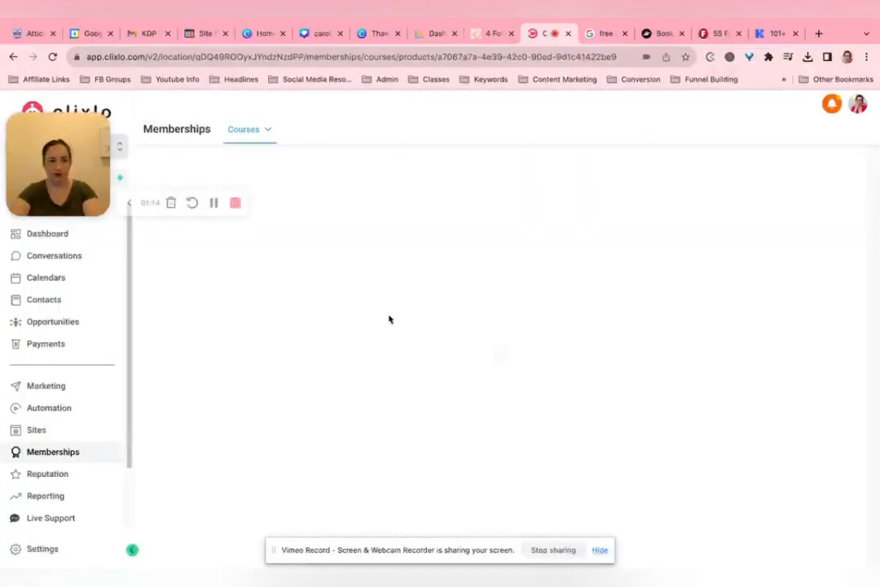
mouse_move(228, 270)
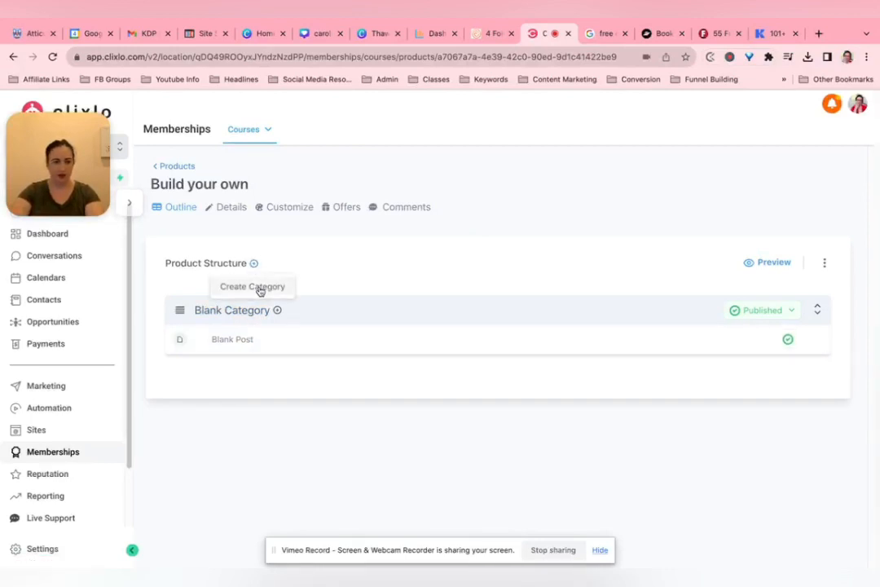
- Add a category titled 'new', set its status to Published, and leave the lock settings unchanged
left_click(251, 287)
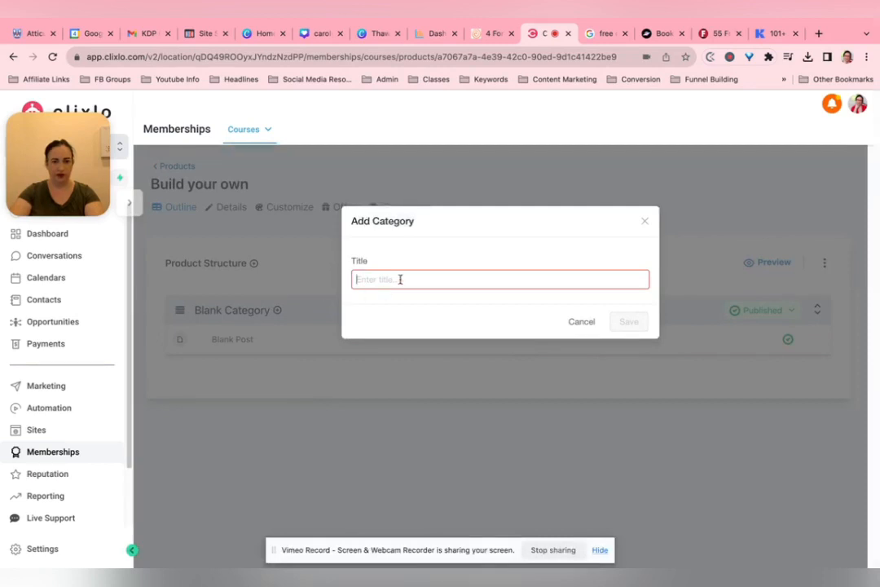
left_click(629, 321)
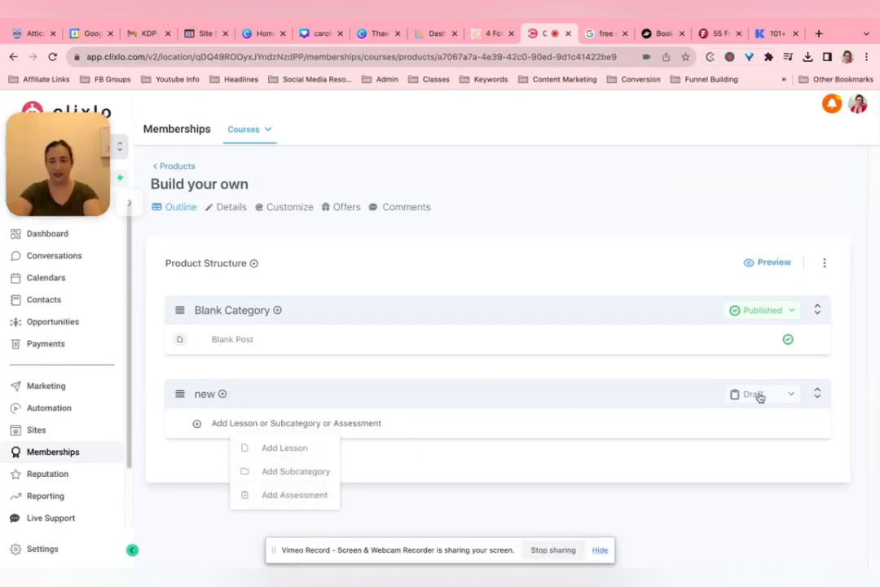
left_click(760, 392)
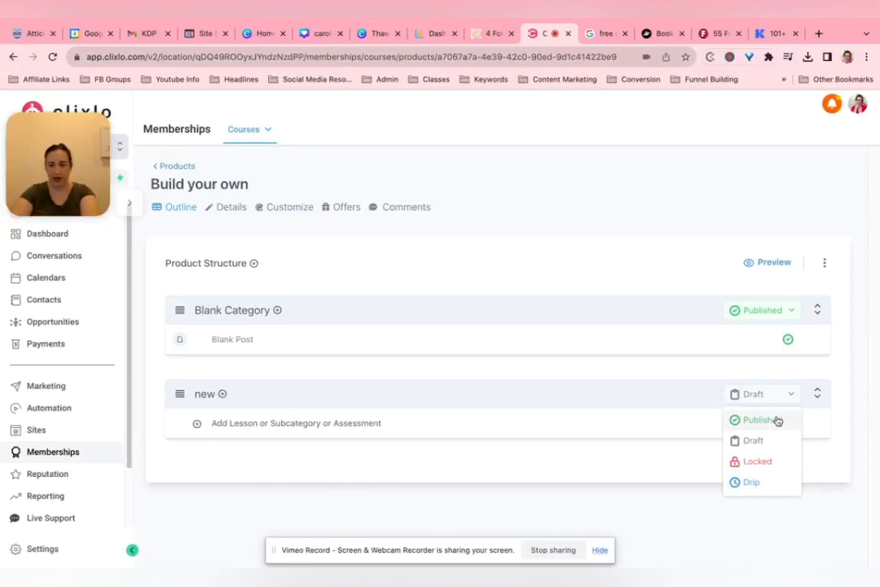
left_click(756, 419)
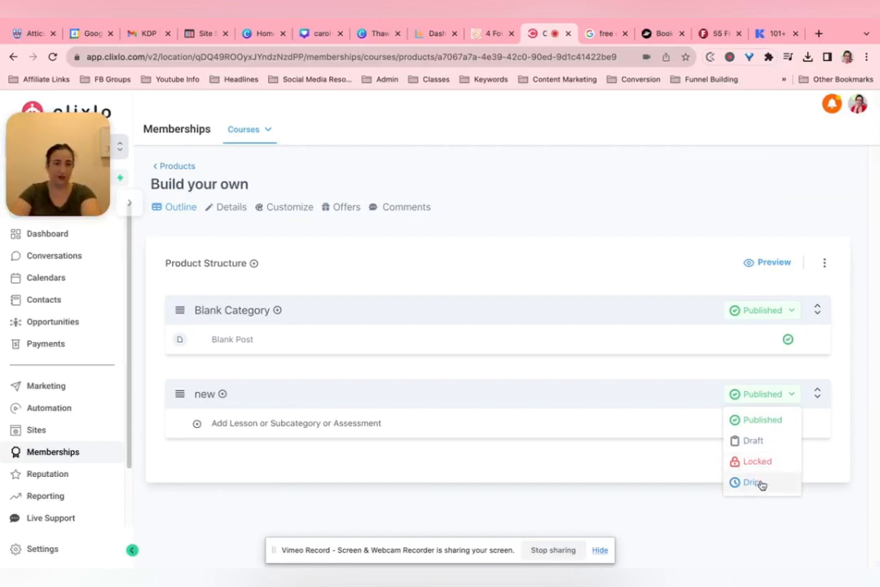
mouse_move(532, 385)
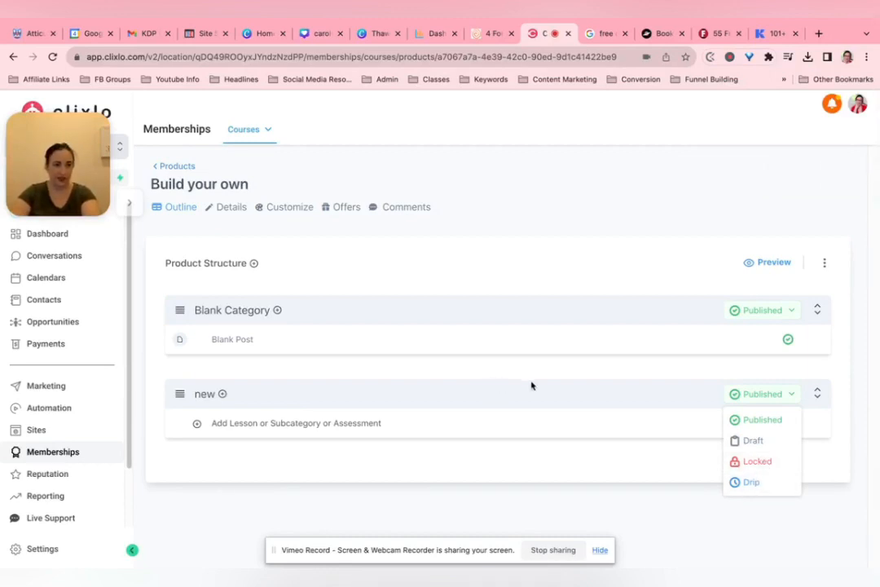
mouse_move(658, 396)
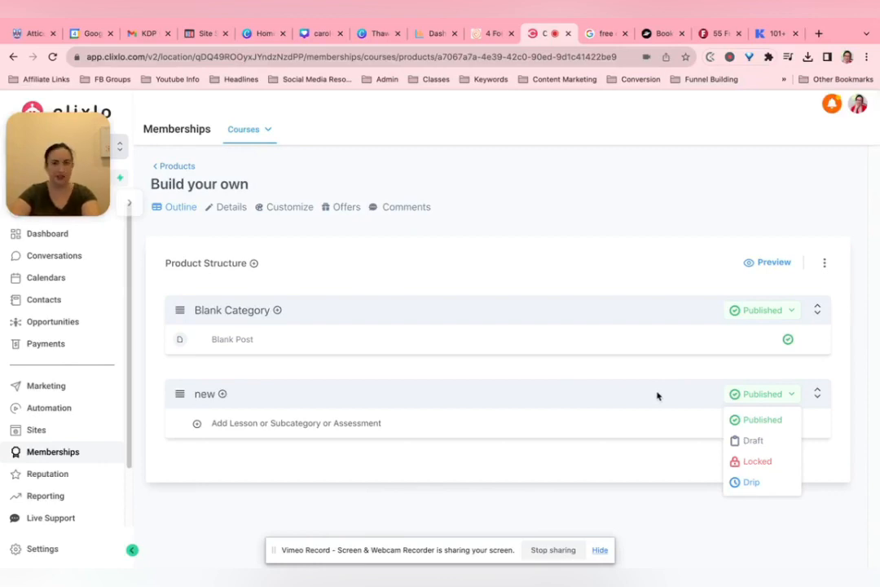
mouse_move(753, 464)
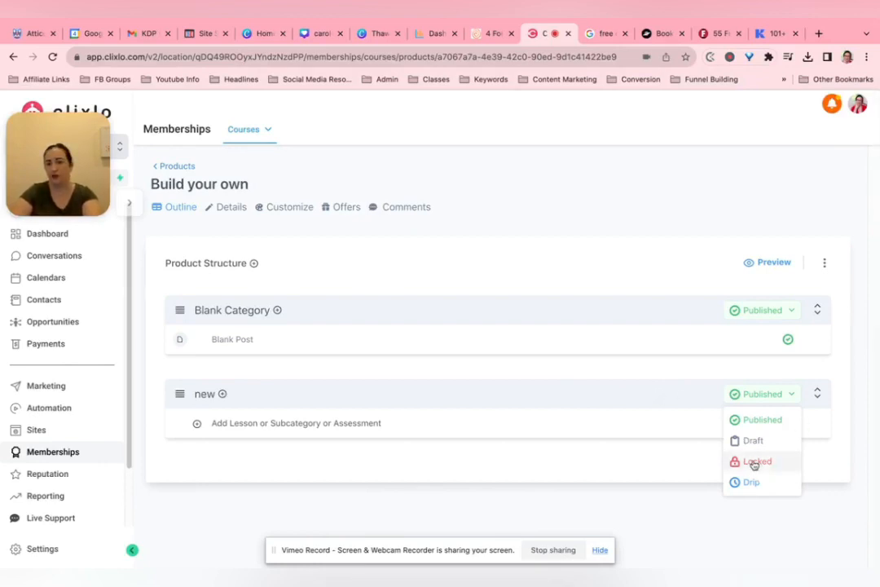
left_click(756, 461)
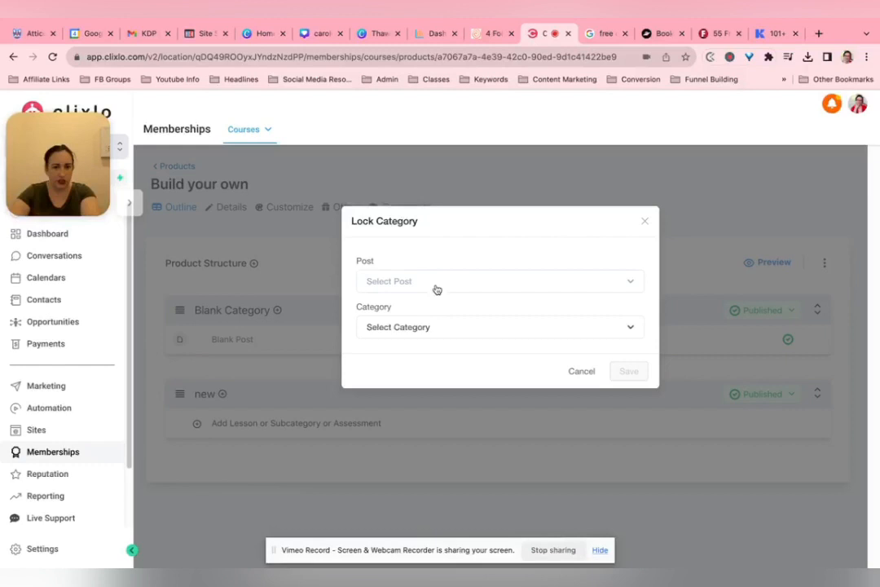
left_click(646, 222)
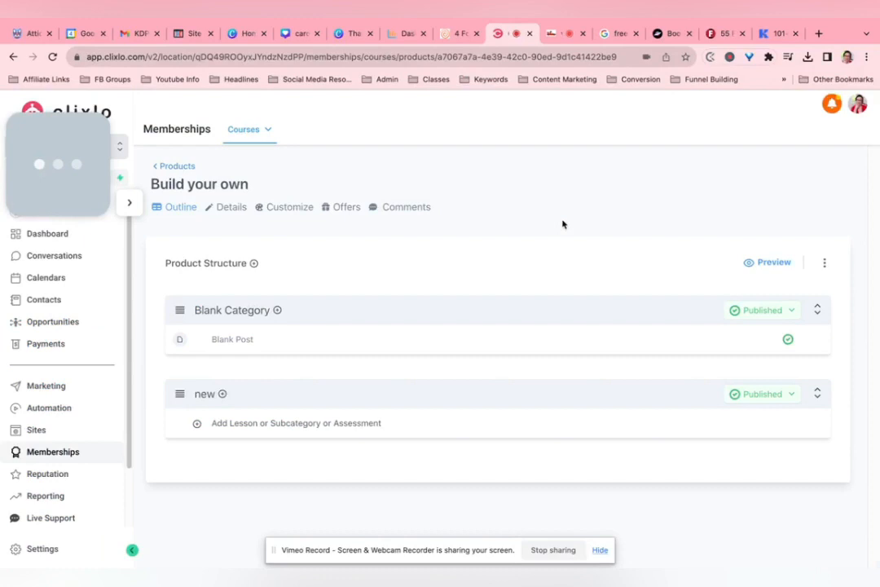
left_click(290, 206)
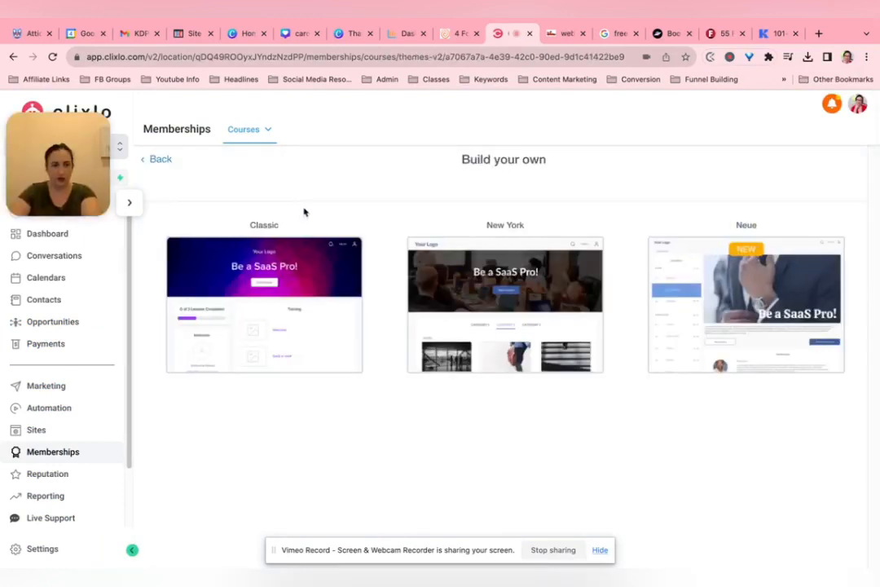
mouse_move(743, 273)
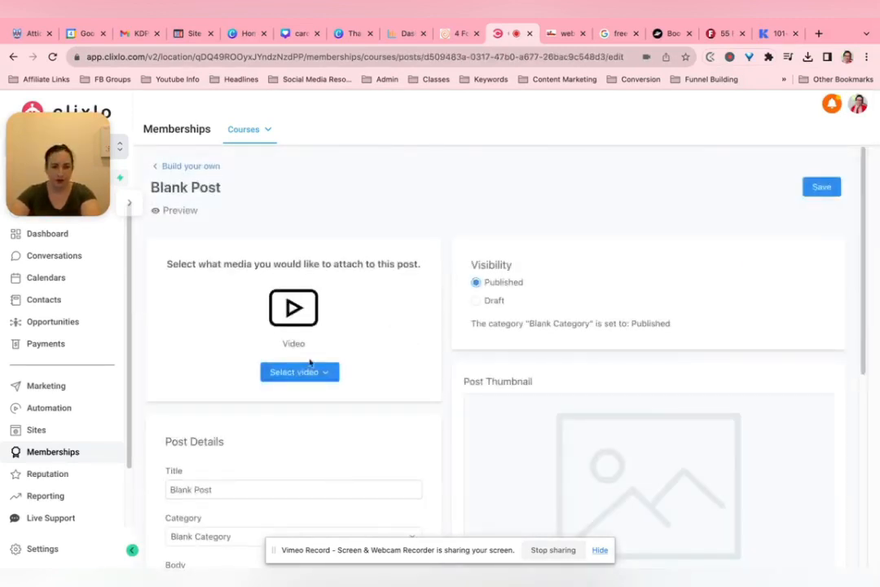
left_click(300, 372)
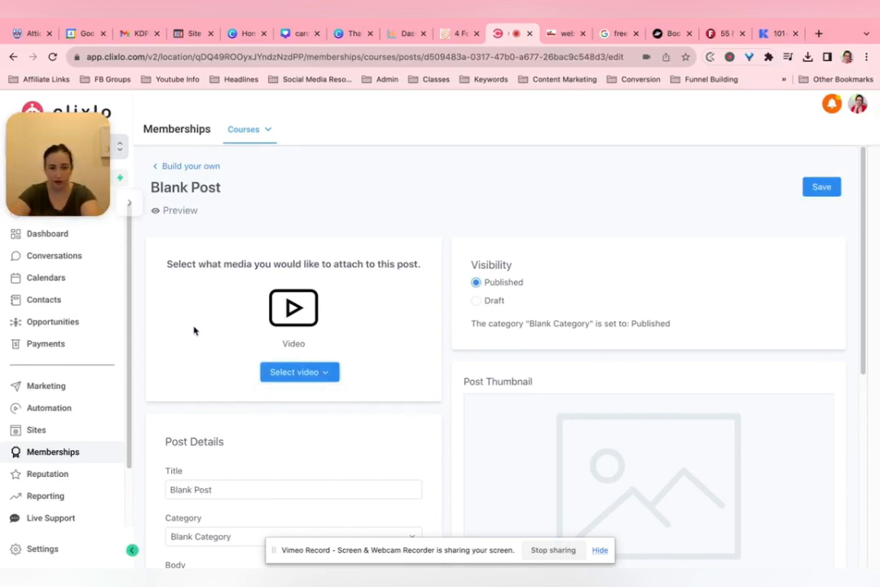
scroll("down", 3)
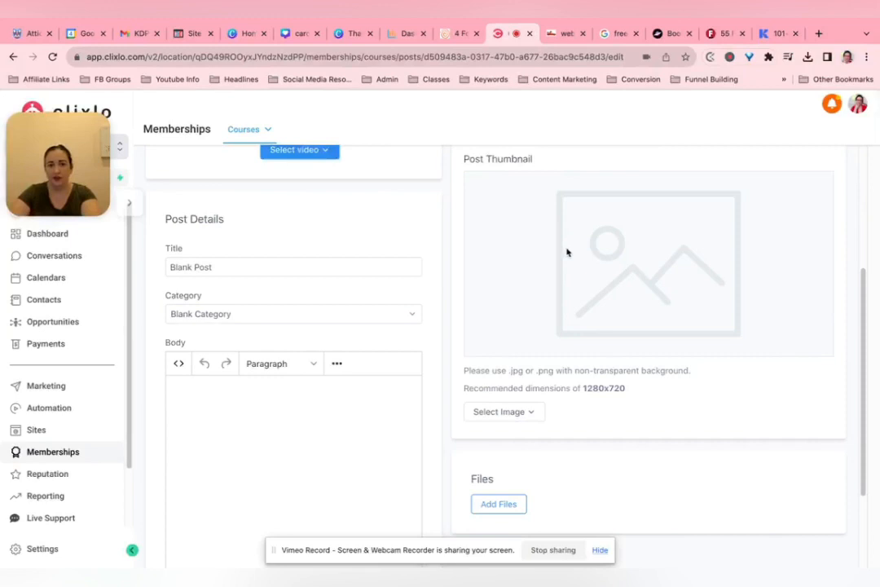
scroll("down", 3)
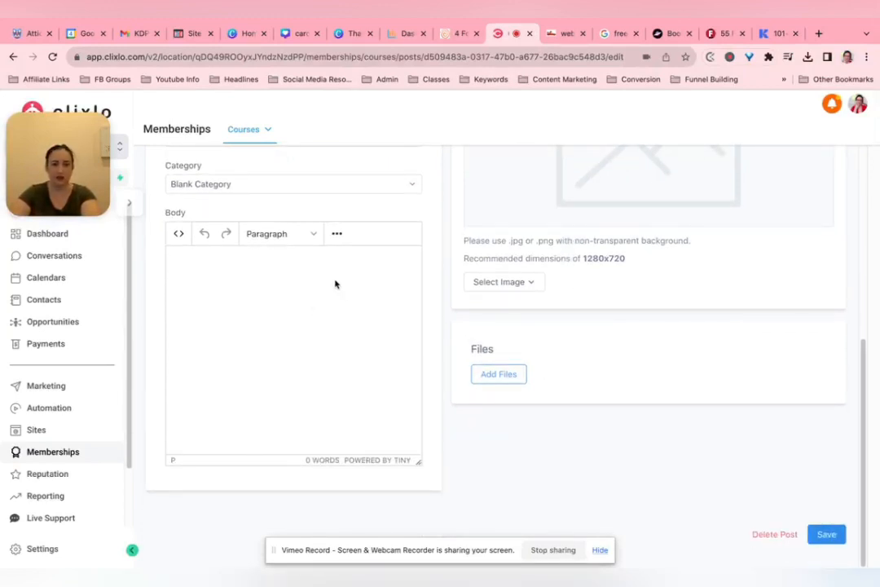
mouse_move(254, 296)
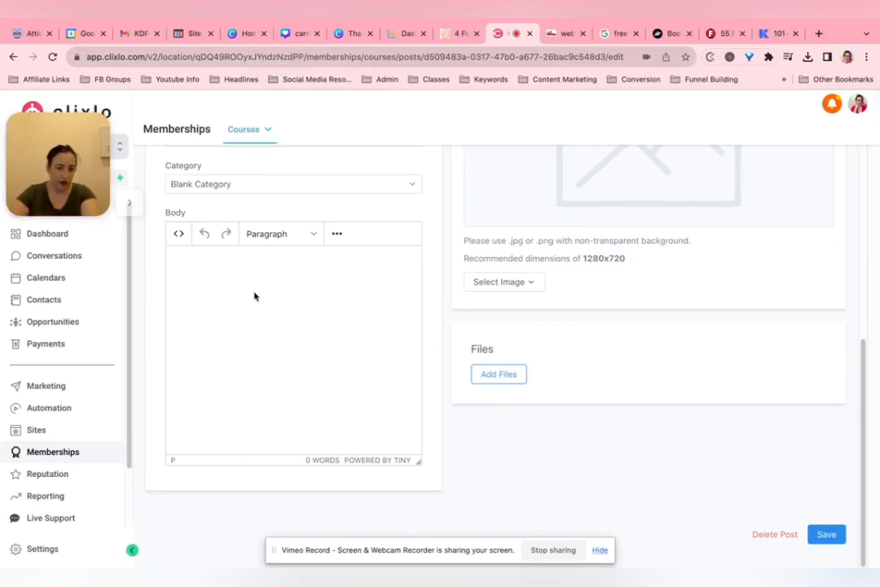
left_click(335, 234)
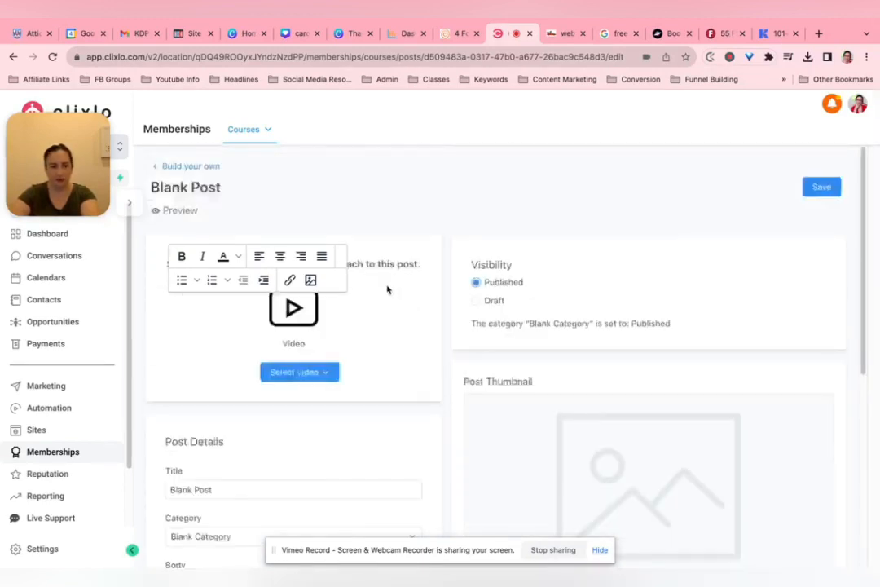
left_click(189, 166)
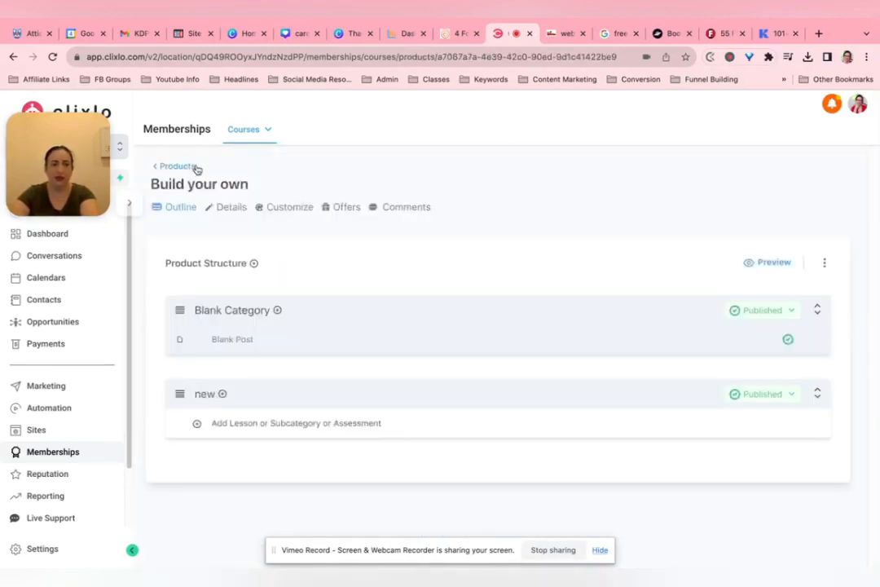
left_click(231, 205)
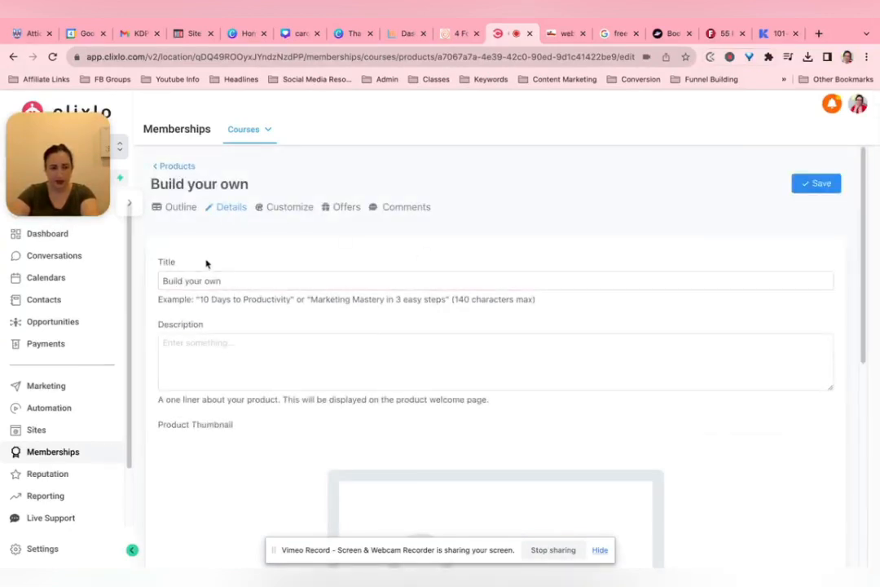
scroll("down", 3)
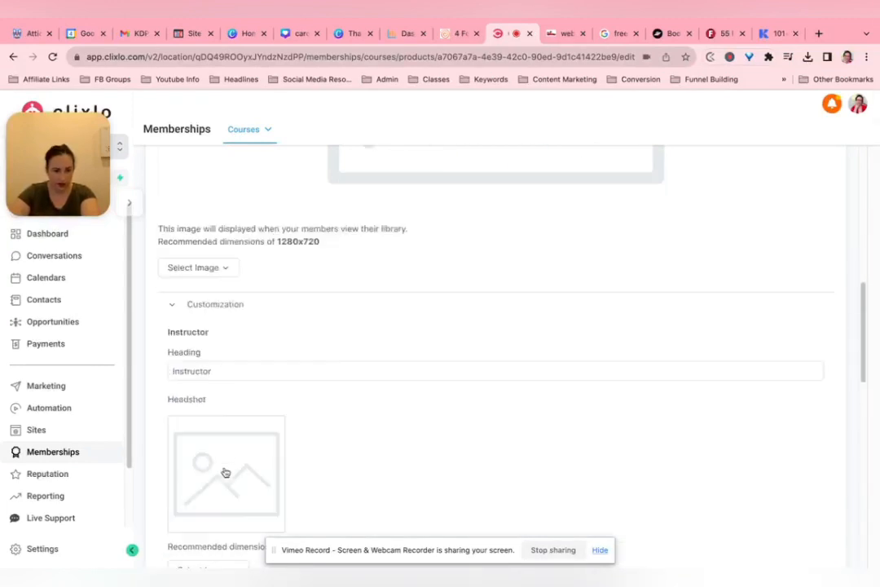
scroll("down", 3)
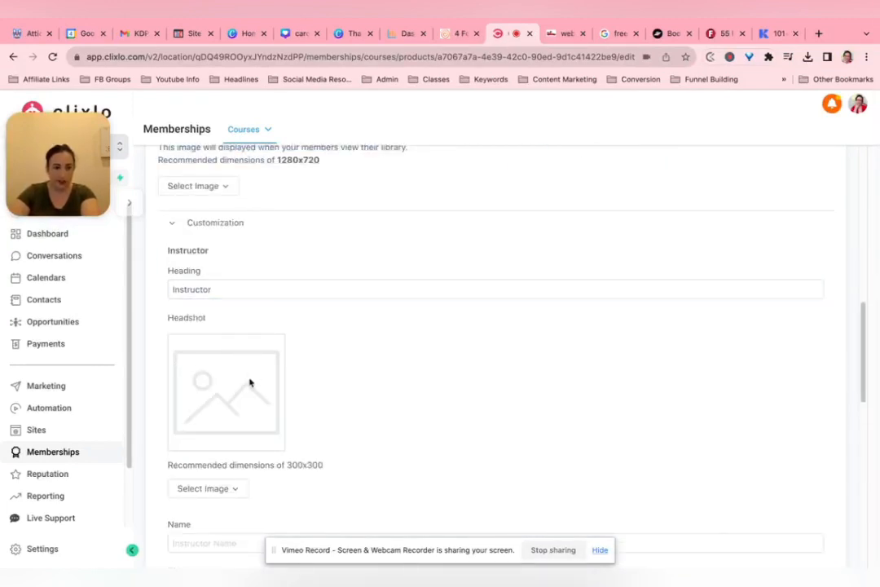
scroll("down", 3)
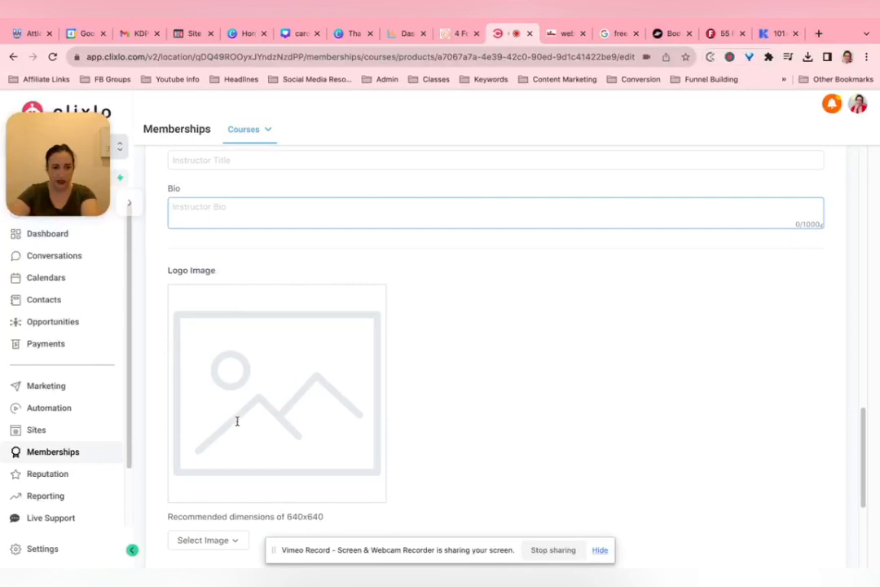
scroll("down", 3)
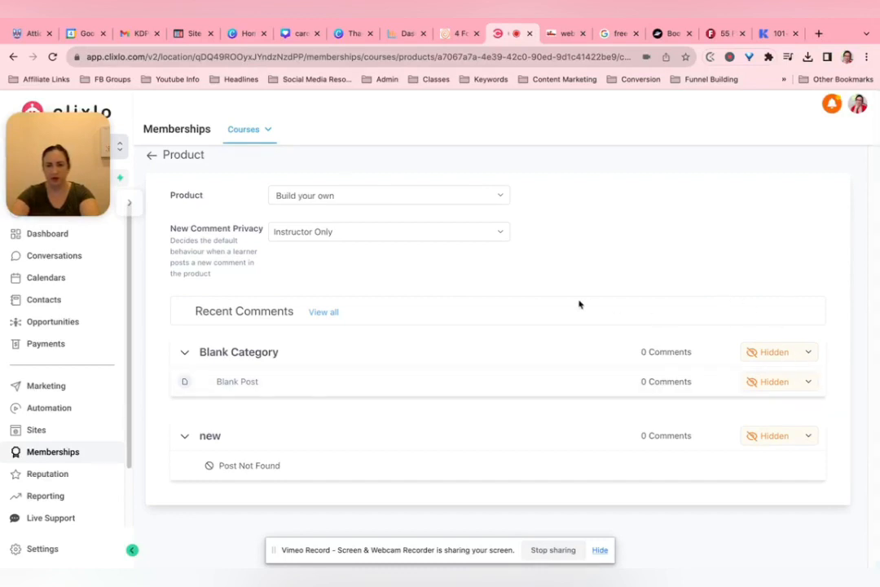
mouse_move(189, 212)
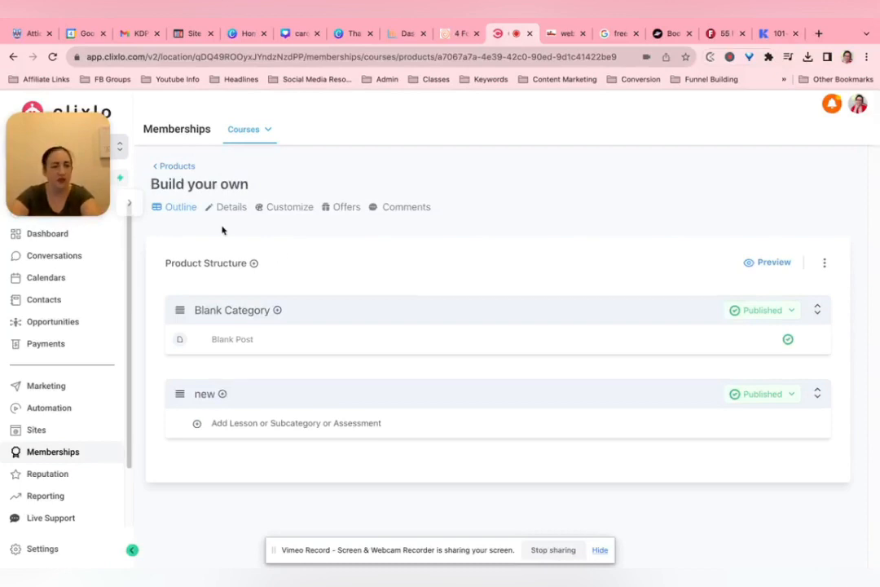
- Go from the course outline to the membership Settings page via the Courses menu
left_click(244, 128)
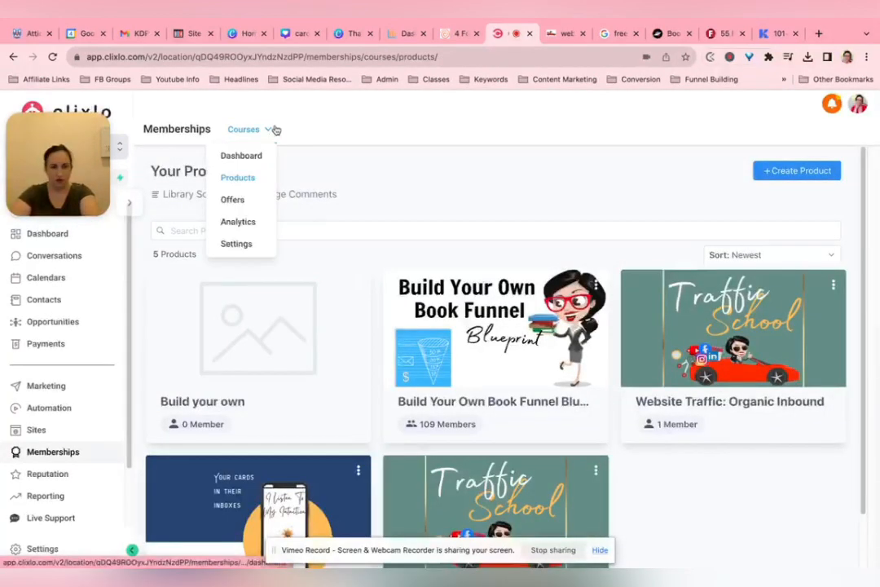
mouse_move(238, 244)
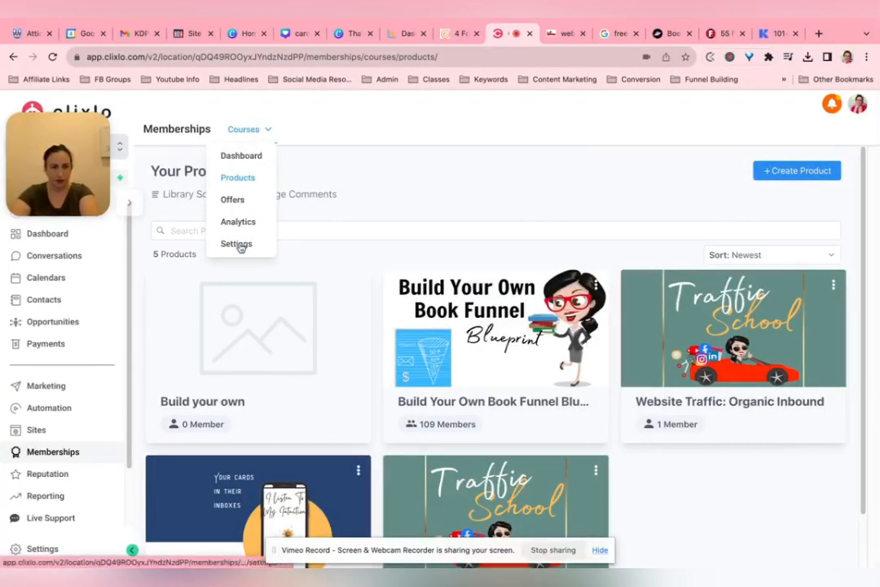
left_click(236, 244)
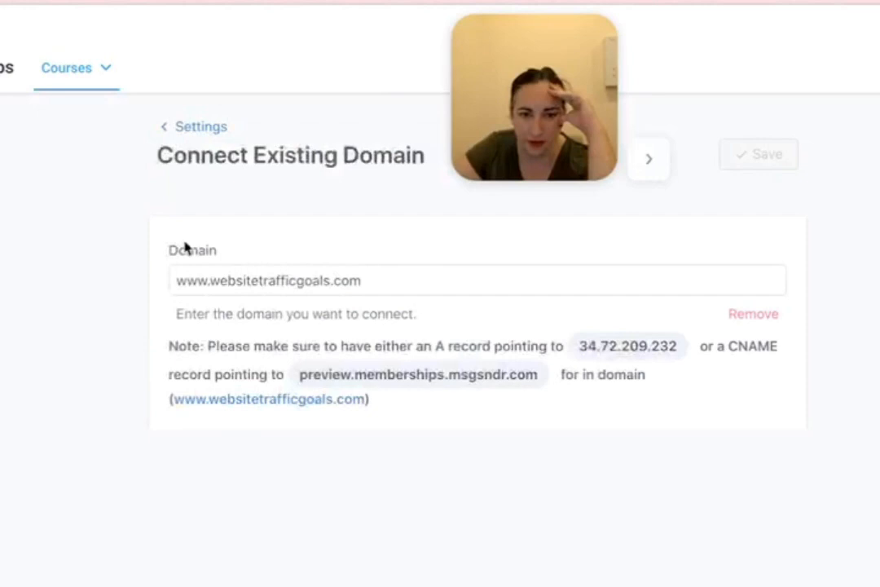
- Replace the existing custom domain with courses.financiallyfreeauthor.com in Connect Existing Domain
left_click(244, 281)
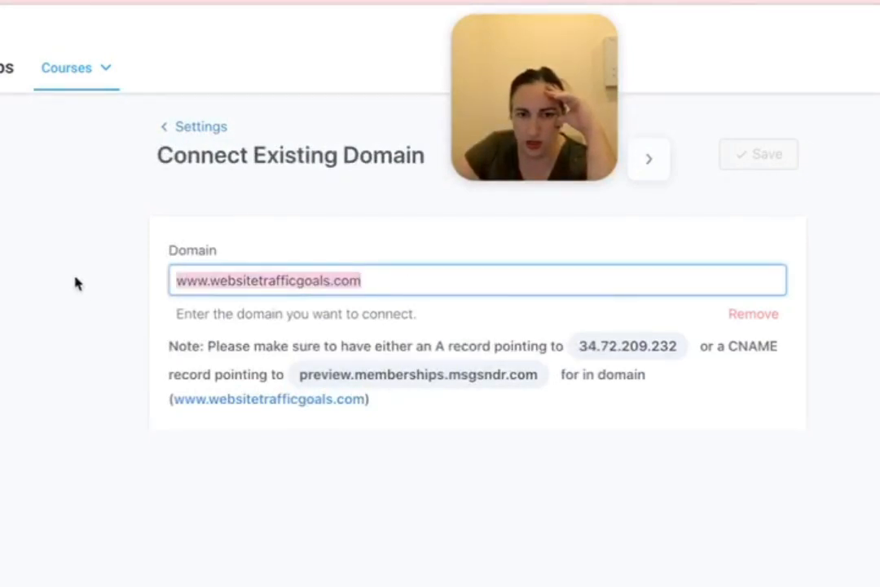
mouse_move(388, 352)
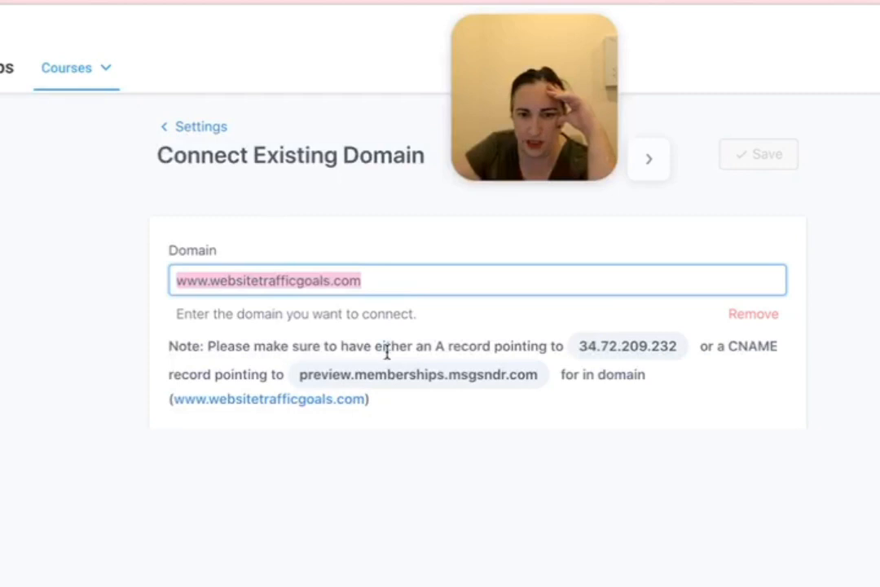
mouse_move(90, 316)
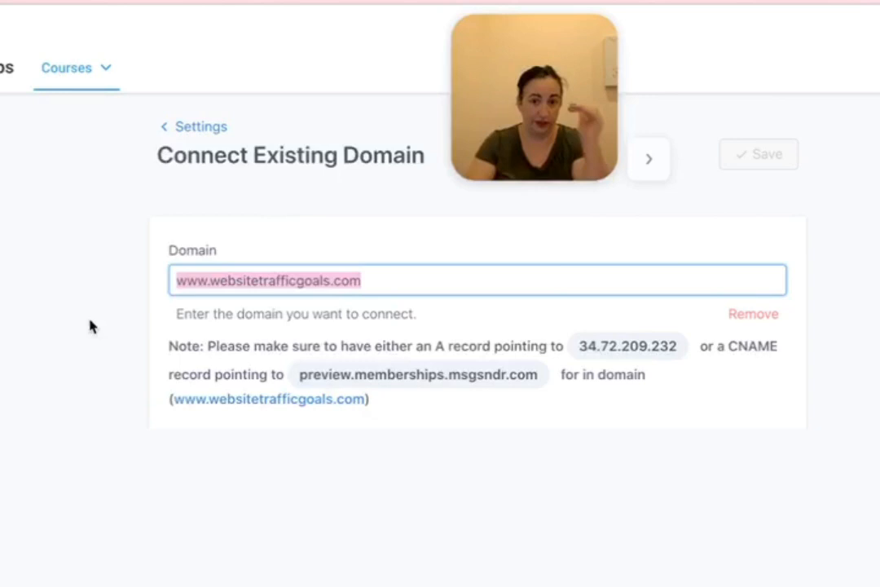
type("courses.")
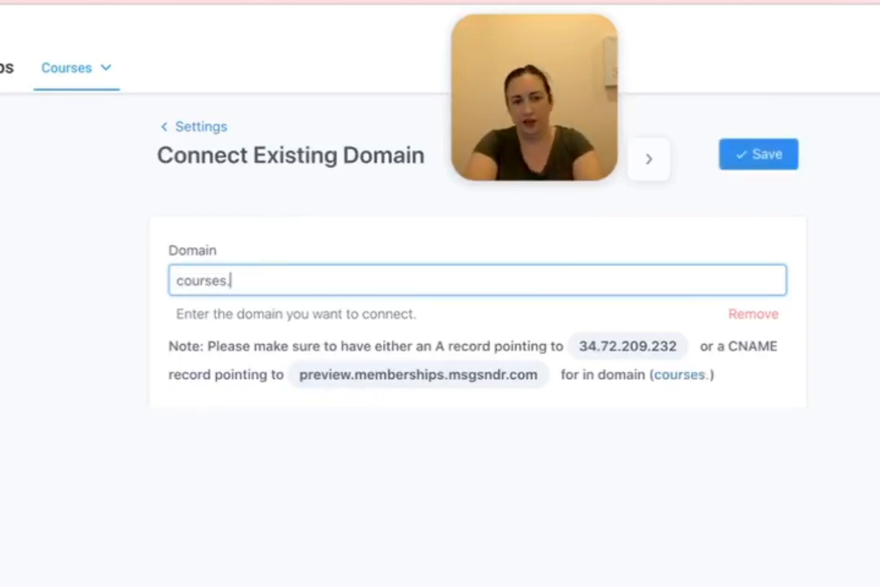
type("finacall")
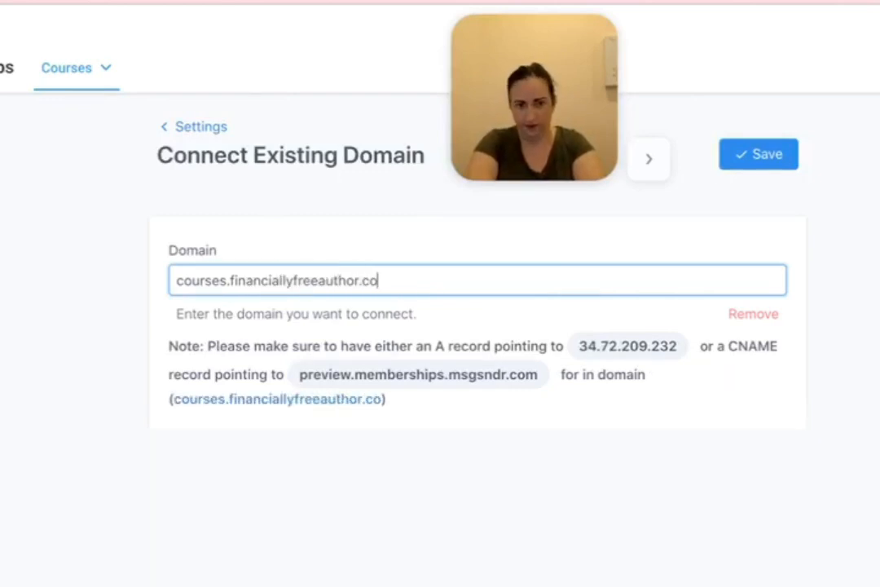
type("m")
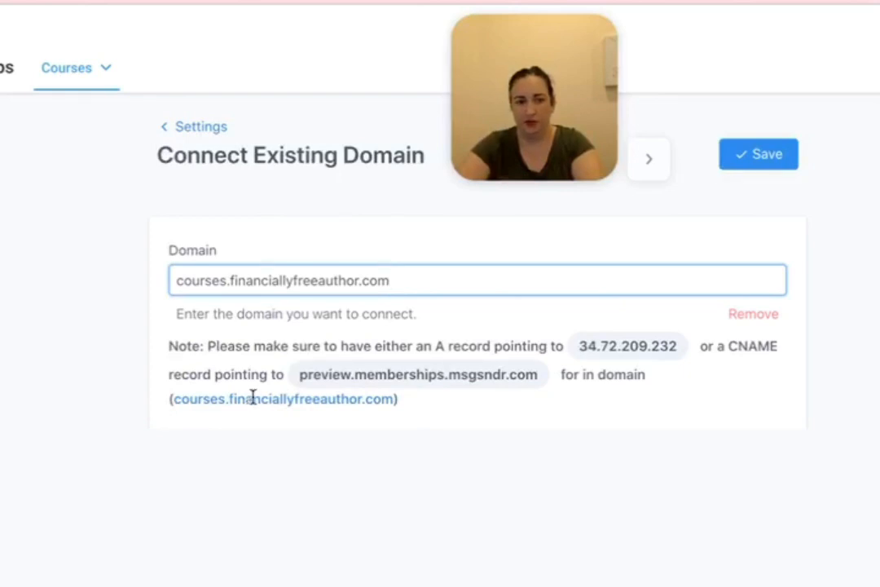
left_click(73, 356)
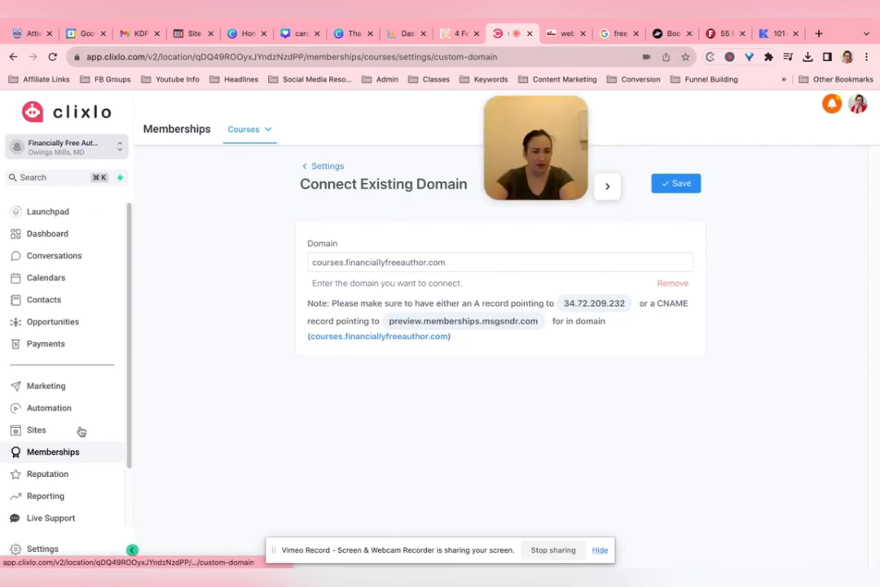
- Go to the membership Settings and show the Email Settings page
left_click(249, 129)
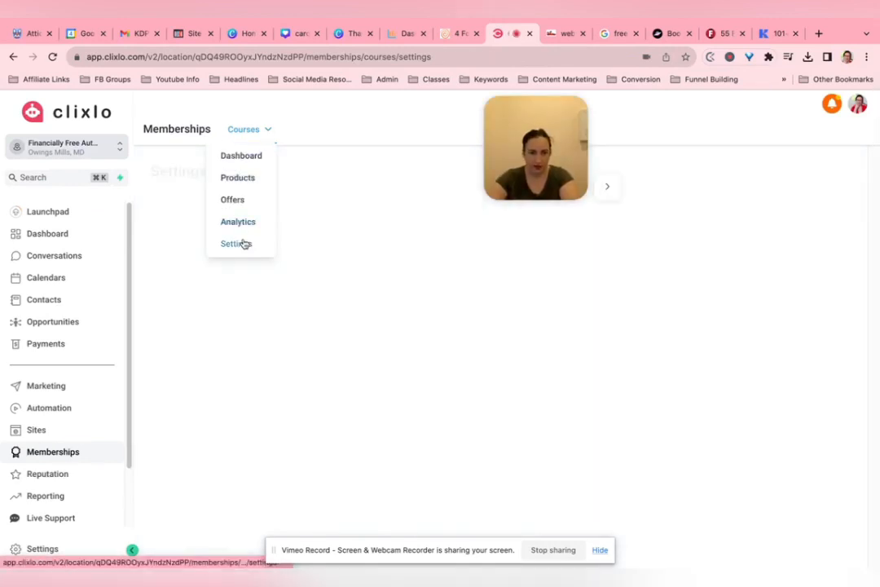
left_click(235, 245)
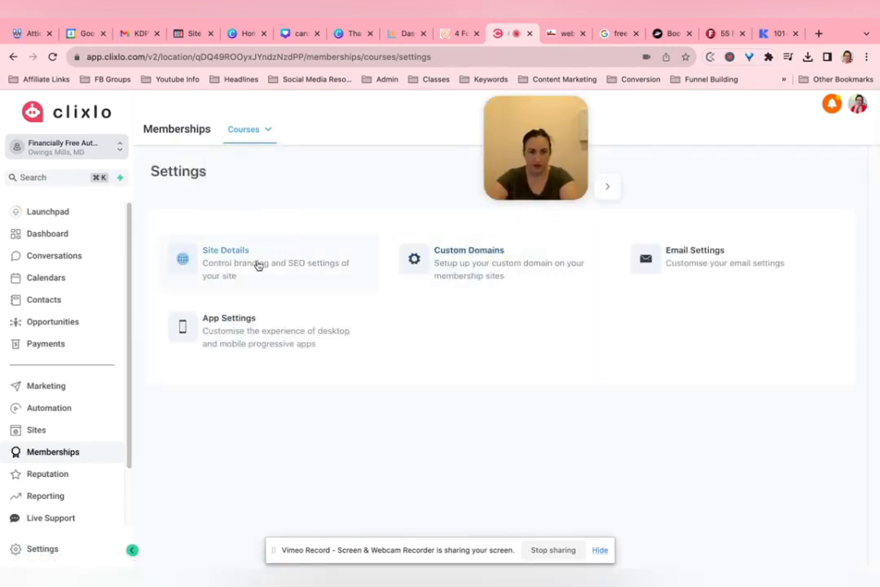
left_click(695, 256)
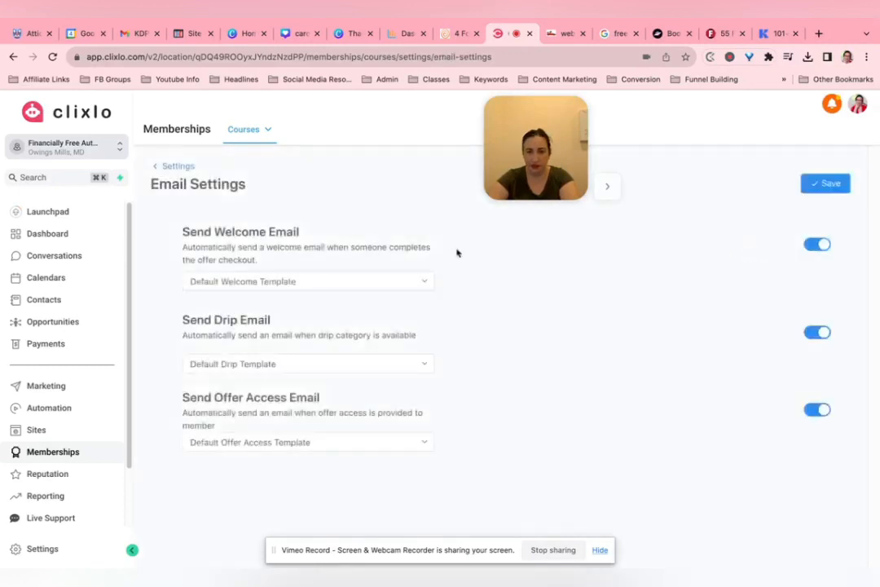
- Try New Template for the welcome email, then set it back to Default Welcome Template
left_click(308, 280)
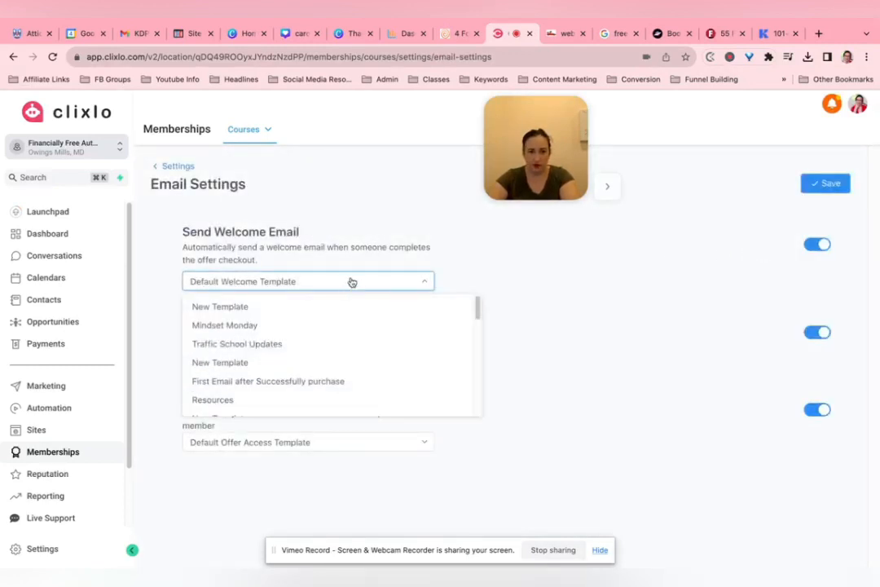
left_click(219, 307)
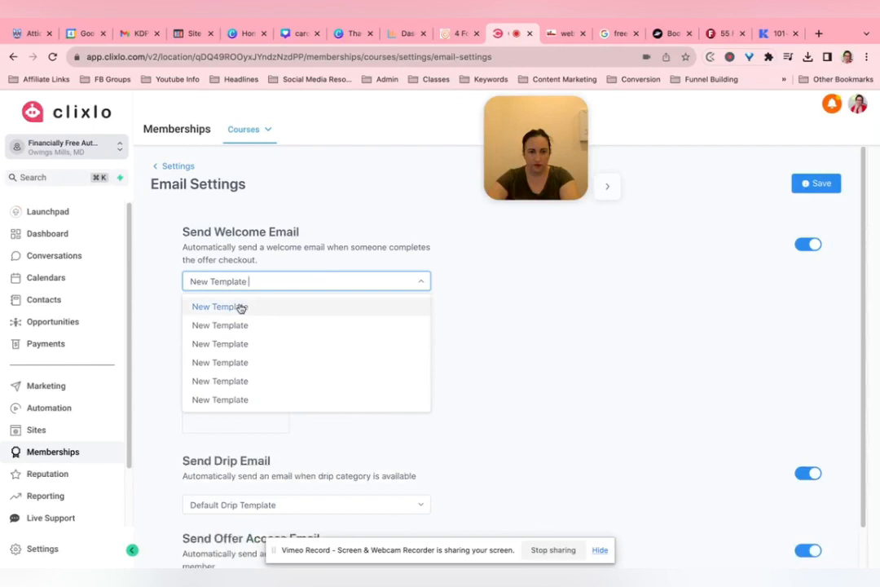
left_click(218, 307)
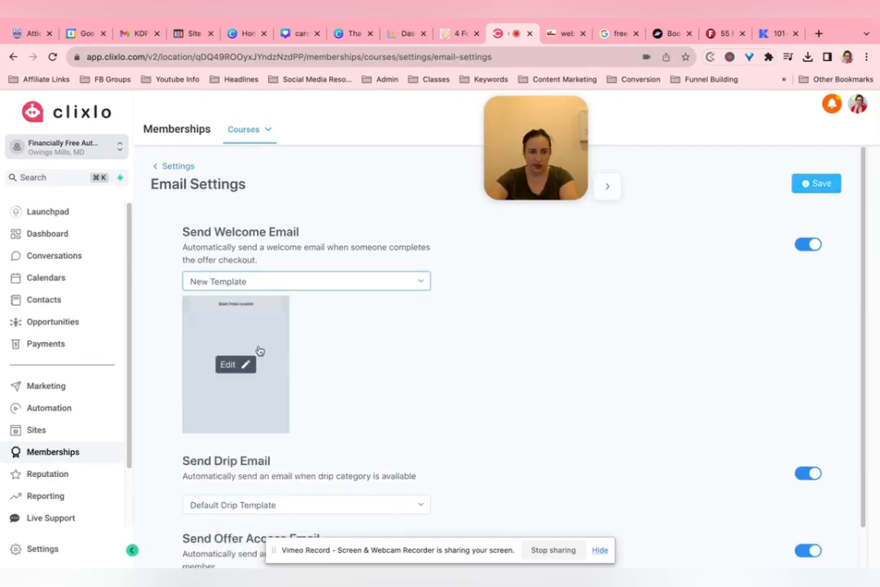
left_click(307, 281)
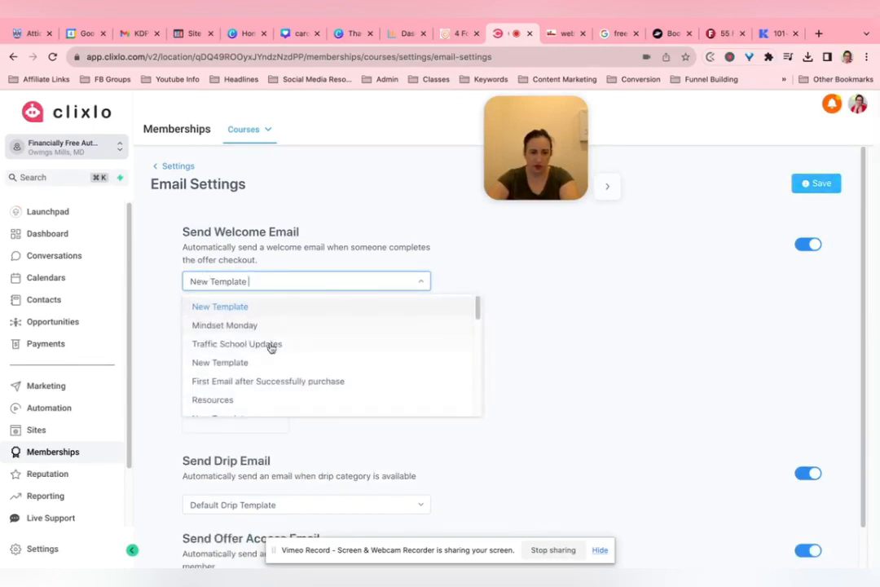
scroll("down", 3)
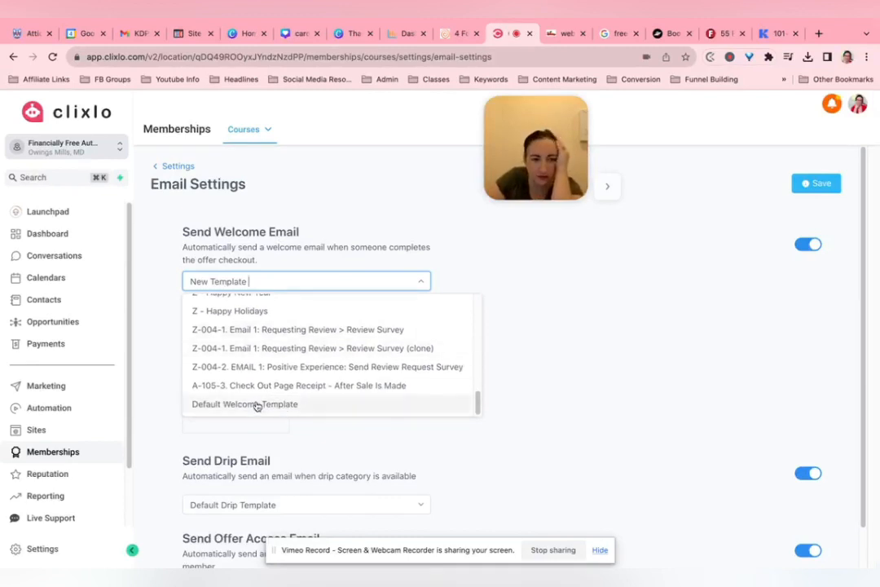
left_click(244, 404)
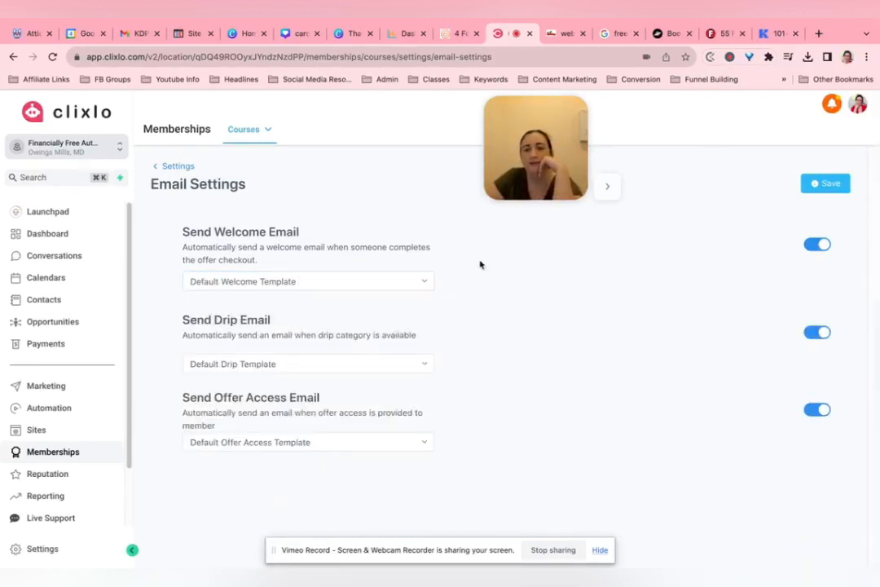
mouse_move(382, 280)
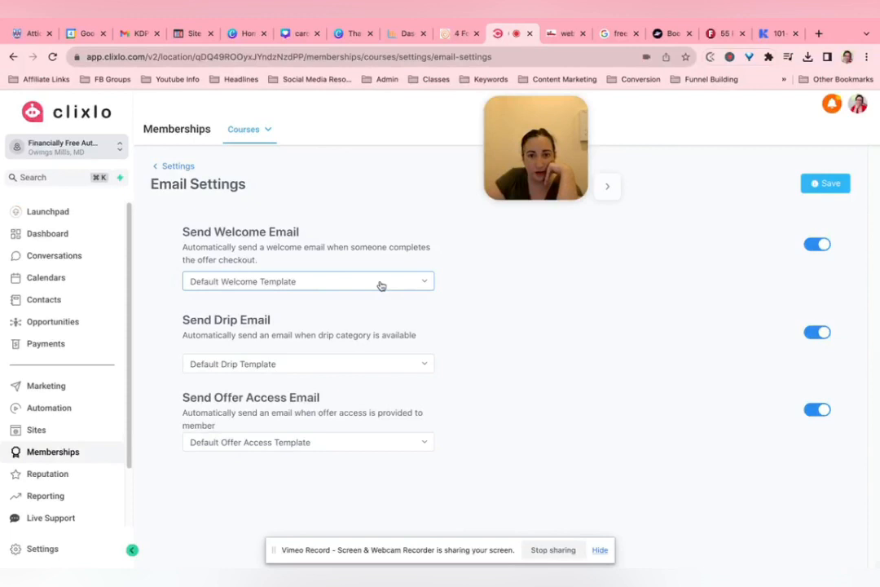
left_click(309, 364)
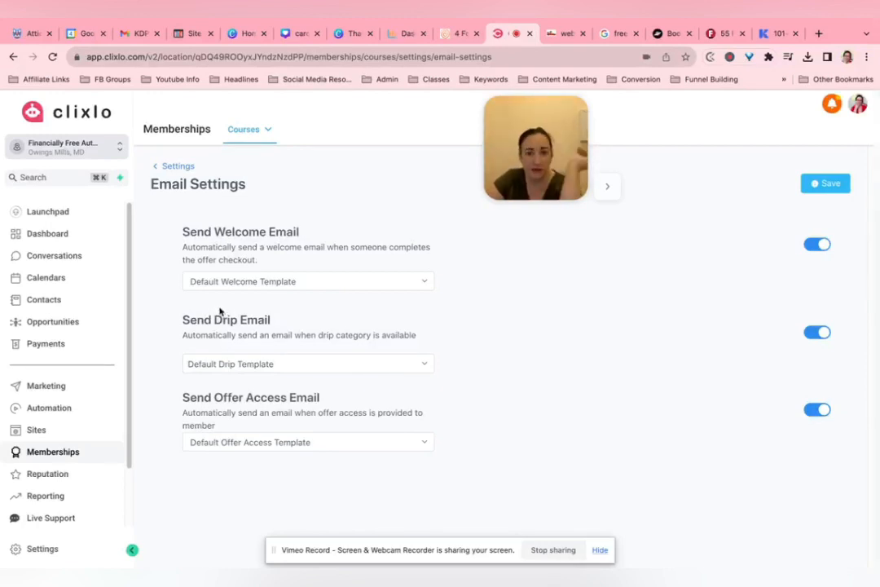
mouse_move(52, 322)
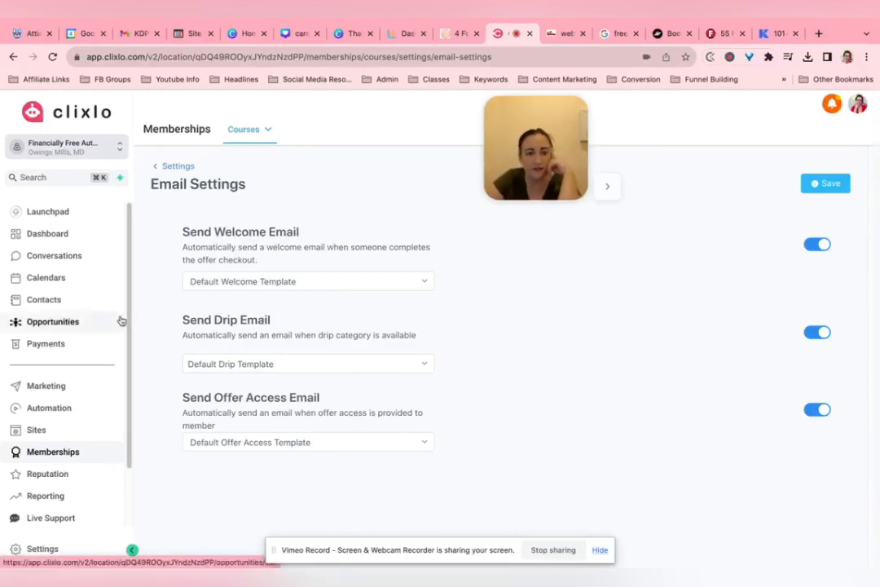
- Review the App Settings for the Traffic School app, then go to the Payments section
left_click(178, 166)
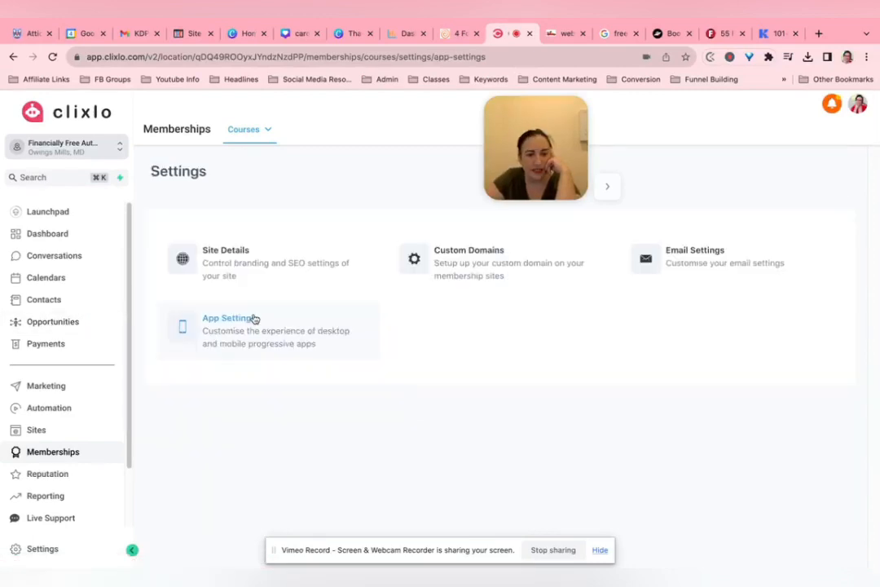
left_click(231, 318)
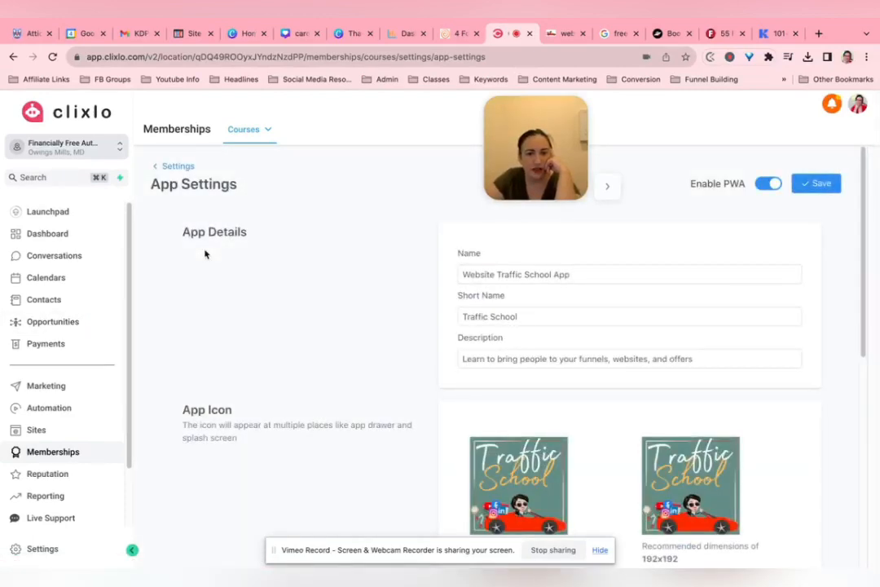
scroll("down", 3)
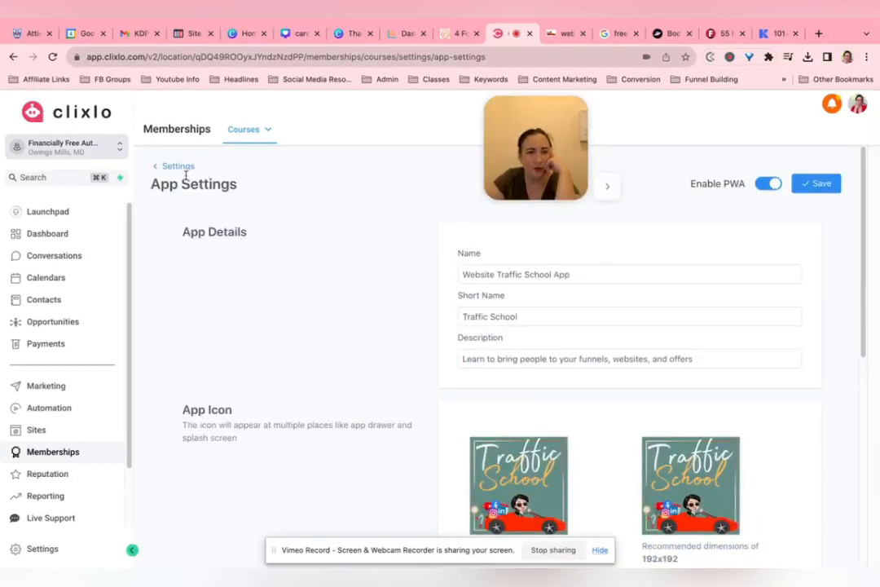
left_click(46, 343)
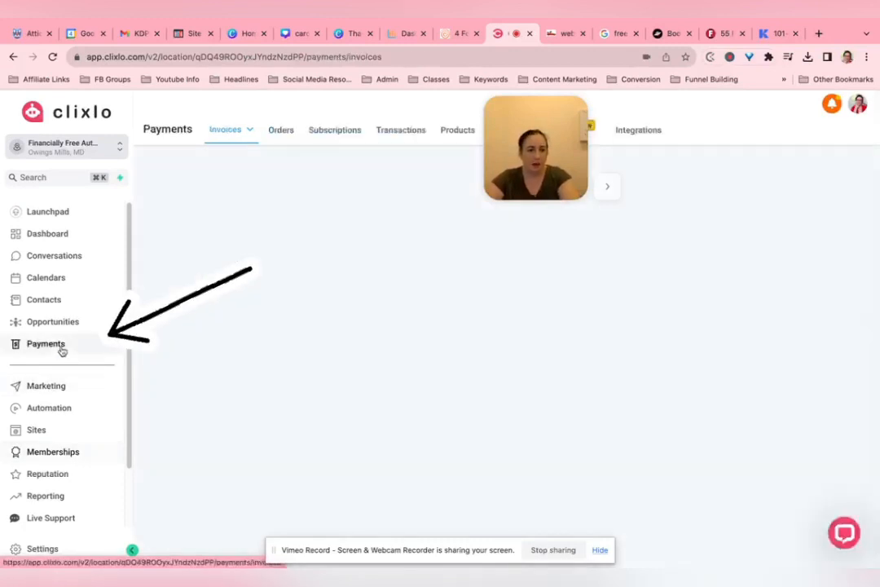
- Start a new Payments product named 'course' with description 'description' and Digital goods type
left_click(45, 342)
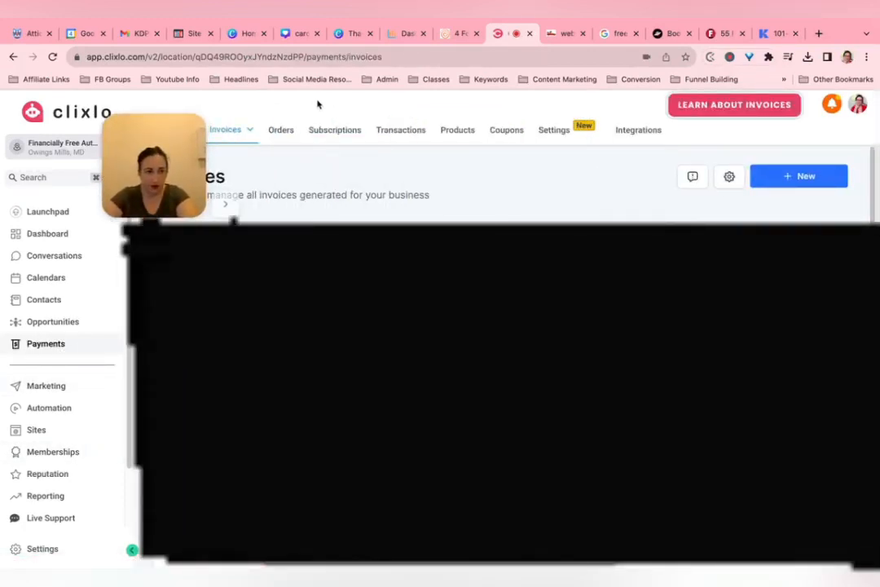
left_click(456, 130)
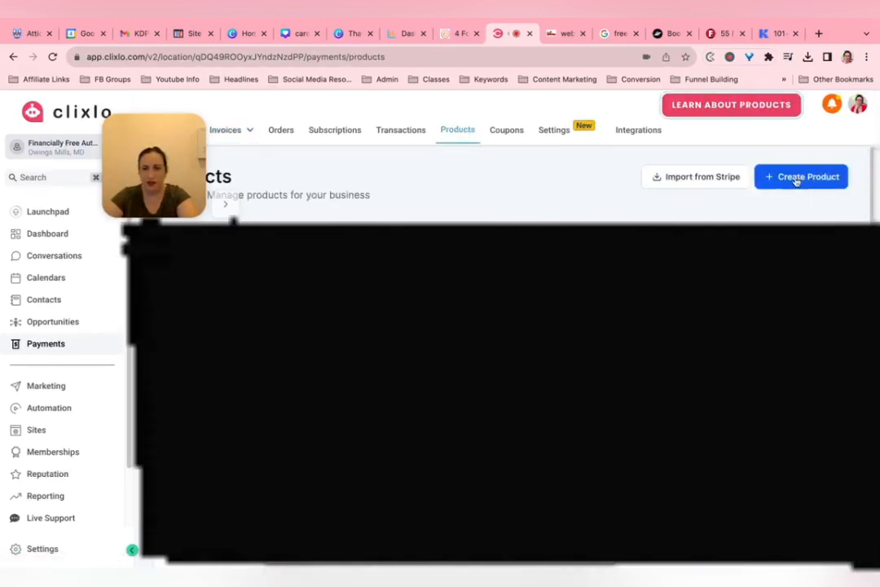
left_click(802, 176)
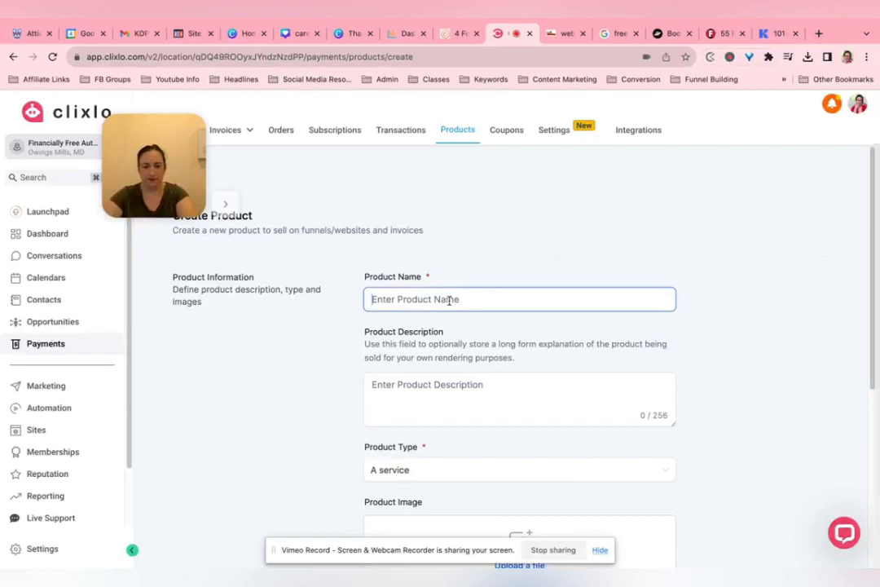
type("course")
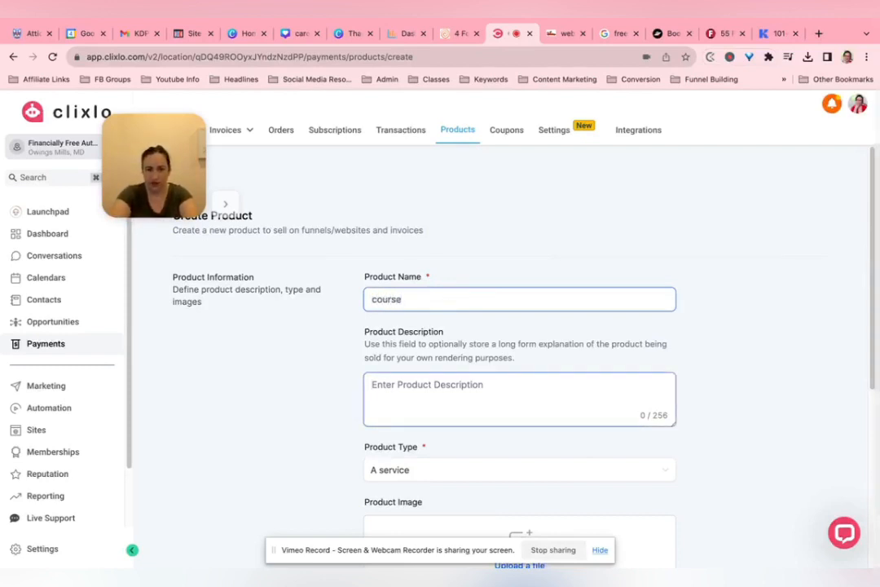
type("description")
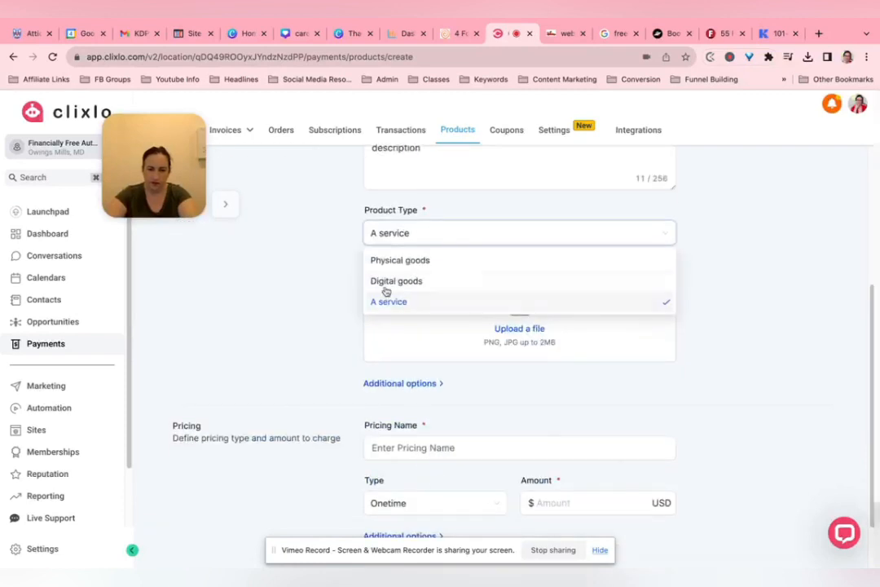
left_click(398, 280)
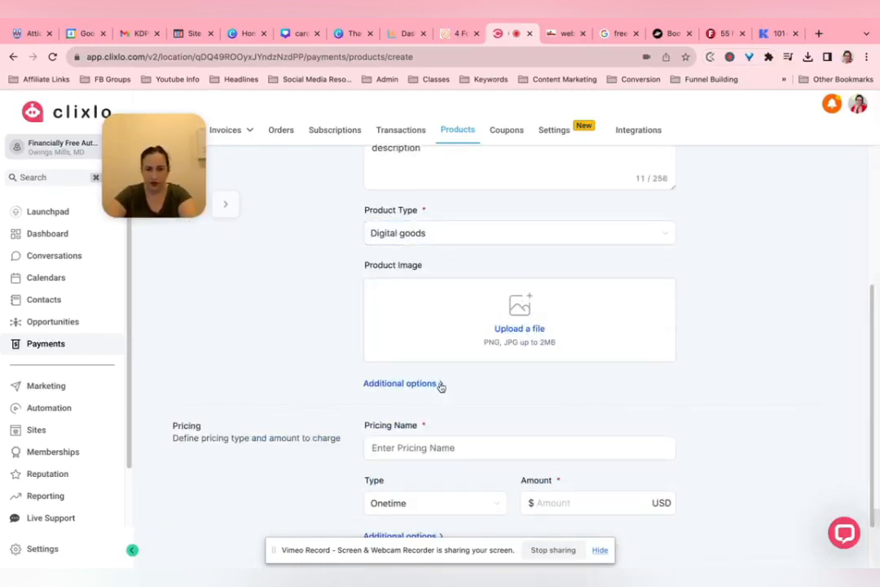
- Under Additional options add a pricing entry named 'course name' with a $1 amount
left_click(399, 383)
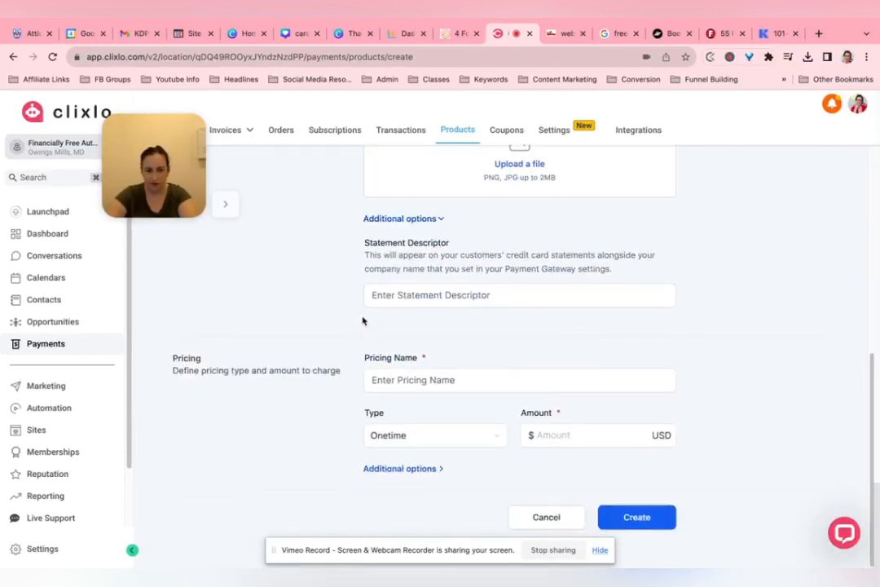
type("course")
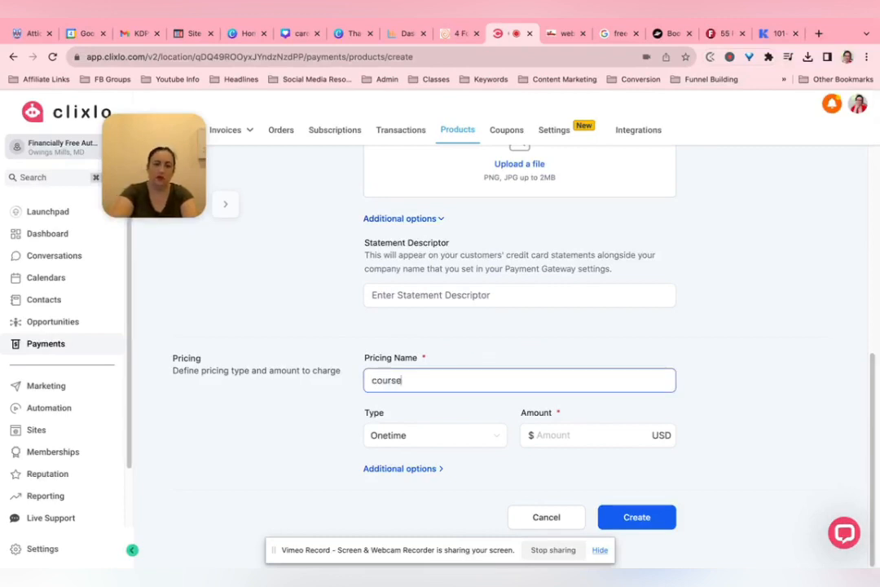
type("1")
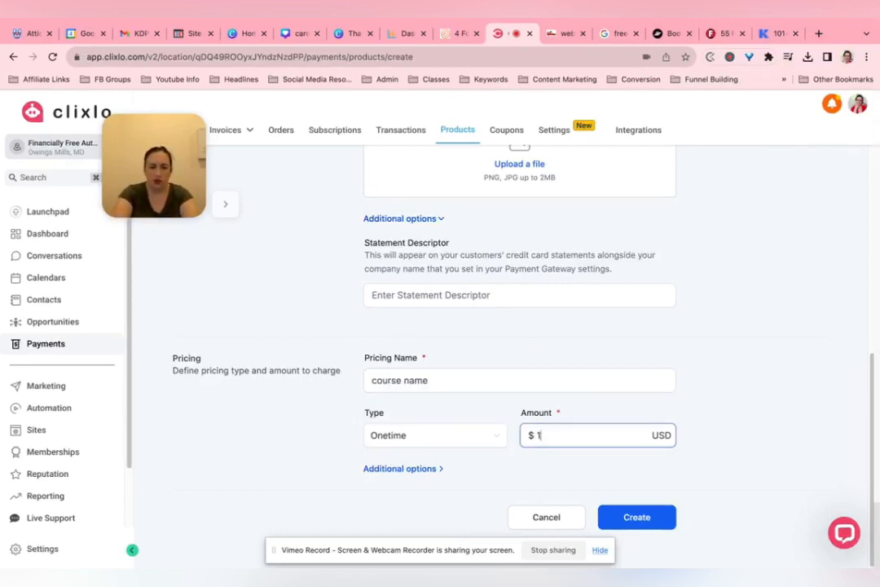
type("0.00")
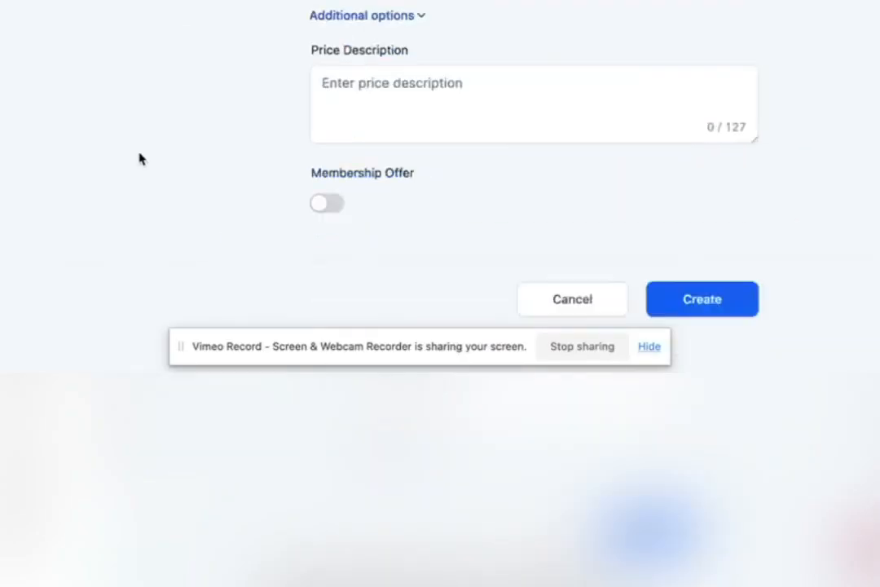
mouse_move(404, 158)
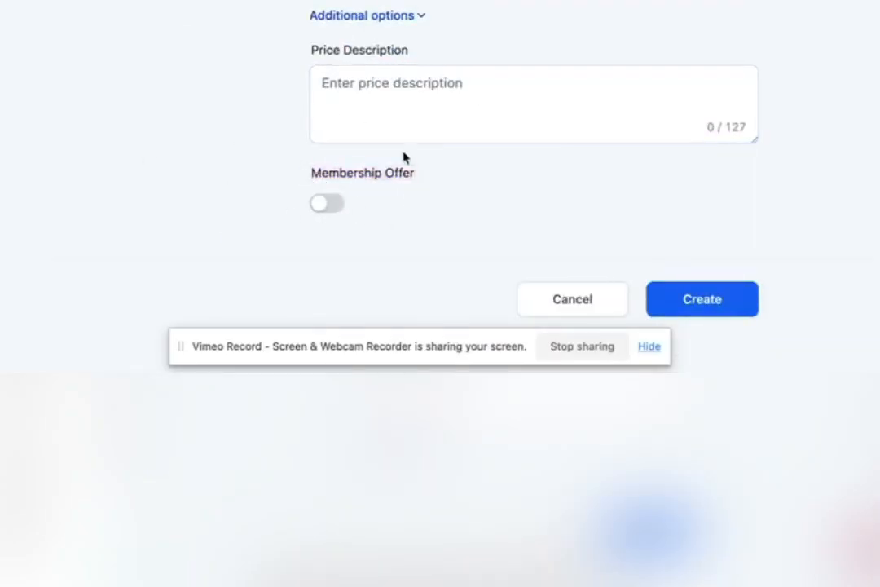
- Enable Membership Offer on the price and attach a membership offer to it
left_click(326, 202)
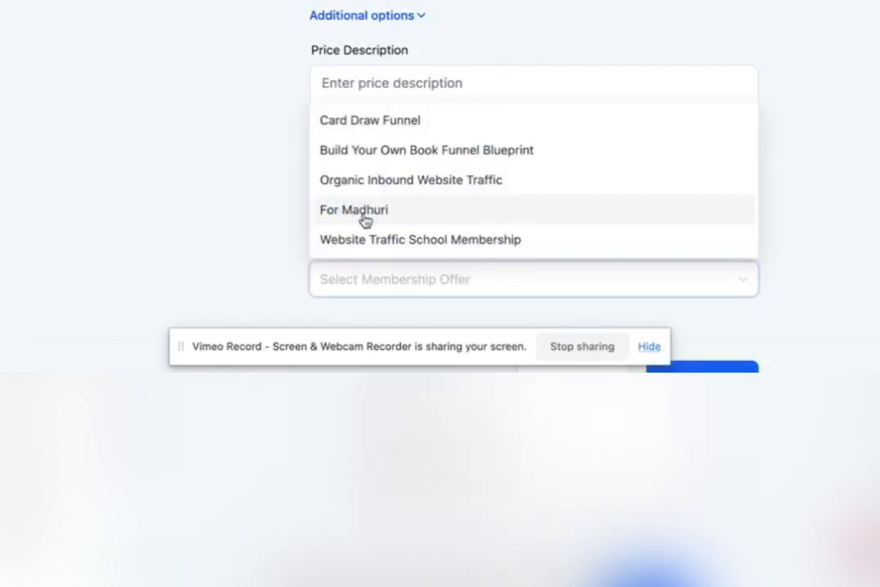
scroll("down", 3)
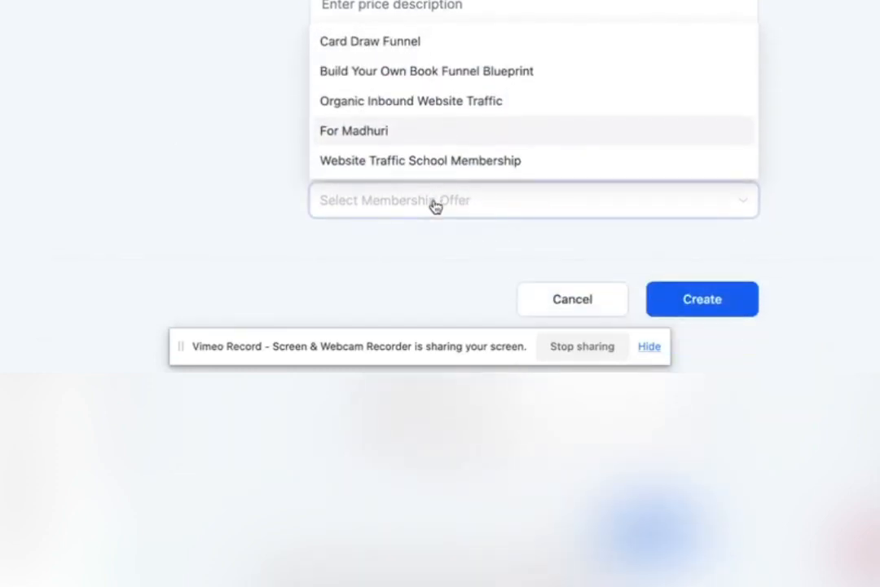
left_click(425, 72)
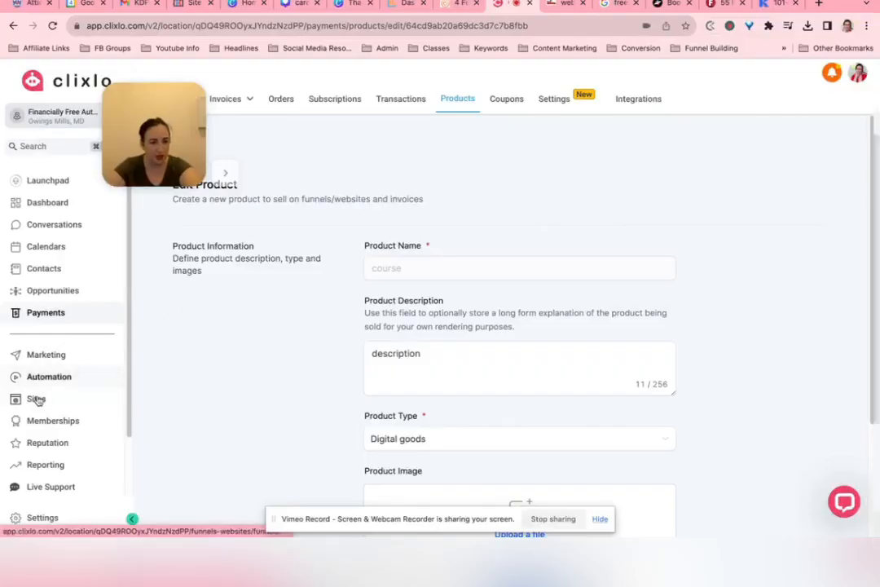
- Go to Sites, enter the website and scroll down to the Courses page card
left_click(36, 398)
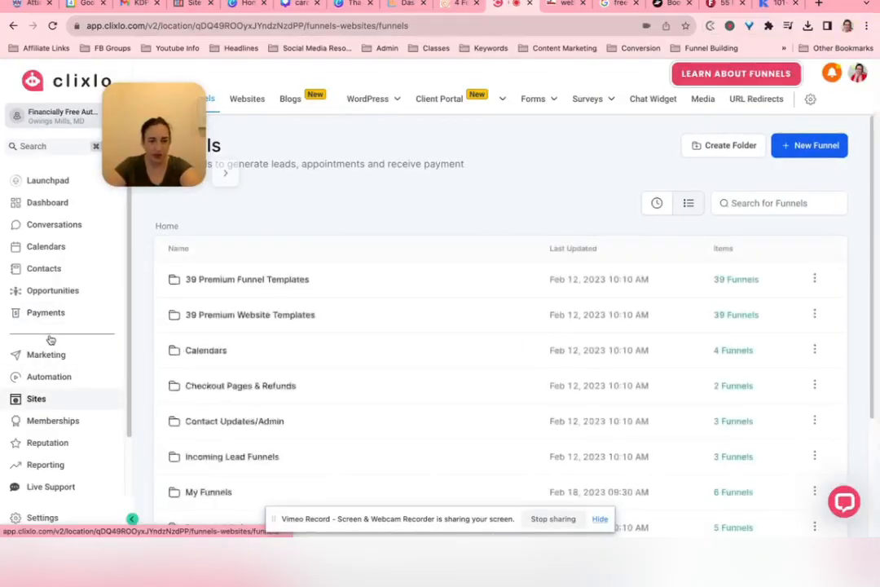
left_click(247, 98)
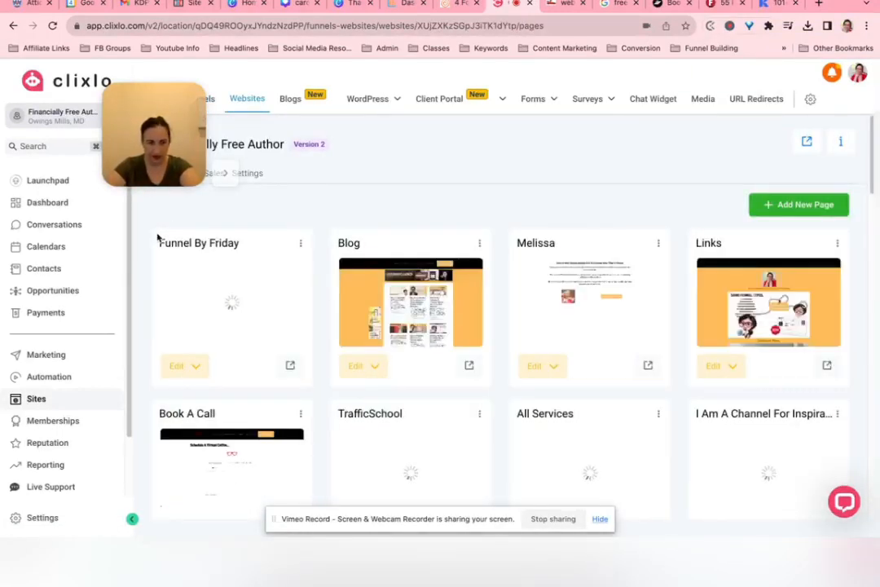
scroll("down", 3)
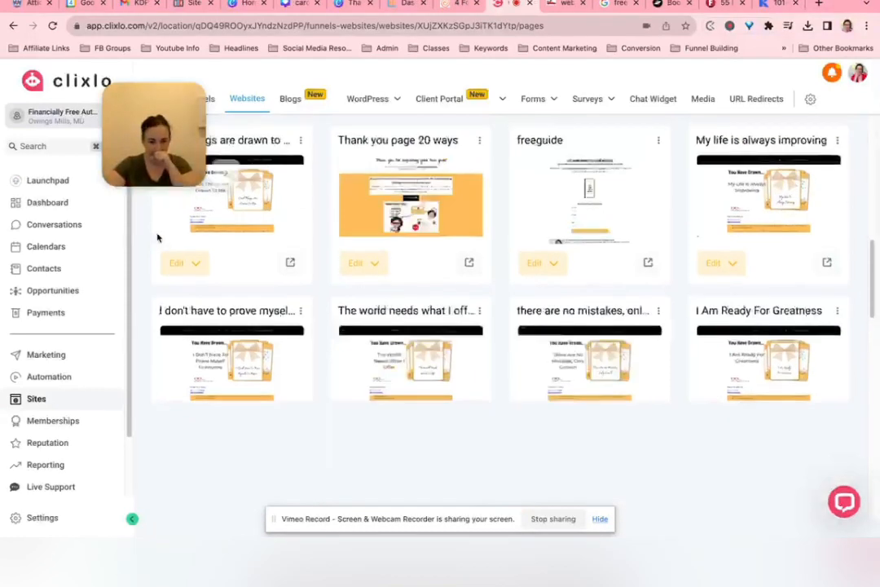
scroll("down", 3)
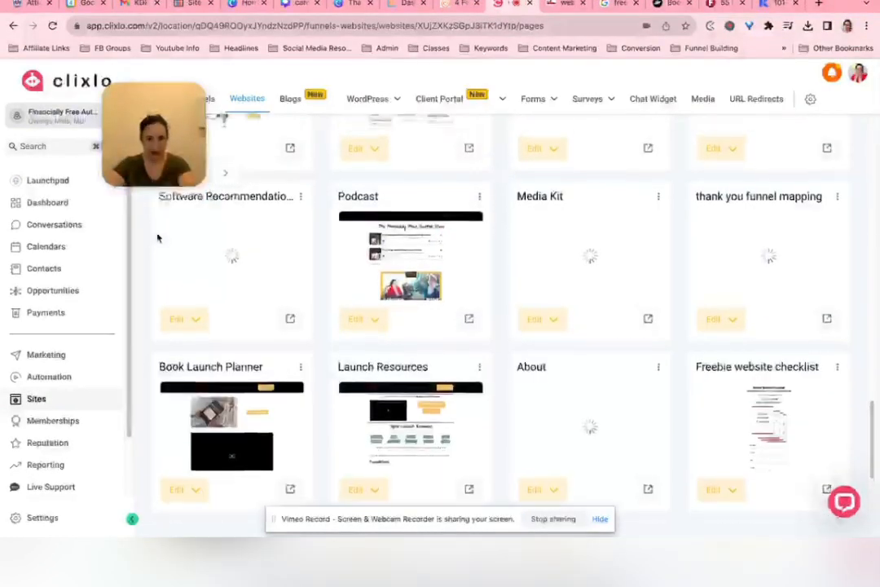
scroll("down", 3)
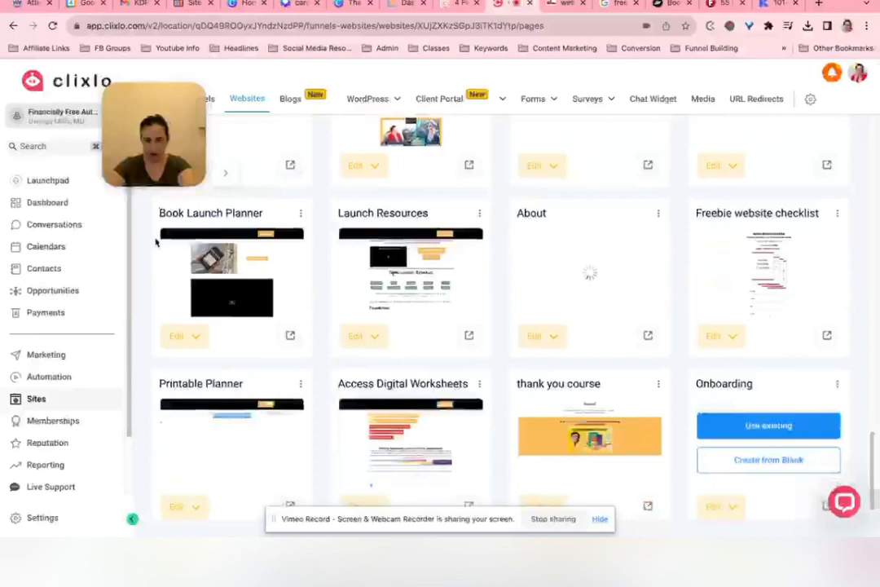
scroll("down", 3)
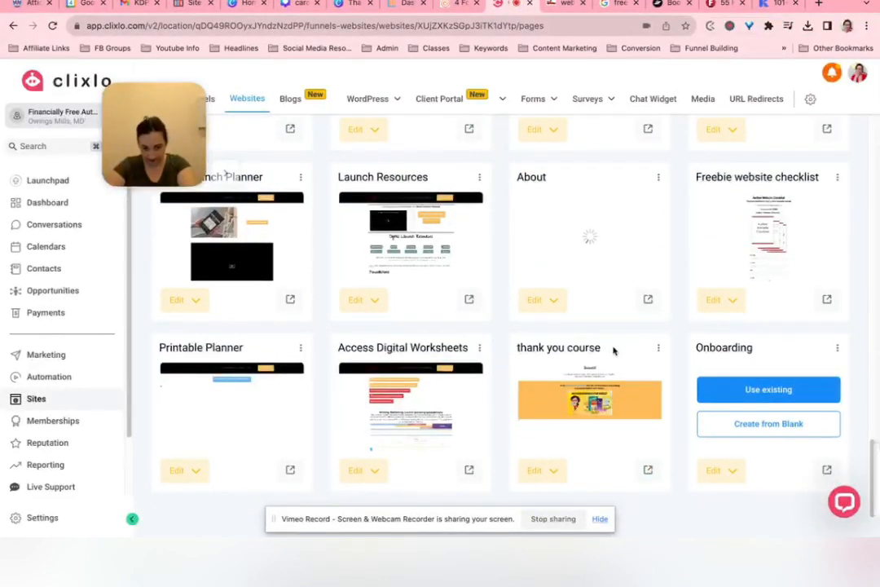
scroll("down", 3)
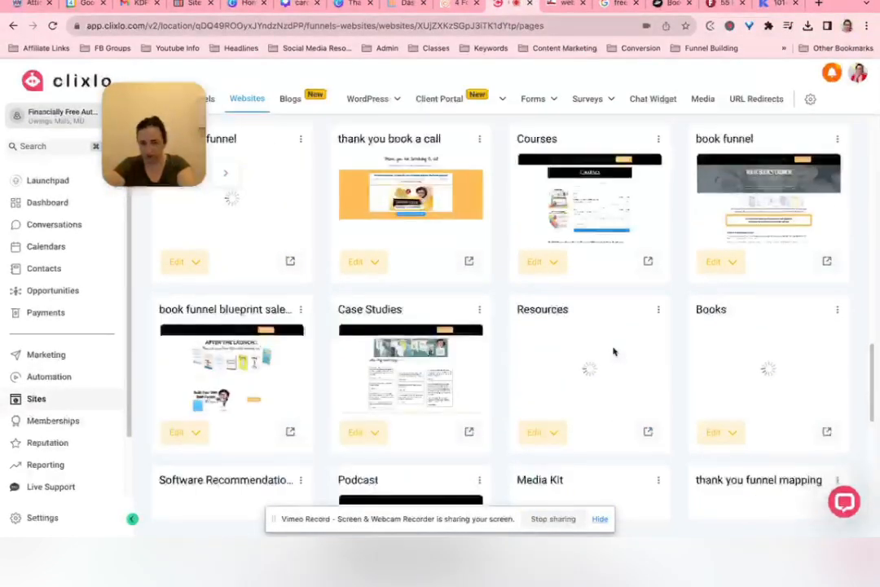
scroll("down", 3)
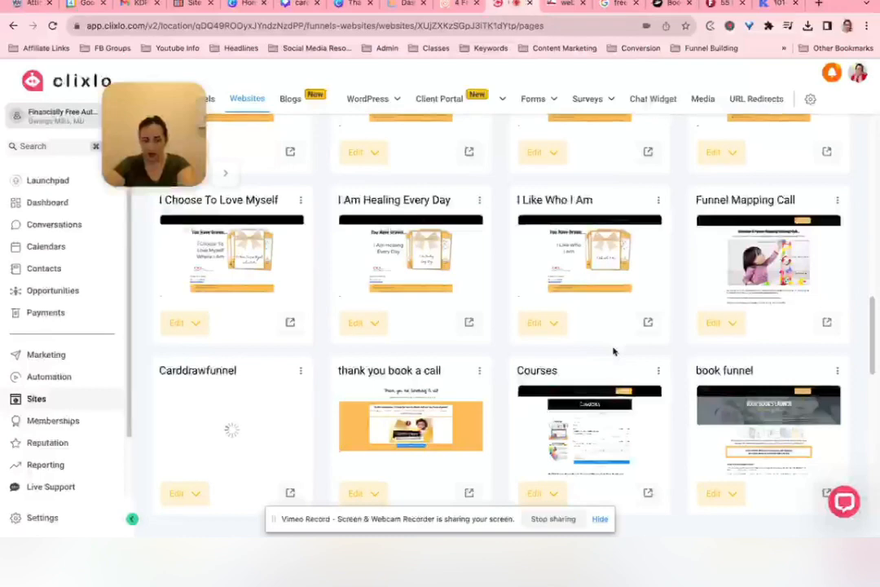
- Choose Edit Page on the Courses card to load it in the page builder
left_click(544, 374)
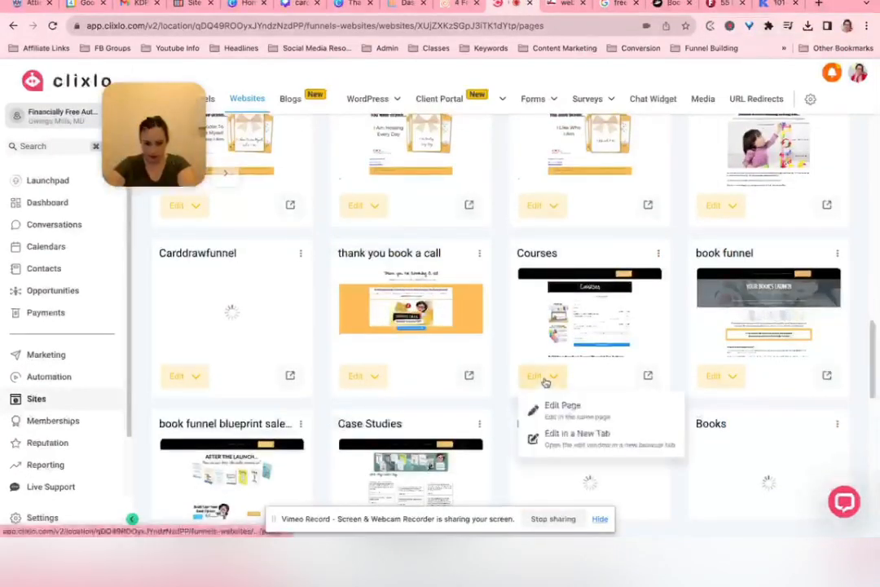
left_click(563, 404)
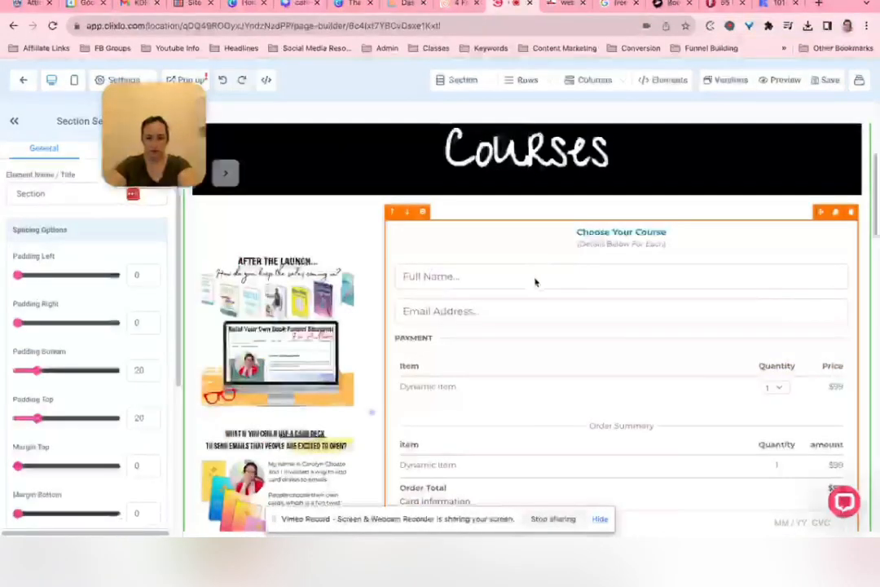
- Scroll the builder down to the order form's Dynamic Item line, card fields and order total
scroll("down", 3)
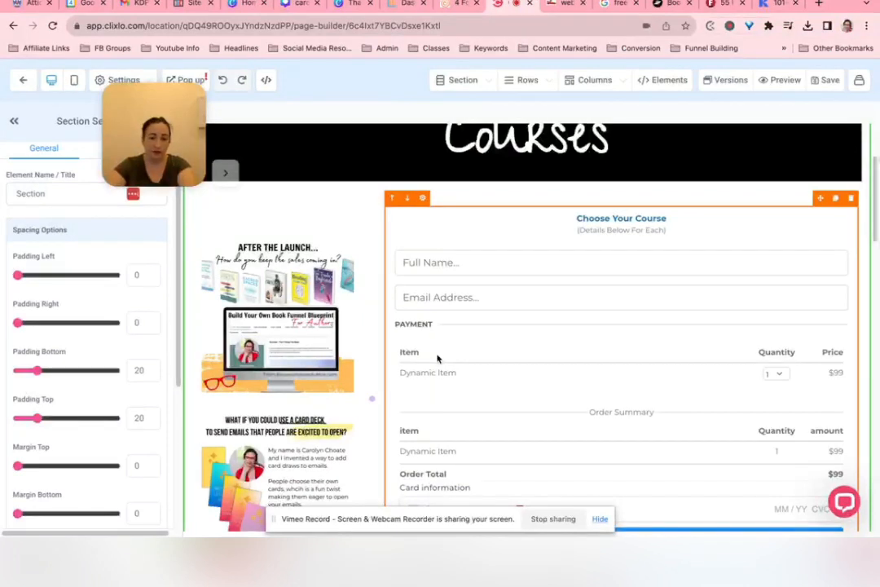
mouse_move(458, 373)
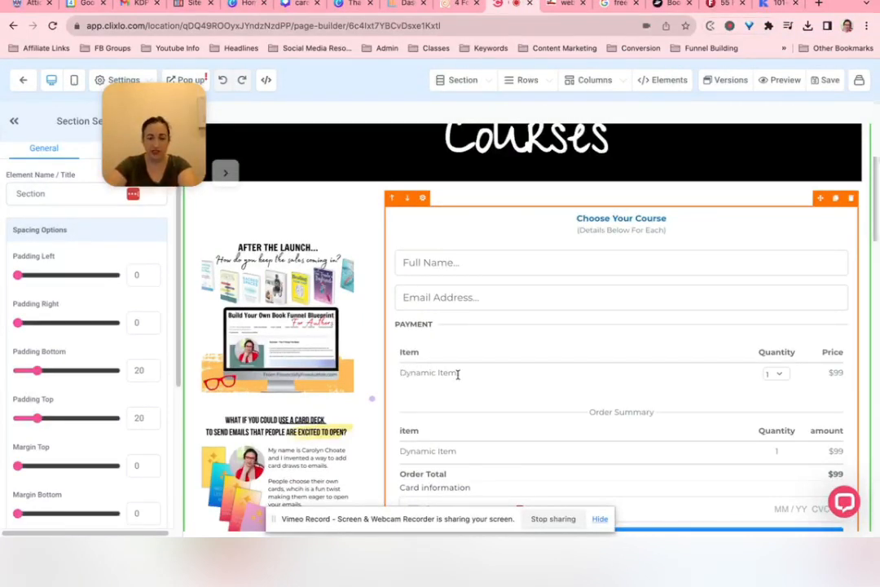
scroll("down", 3)
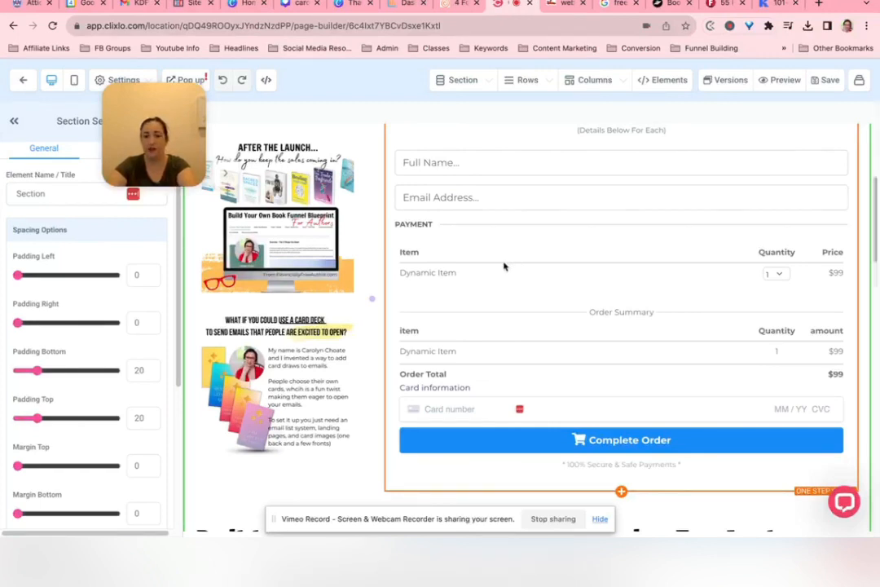
mouse_move(562, 272)
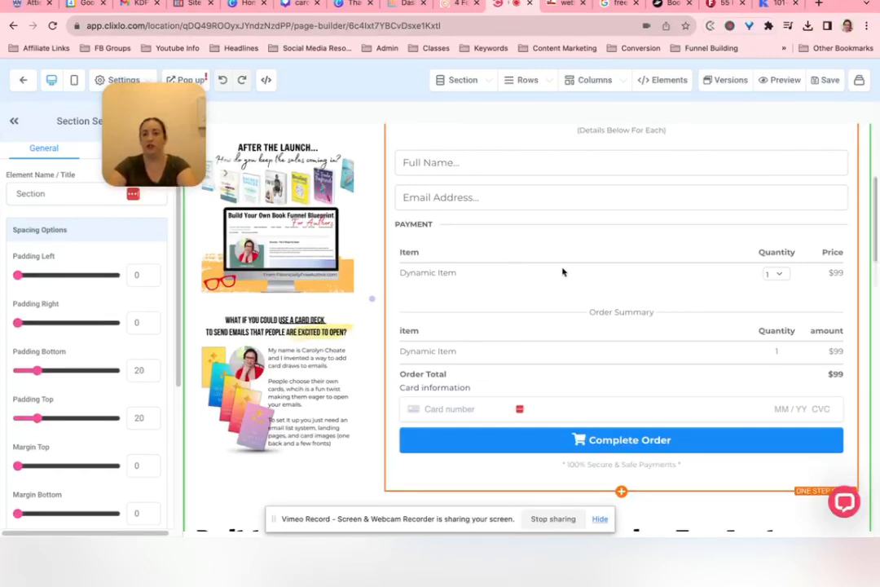
mouse_move(471, 260)
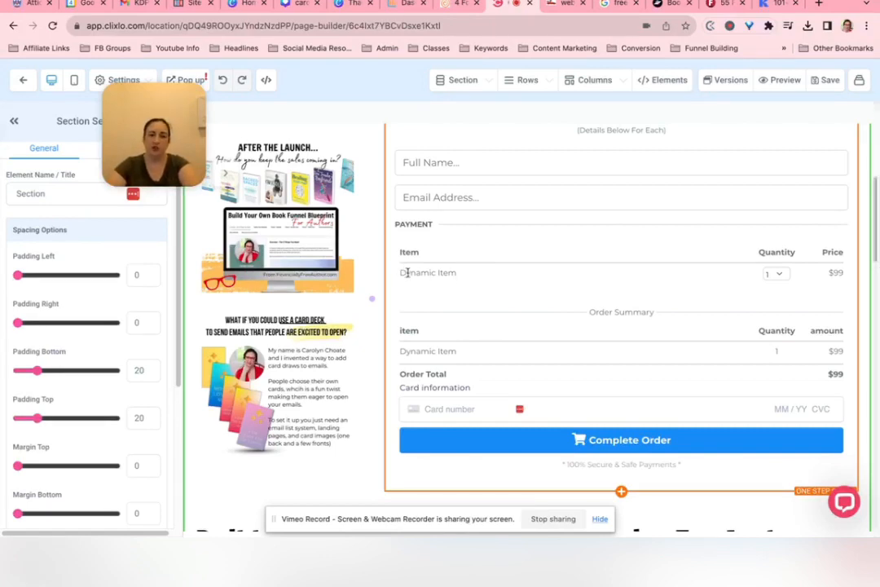
mouse_move(660, 321)
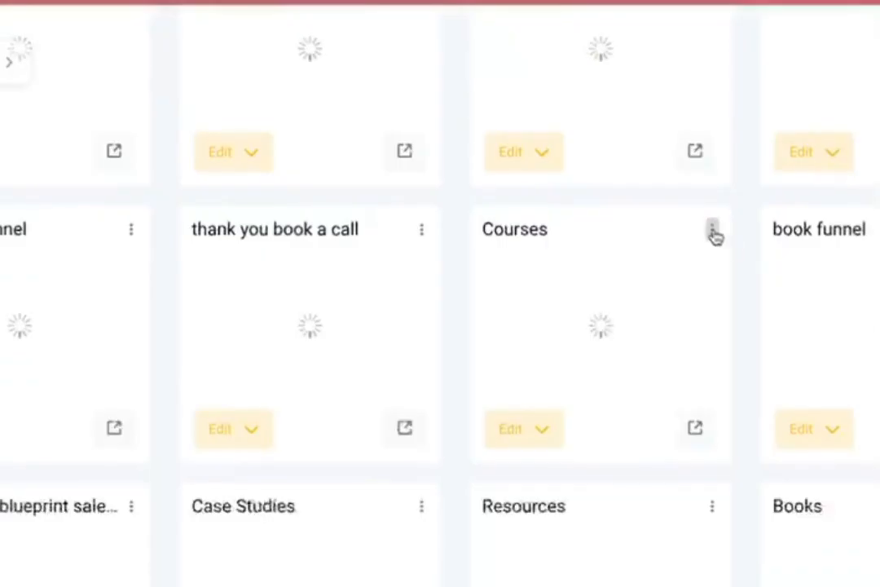
- Open the Courses page's Products settings and its product search list
left_click(711, 228)
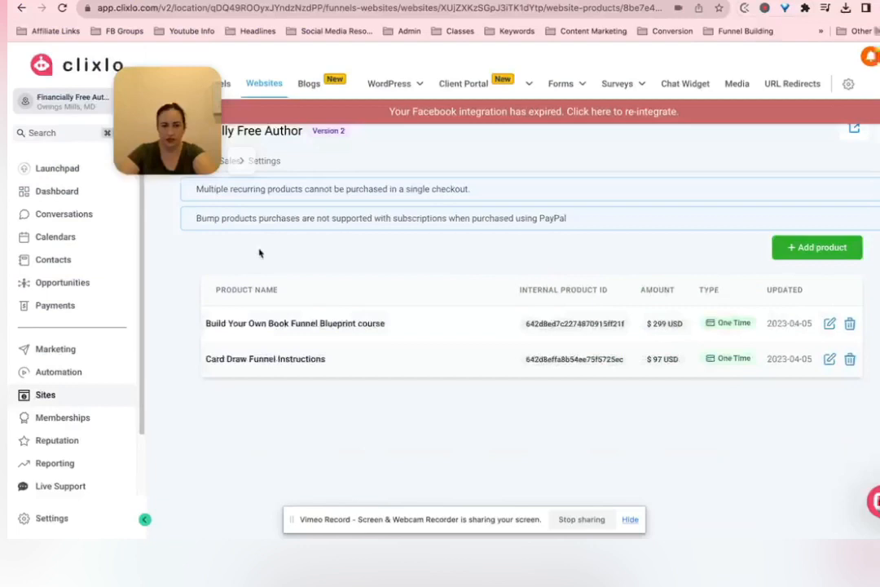
mouse_move(306, 255)
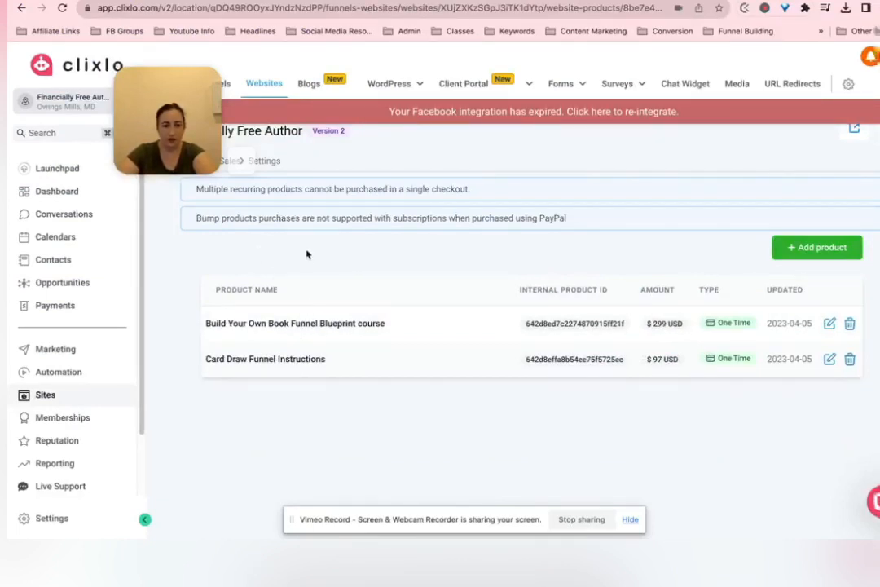
mouse_move(578, 196)
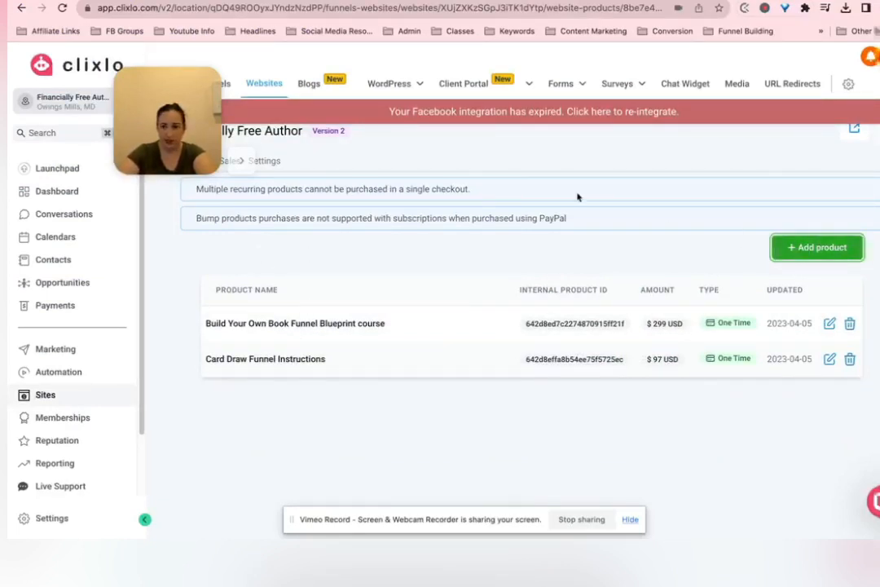
left_click(817, 248)
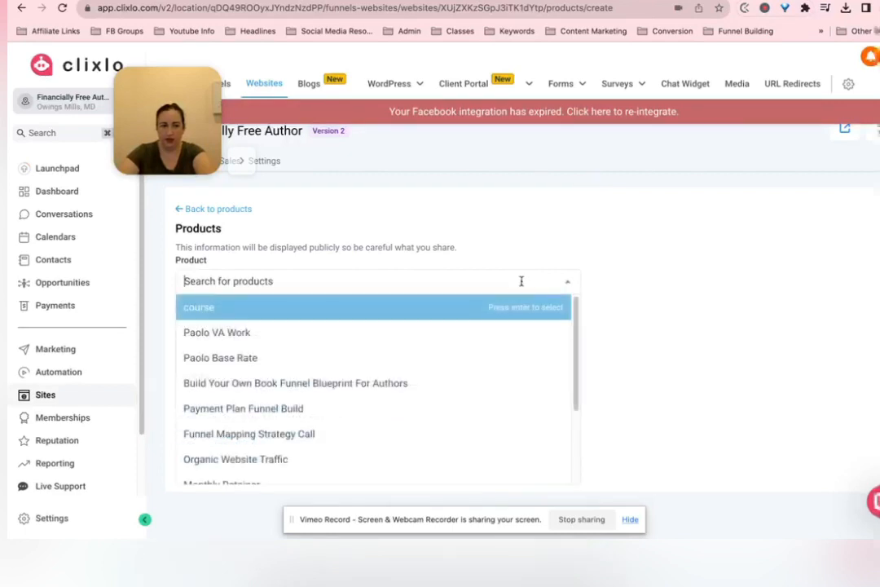
mouse_move(310, 407)
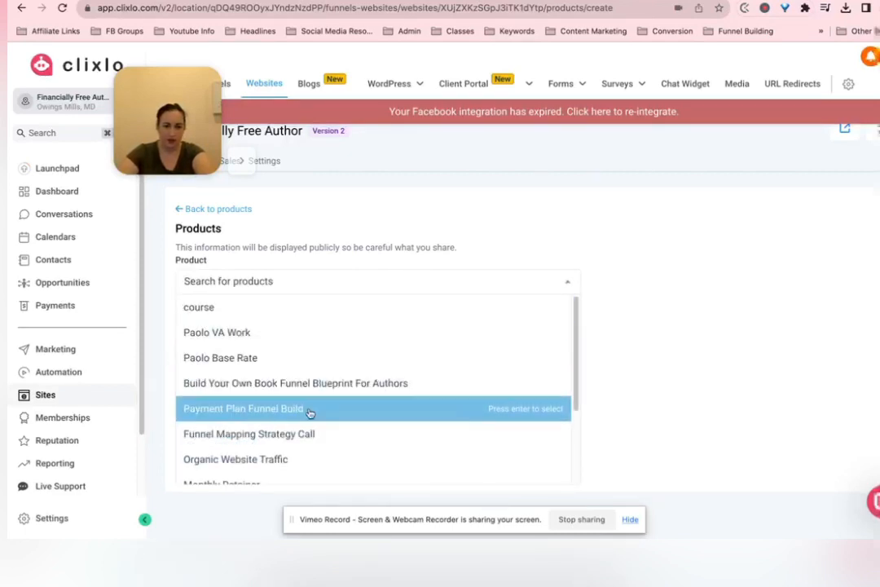
- Select the Funnel Mapping Strategy Call product at its Strategy Session price
left_click(247, 433)
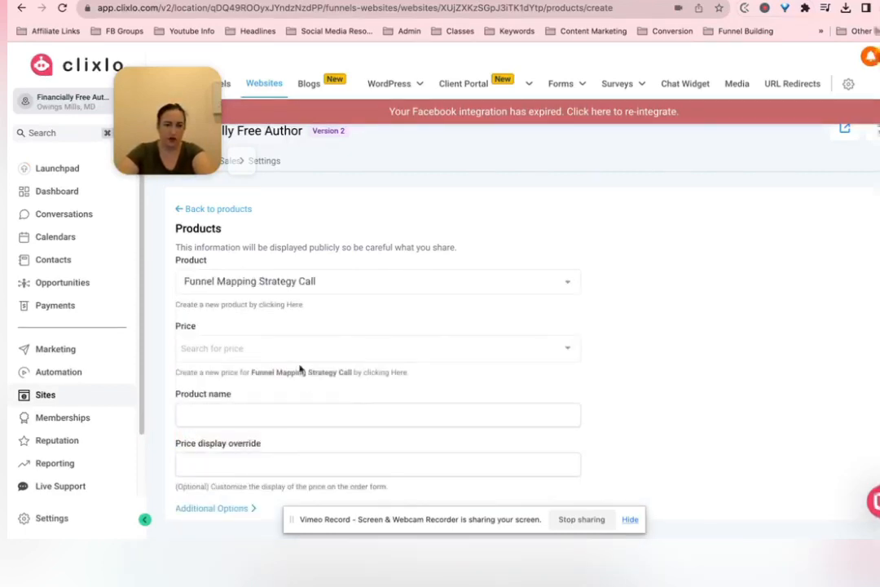
left_click(374, 349)
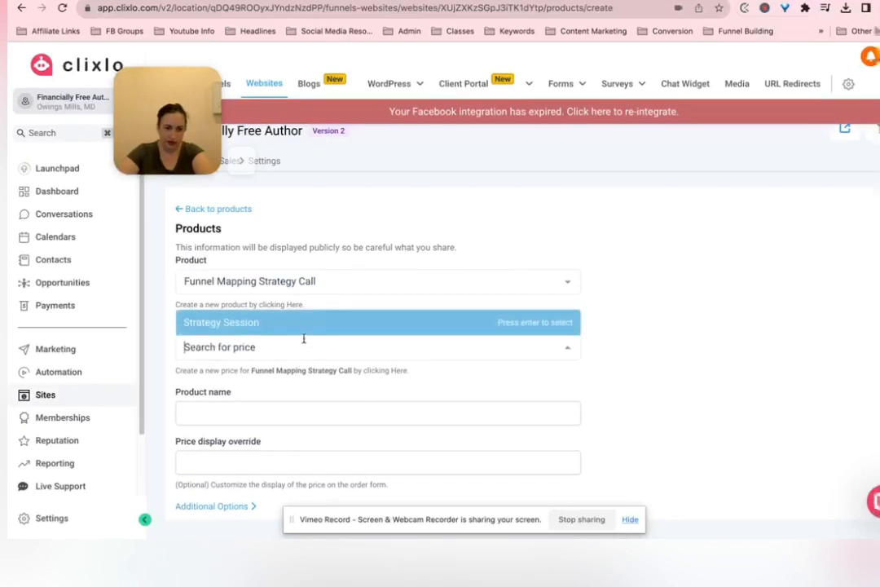
left_click(220, 322)
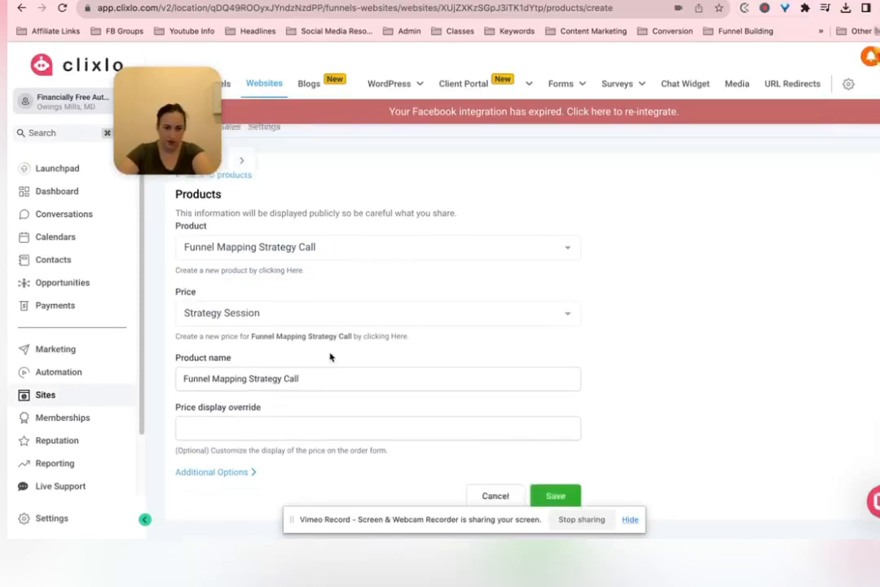
left_click(378, 393)
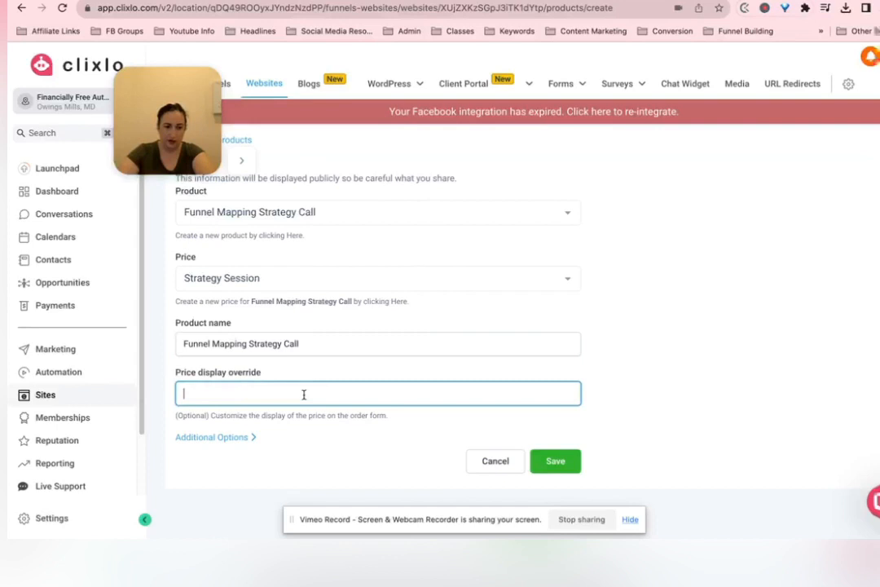
- Mark it as a Bump Product under Additional Options and save it
left_click(212, 437)
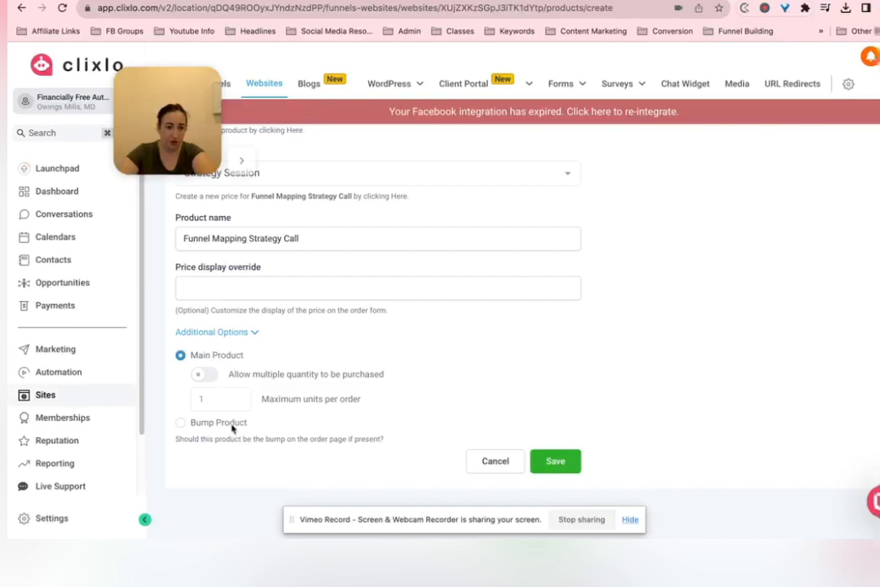
left_click(179, 422)
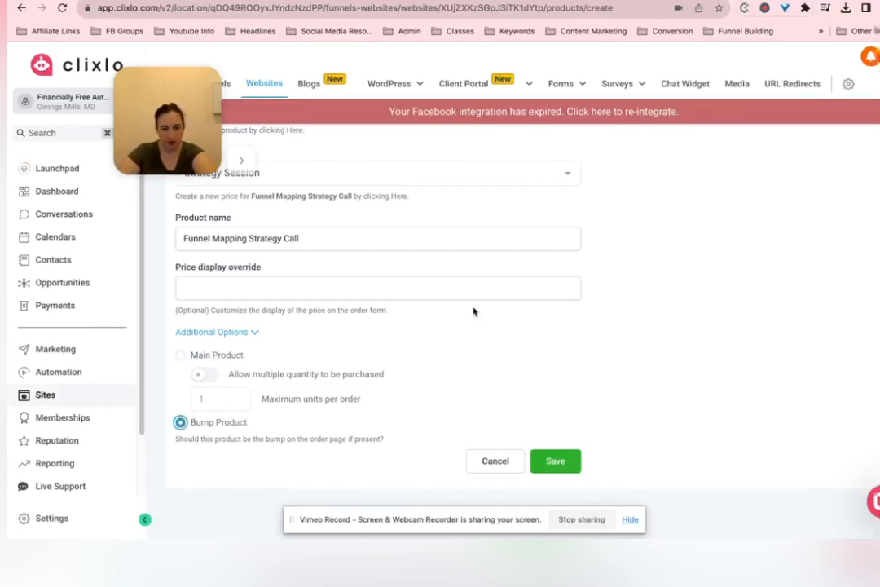
mouse_move(344, 325)
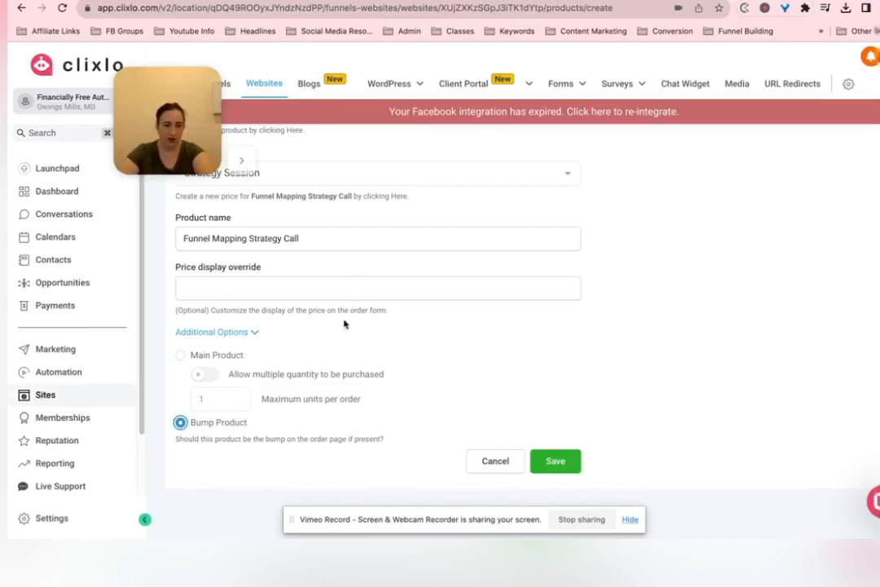
mouse_move(342, 337)
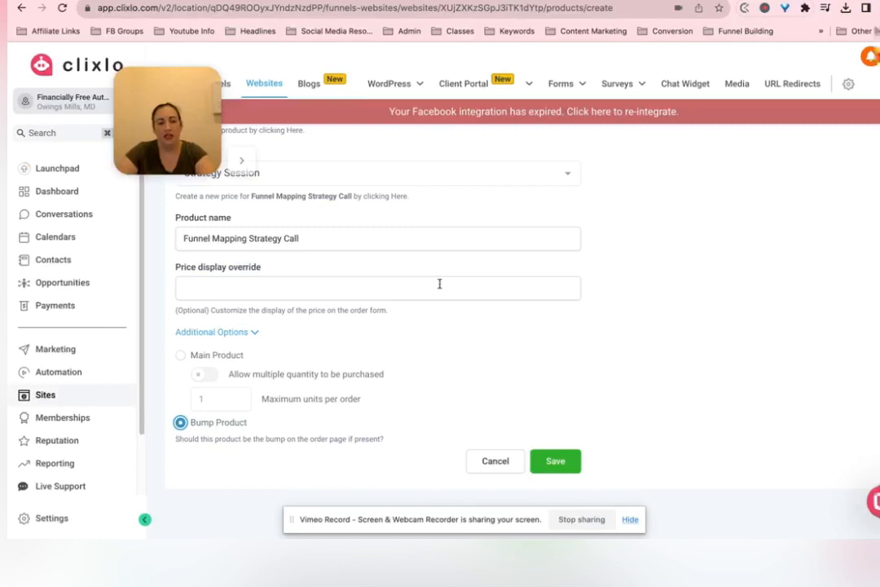
mouse_move(660, 274)
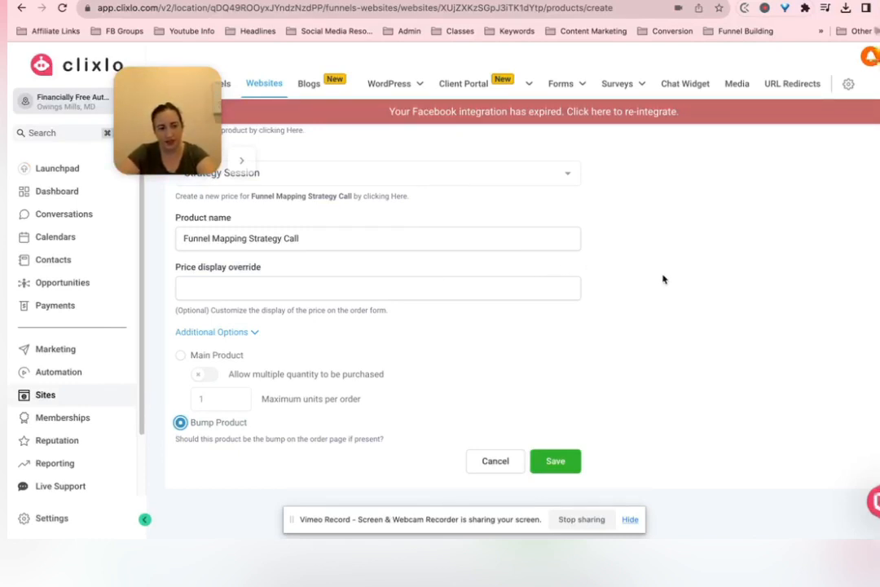
mouse_move(652, 285)
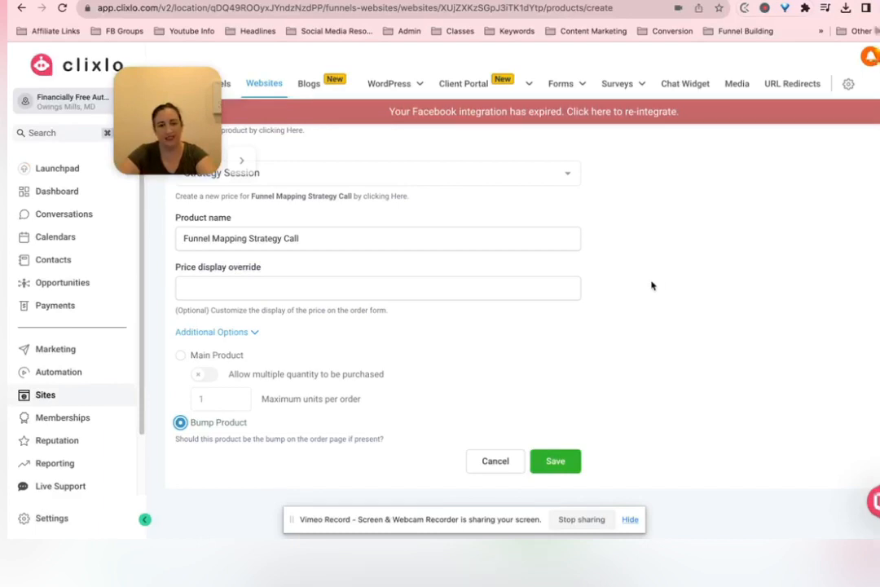
left_click(555, 459)
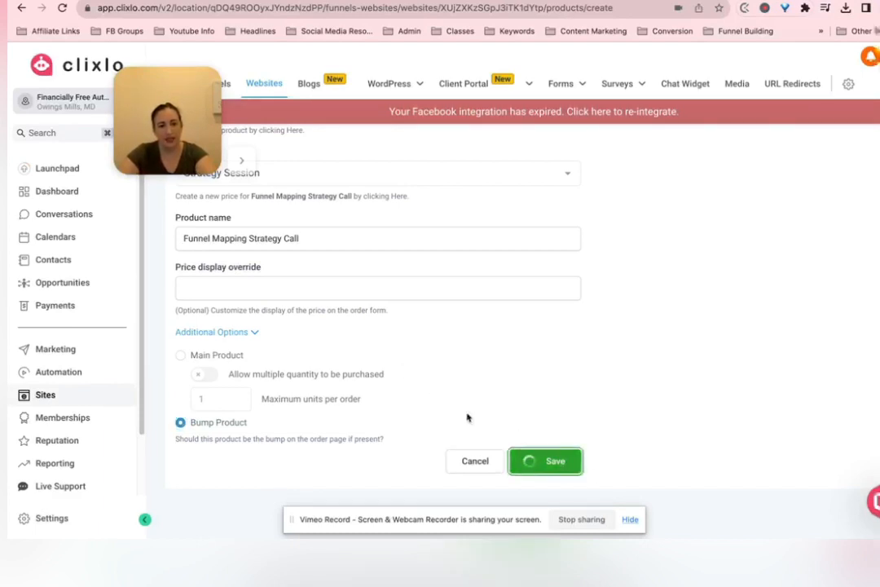
left_click(544, 459)
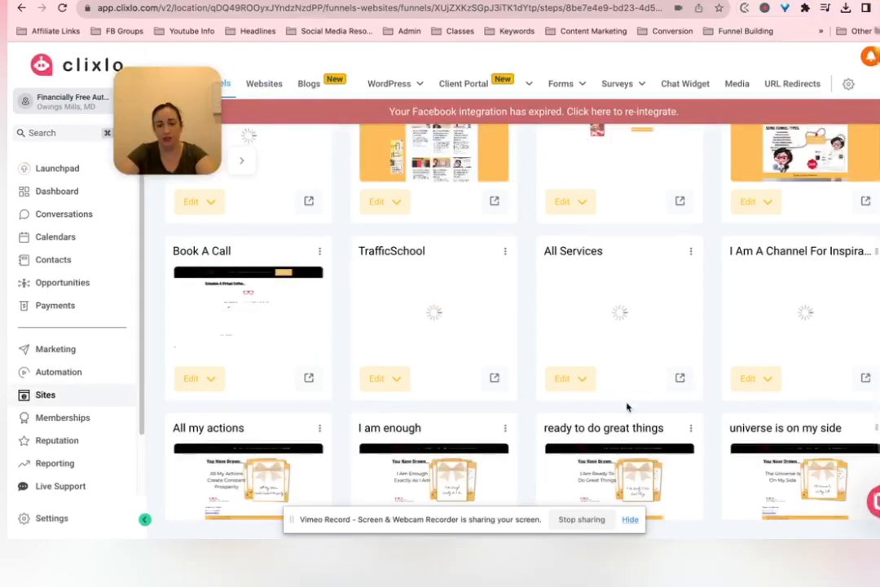
- Locate the Courses funnel step and choose Edit Page from its menu
scroll("down", 3)
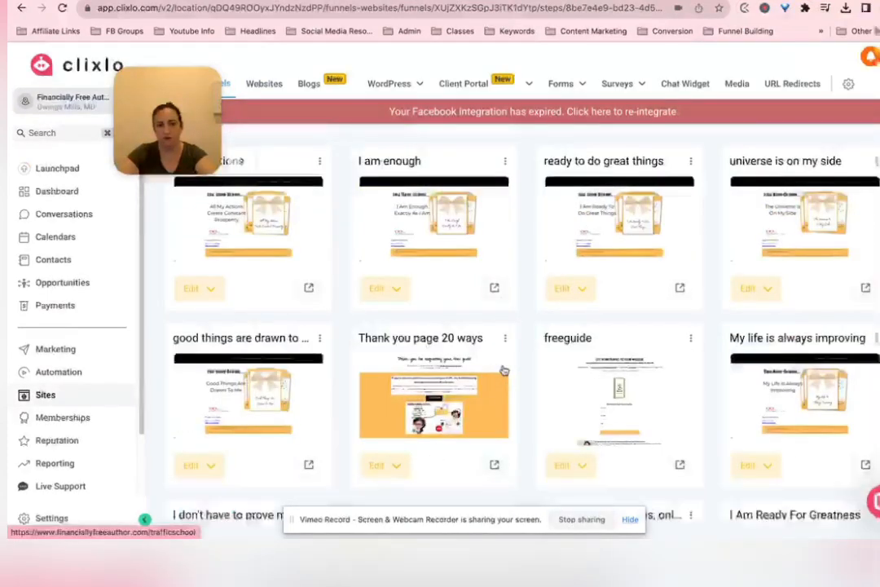
scroll("down", 3)
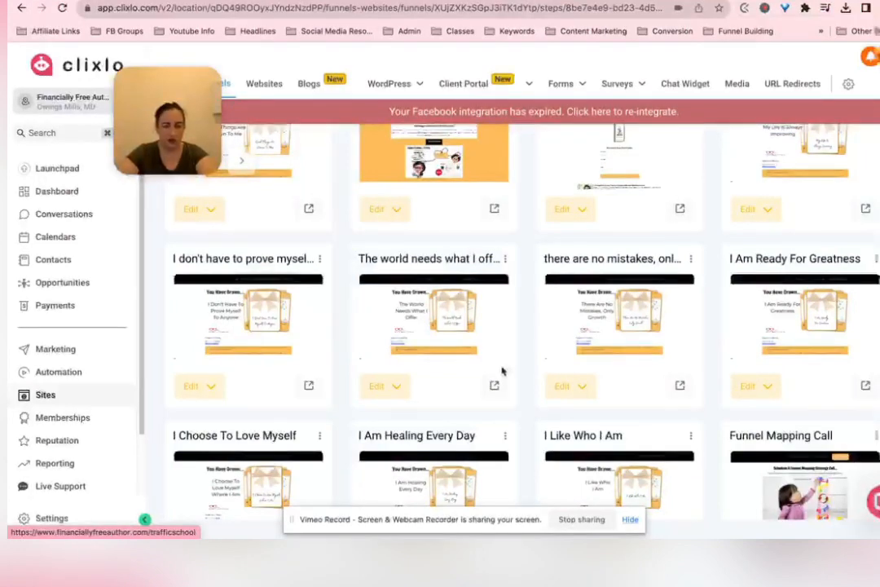
scroll("down", 3)
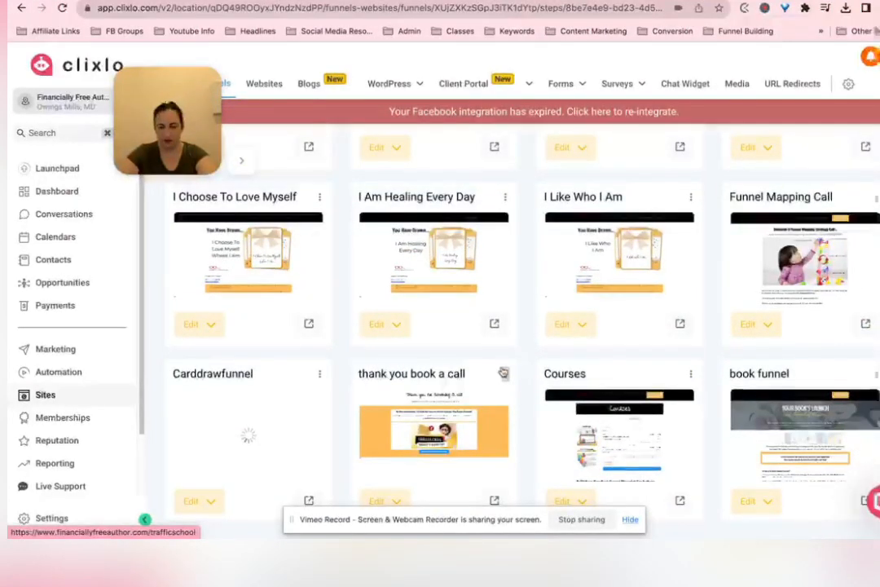
scroll("down", 3)
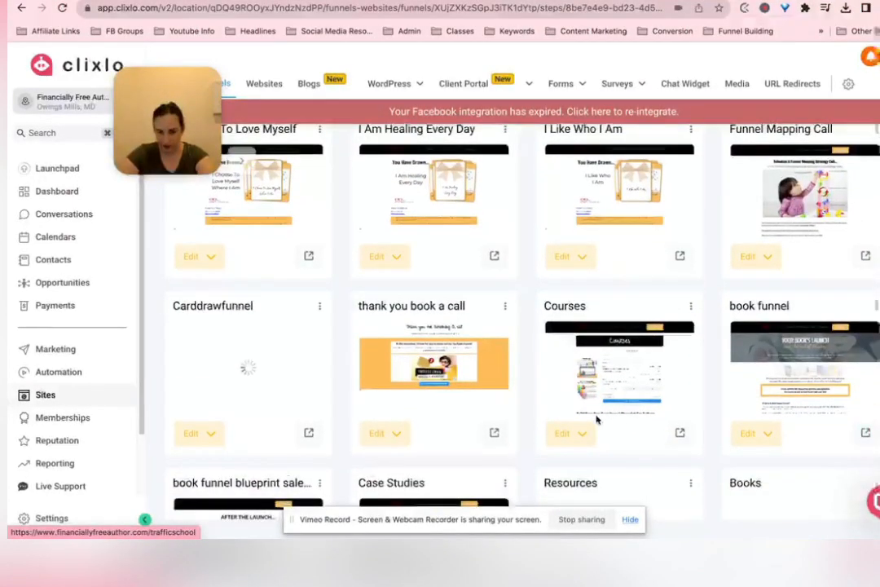
left_click(580, 434)
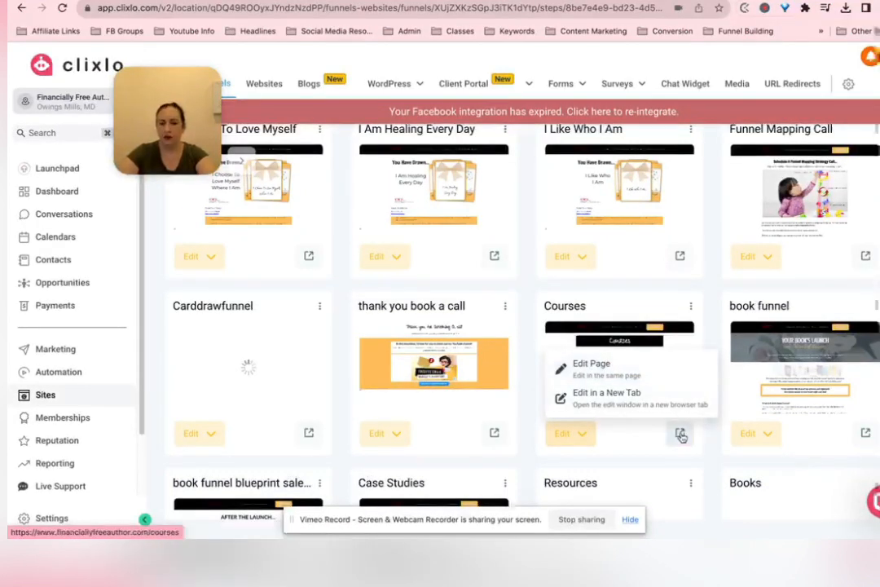
left_click(592, 362)
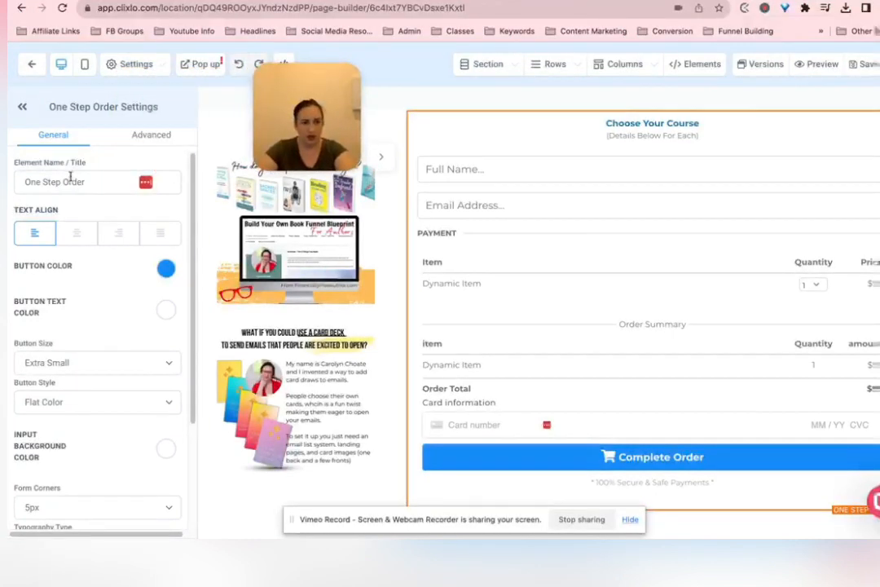
- Go to the order form's Advanced settings and scroll to Main Product Options
left_click(78, 182)
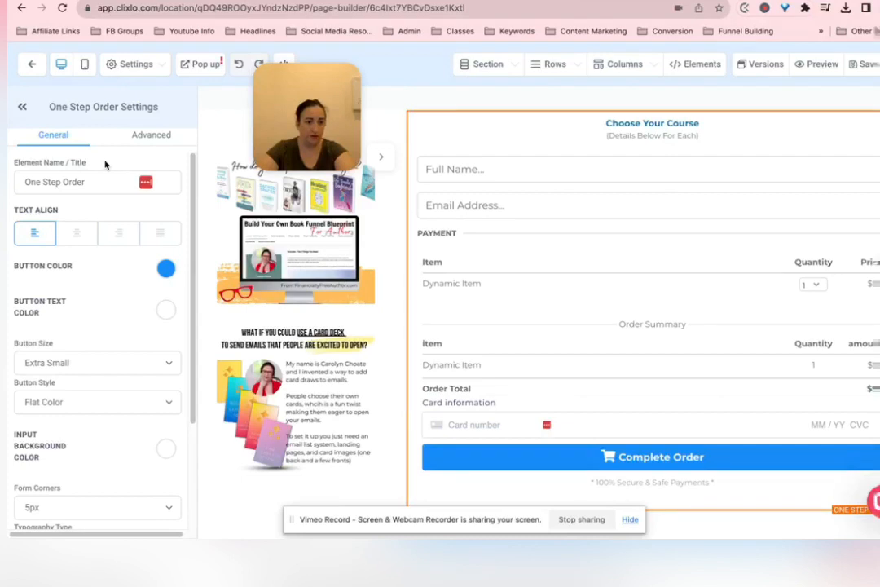
left_click(150, 134)
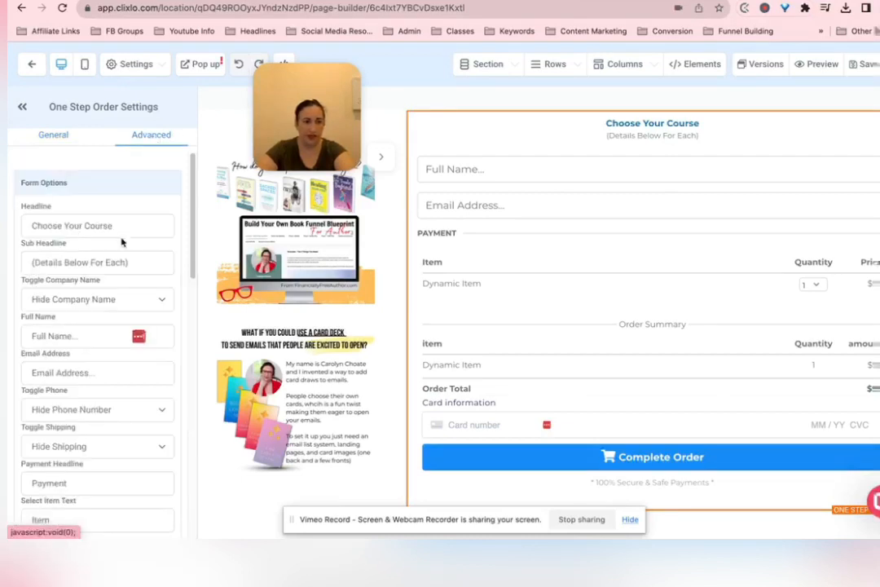
scroll("down", 3)
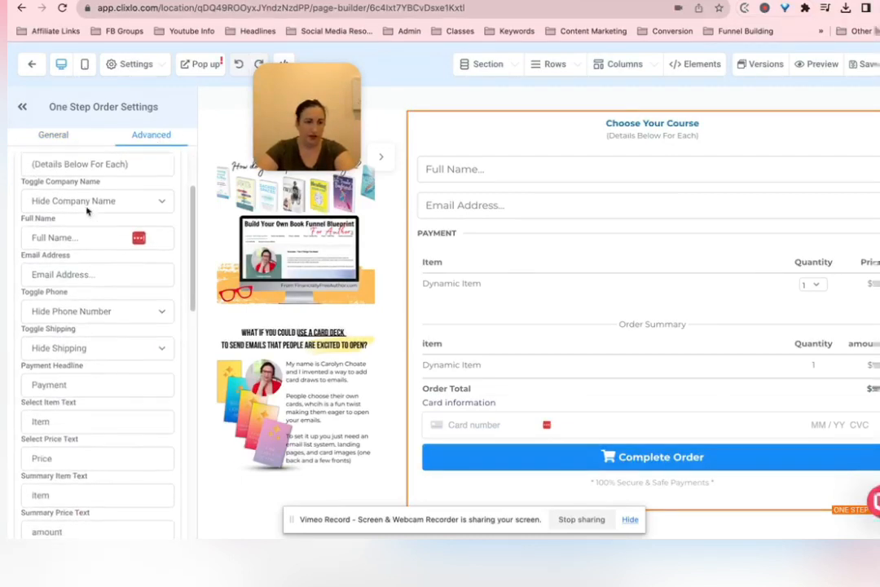
scroll("down", 3)
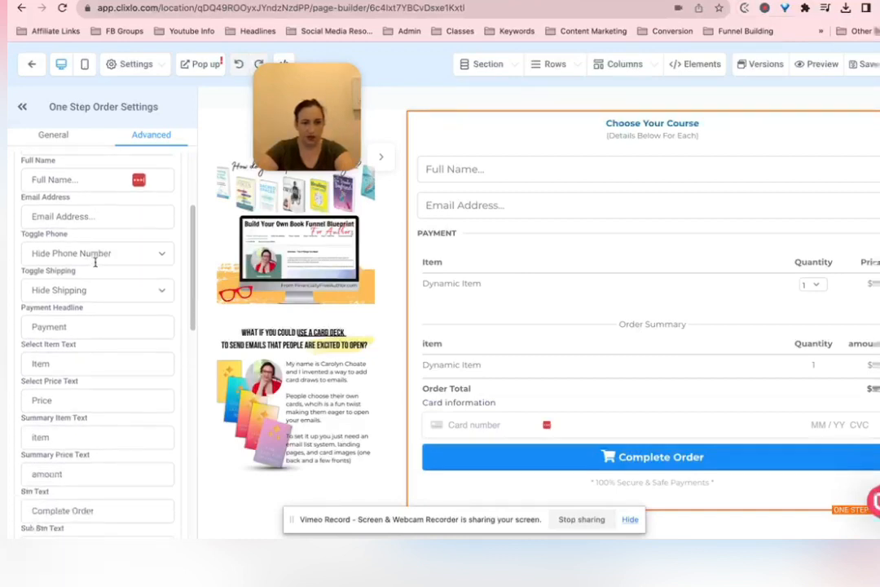
scroll("down", 3)
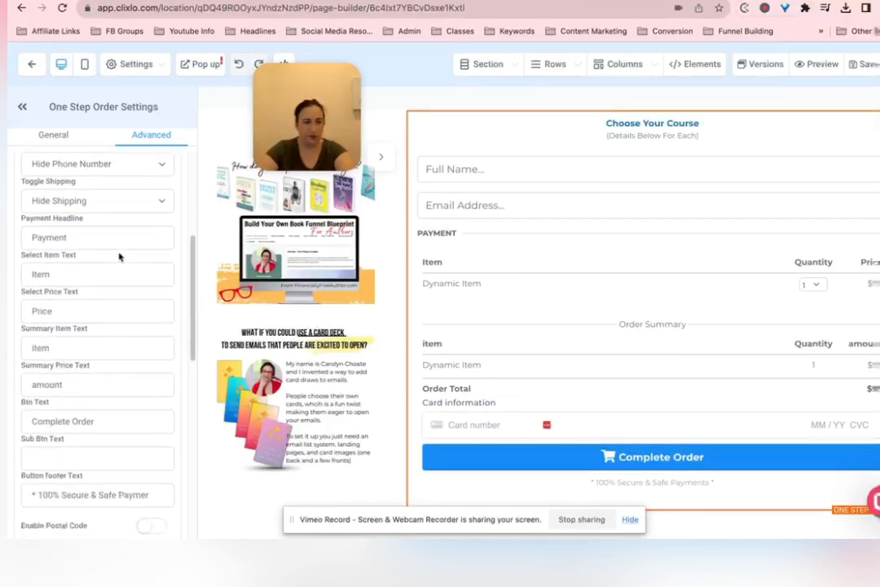
scroll("down", 3)
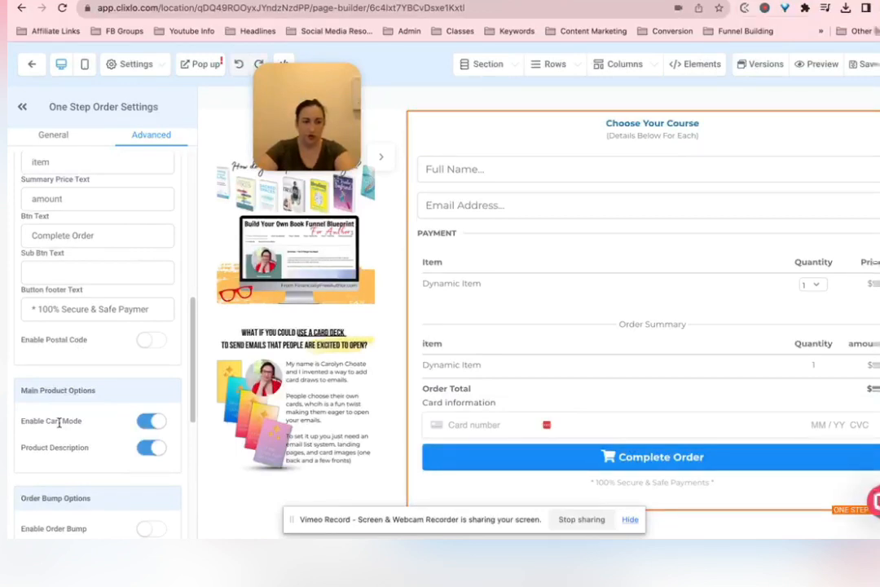
- Toggle Enable Cart Mode off and back on, leaving cart mode enabled
left_click(150, 421)
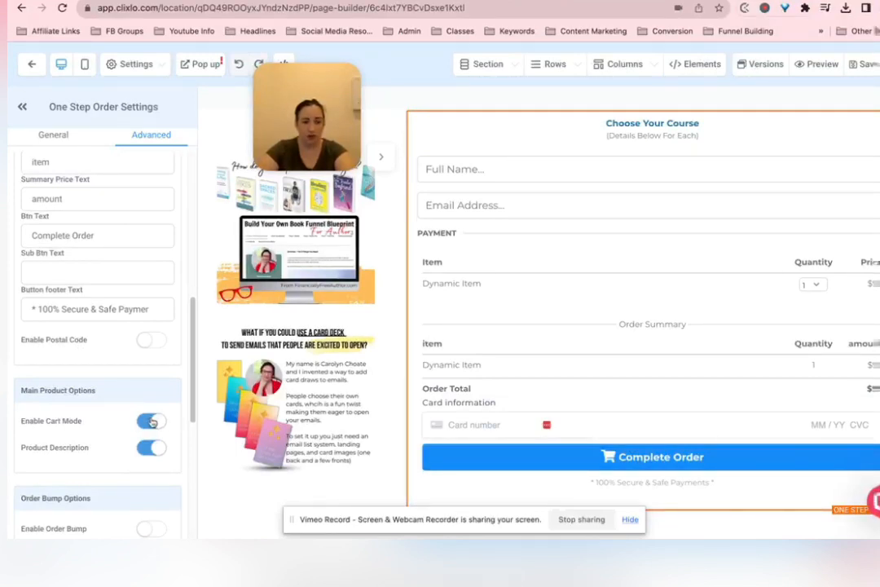
left_click(151, 421)
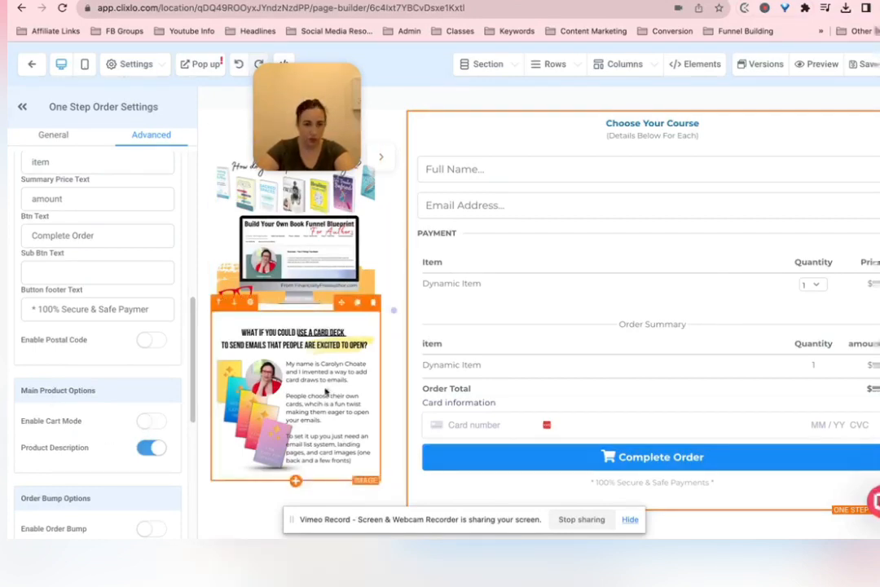
left_click(151, 420)
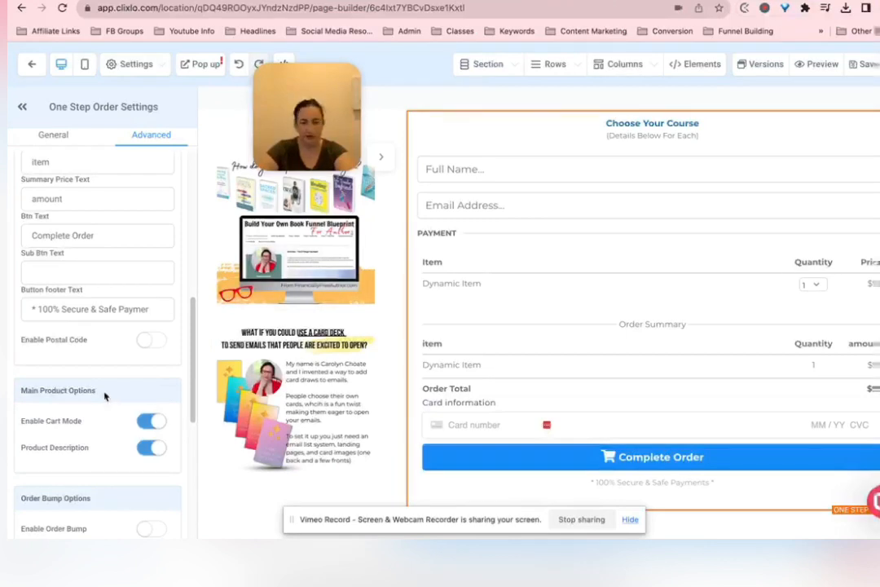
scroll("down", 3)
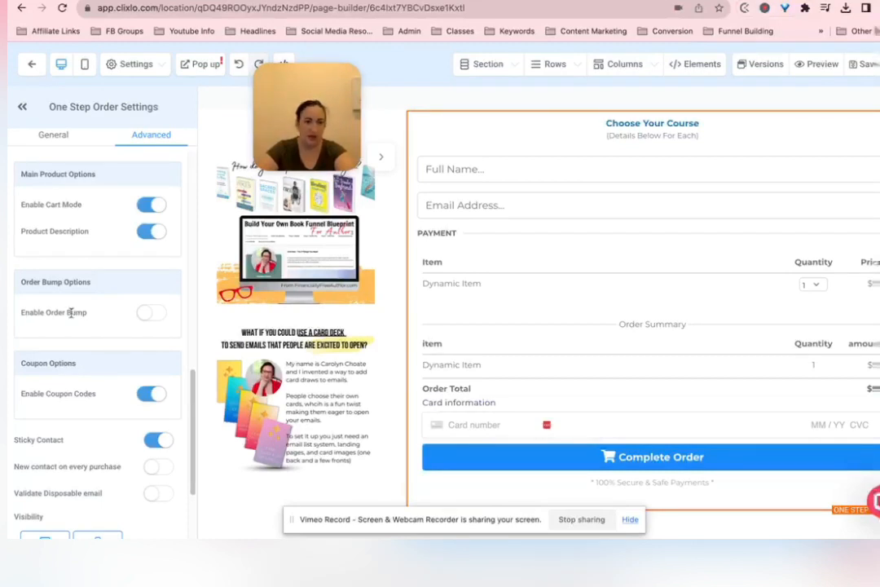
- Enable the order bump with Funnel Mapping Strategy Call as the bump product
left_click(151, 313)
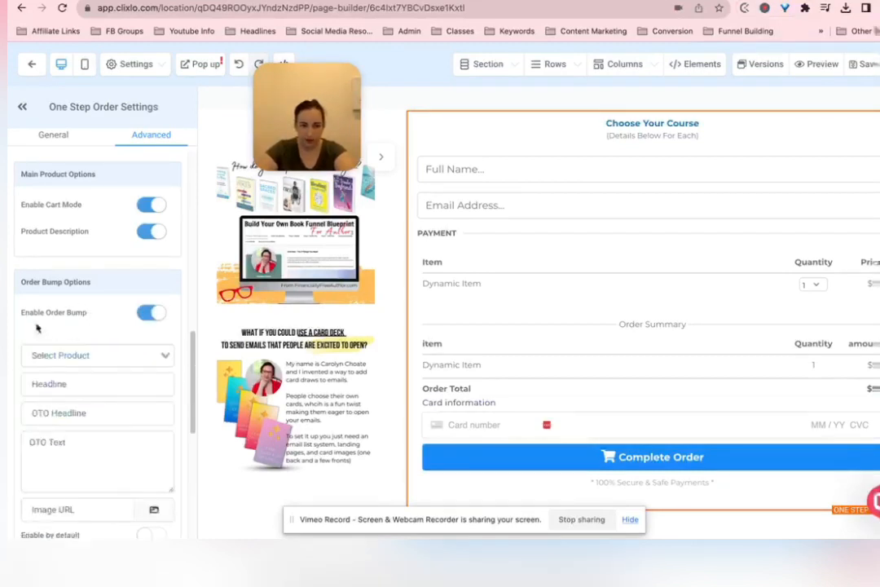
left_click(98, 355)
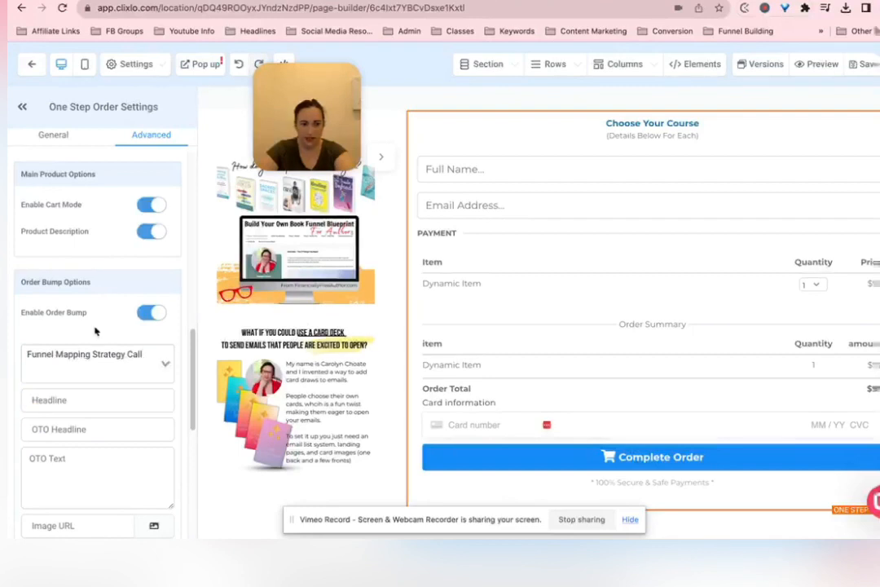
left_click(98, 400)
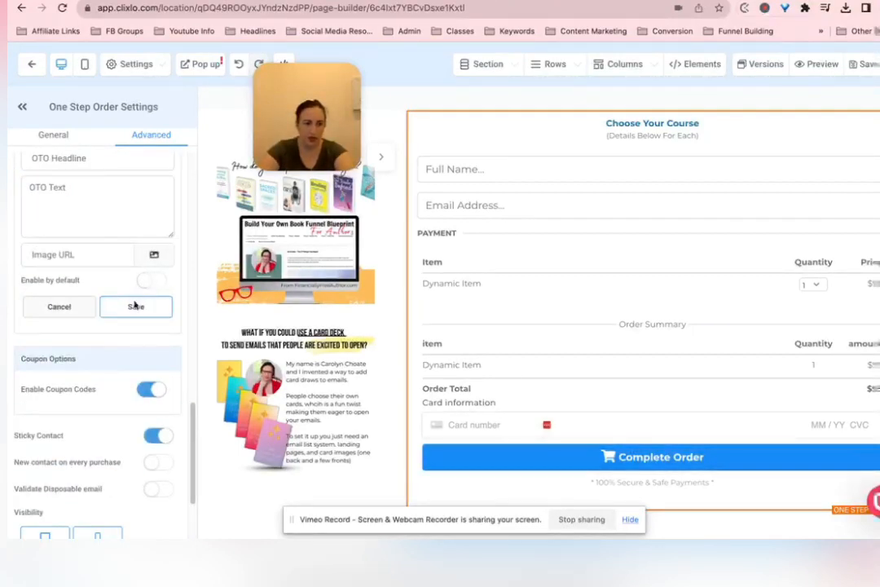
- Set the bump headline to 'Get a funnel map' and save the order bump
left_click(150, 280)
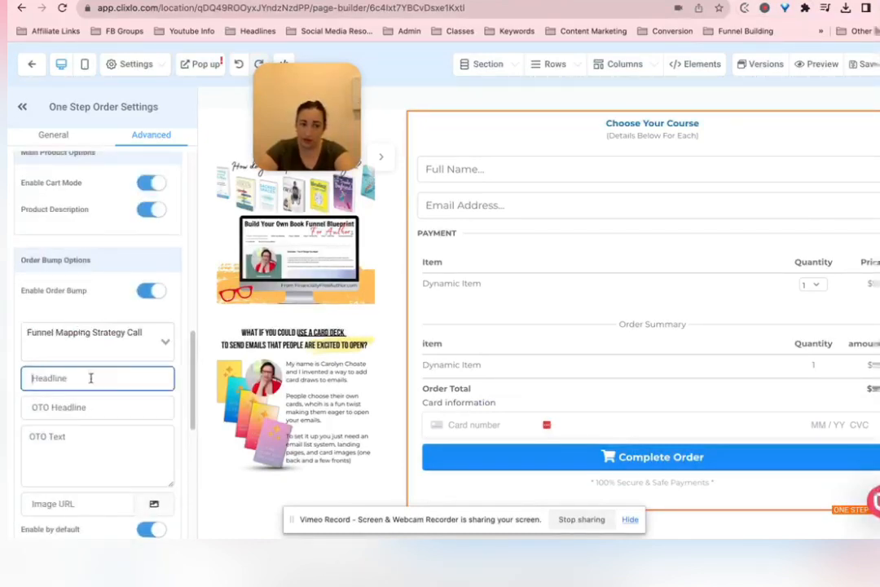
type("Get a funnel")
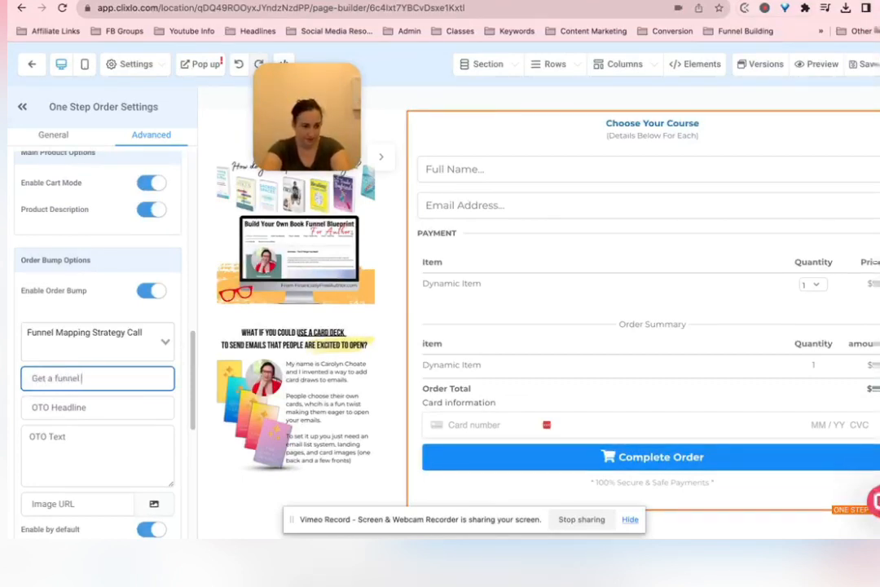
type("map")
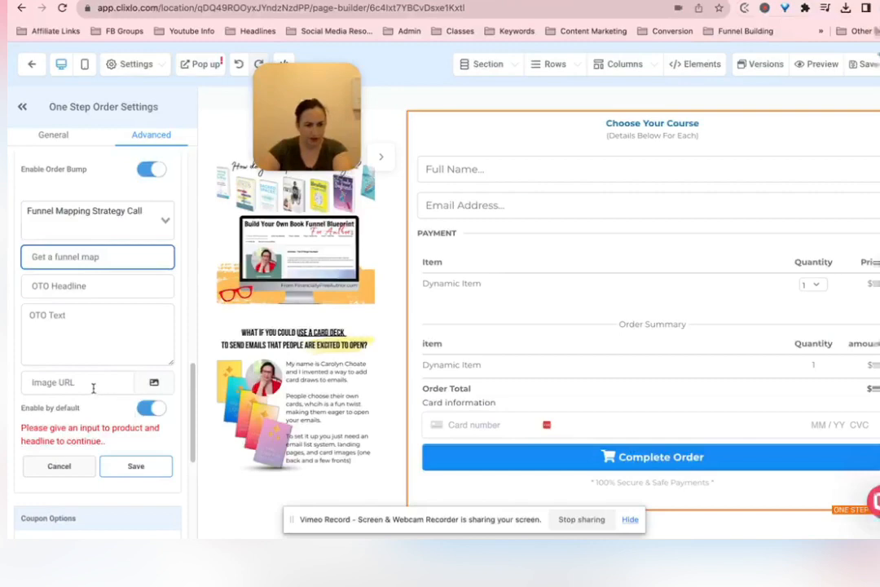
left_click(135, 467)
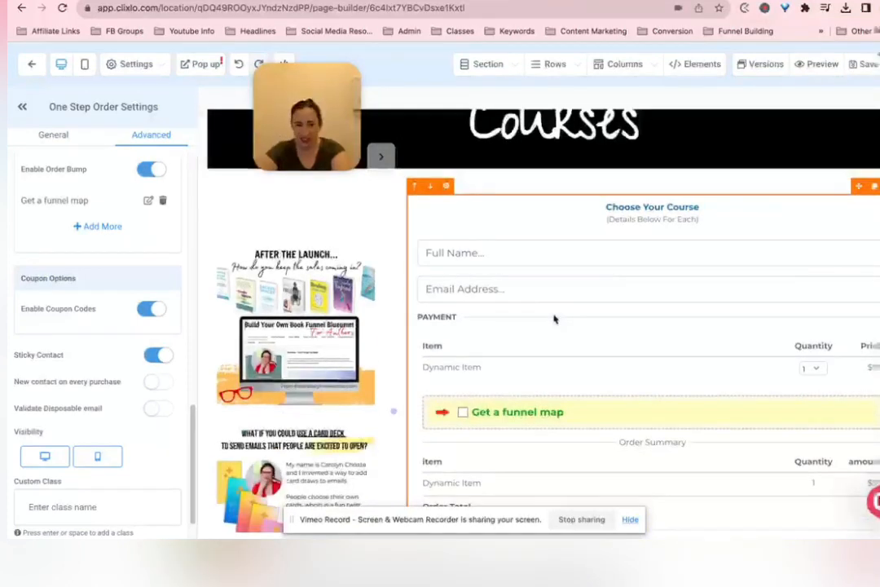
mouse_move(545, 398)
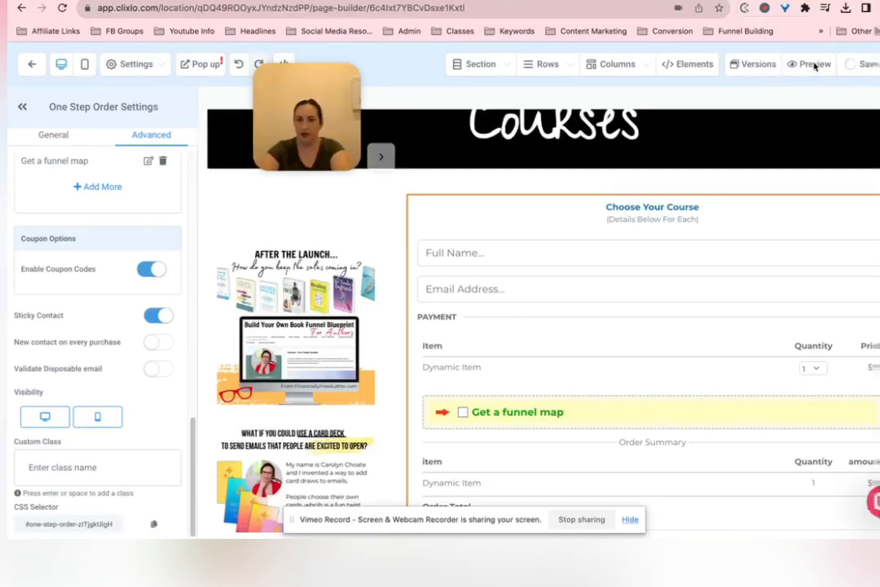
- Preview the Courses page and scroll to its checkout form
left_click(813, 64)
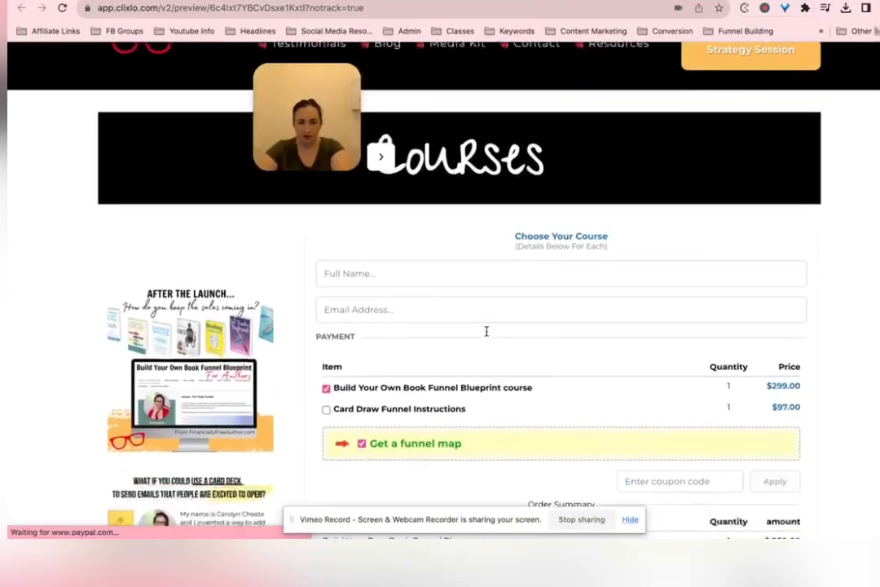
scroll("down", 3)
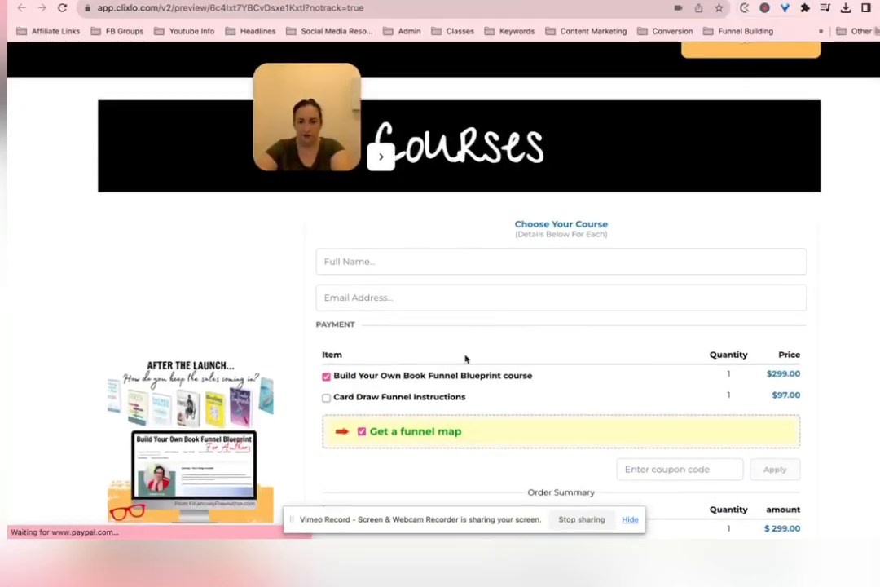
scroll("down", 3)
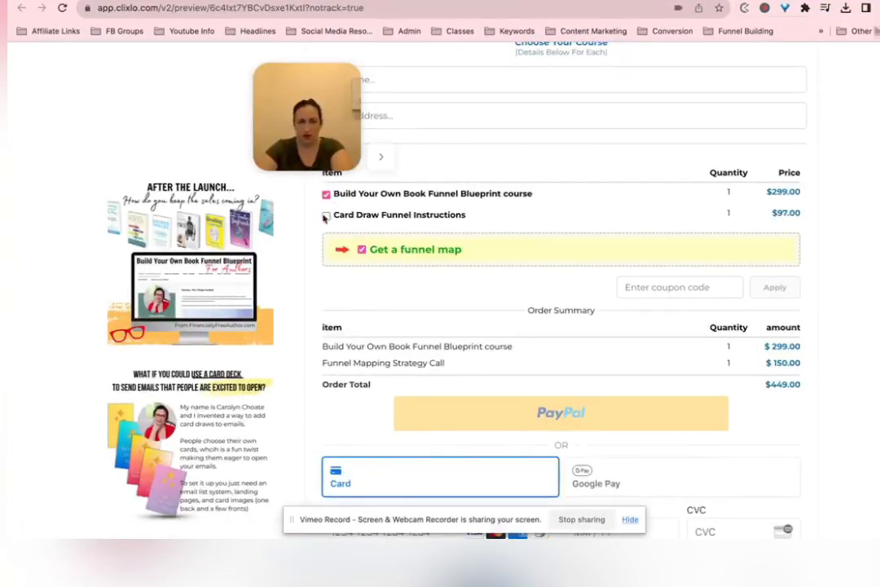
- Test the checkout: add Card Draw Funnel Instructions, remove the Blueprint course, decline the funnel map bump
left_click(326, 215)
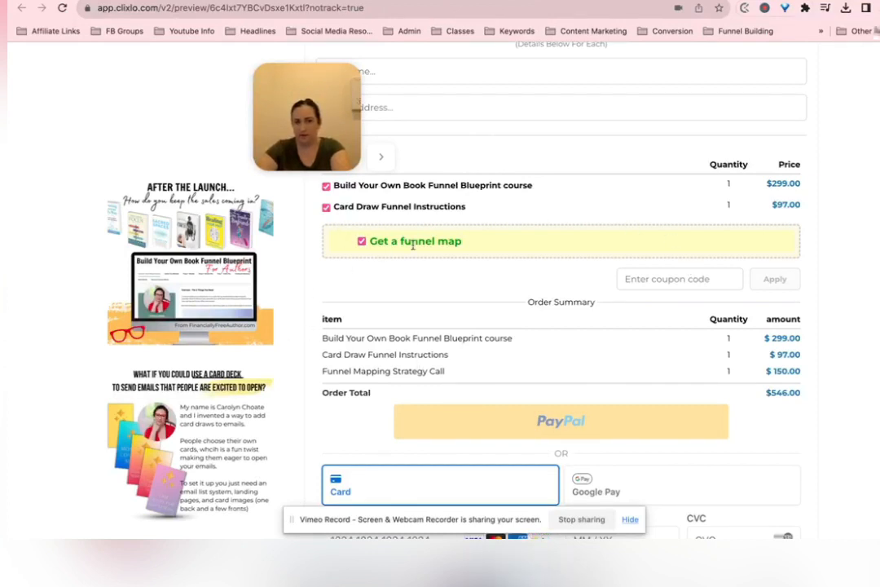
left_click(326, 192)
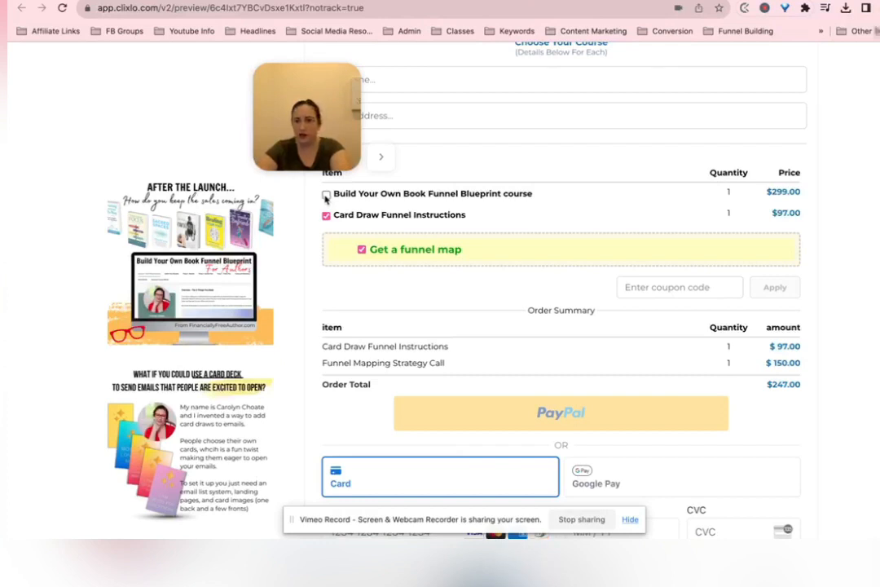
left_click(362, 250)
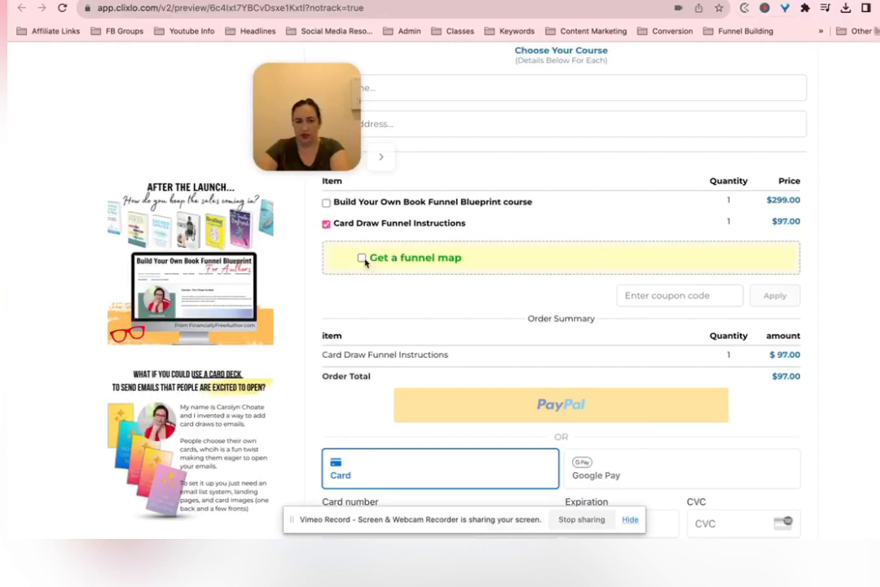
scroll("down", 3)
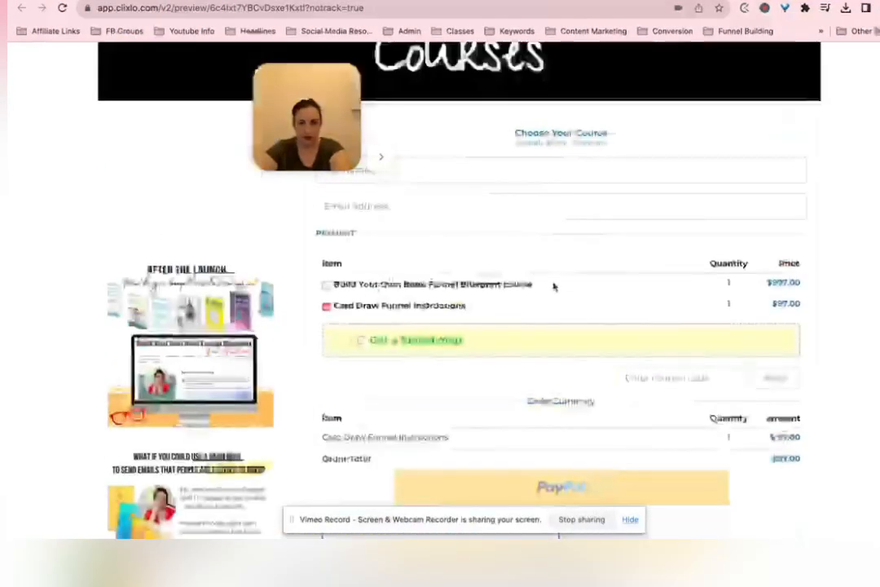
scroll("down", 3)
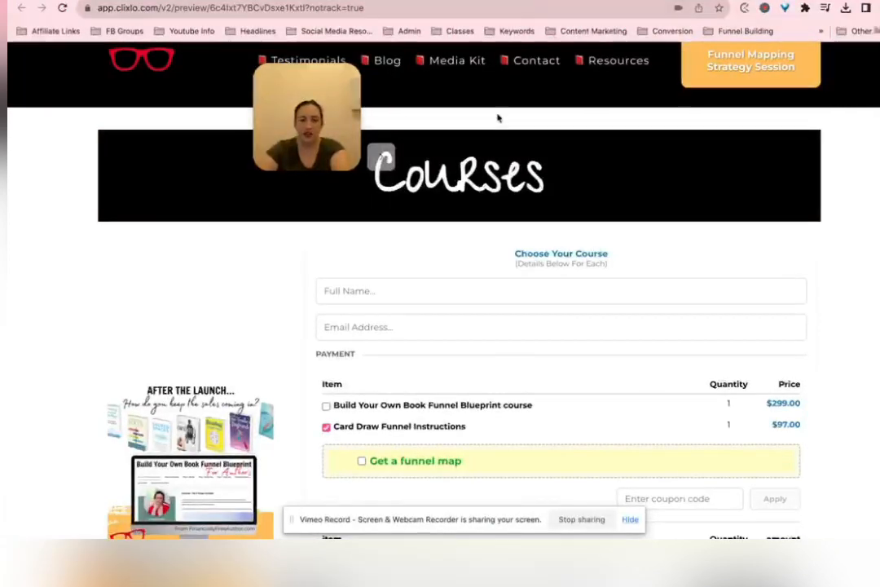
scroll("down", 3)
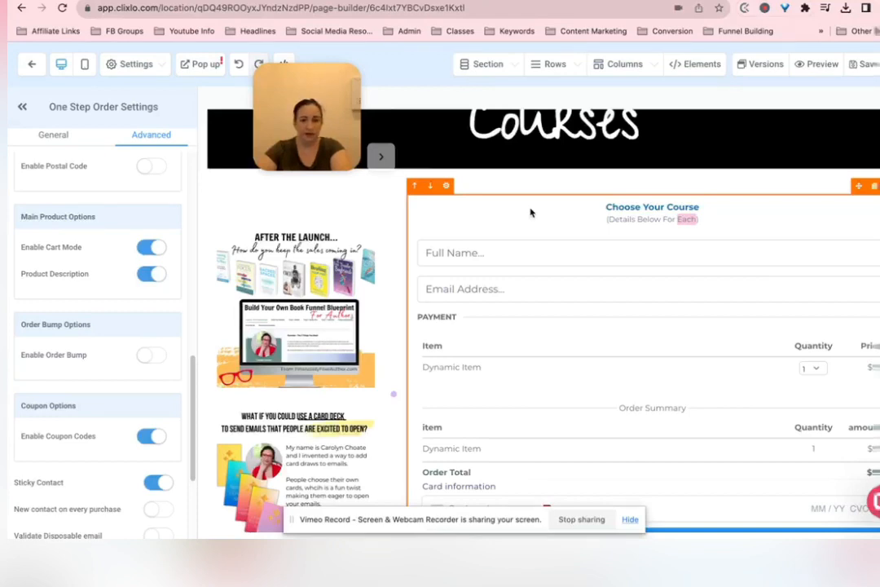
- Scroll through the checkout element in the builder before exiting to the pages list
scroll("down", 3)
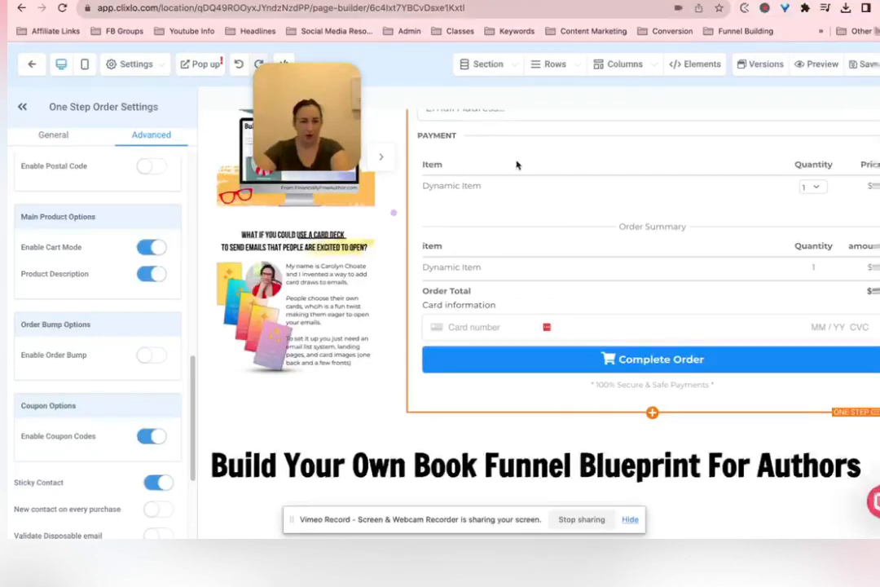
scroll("down", 3)
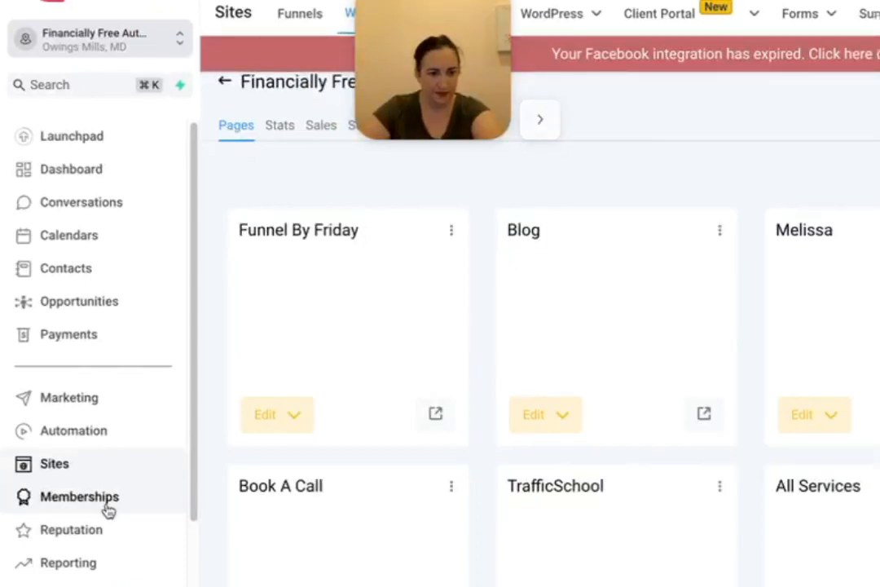
- Go to Memberships and open the Courses settings overview
left_click(78, 496)
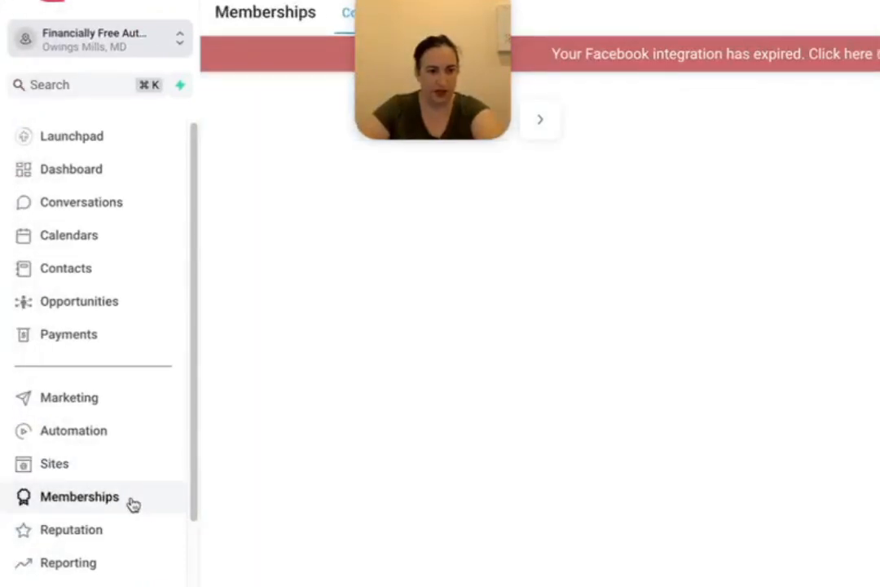
left_click(79, 496)
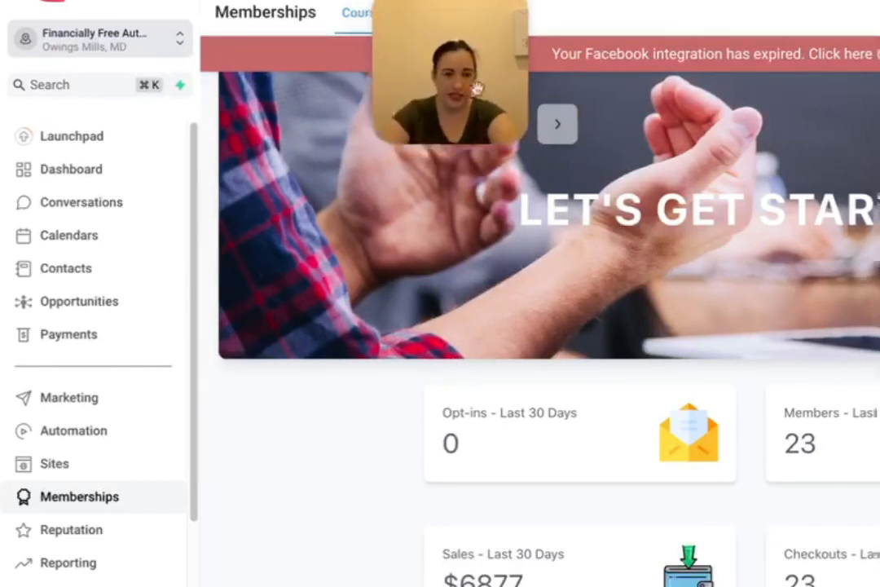
left_click(365, 13)
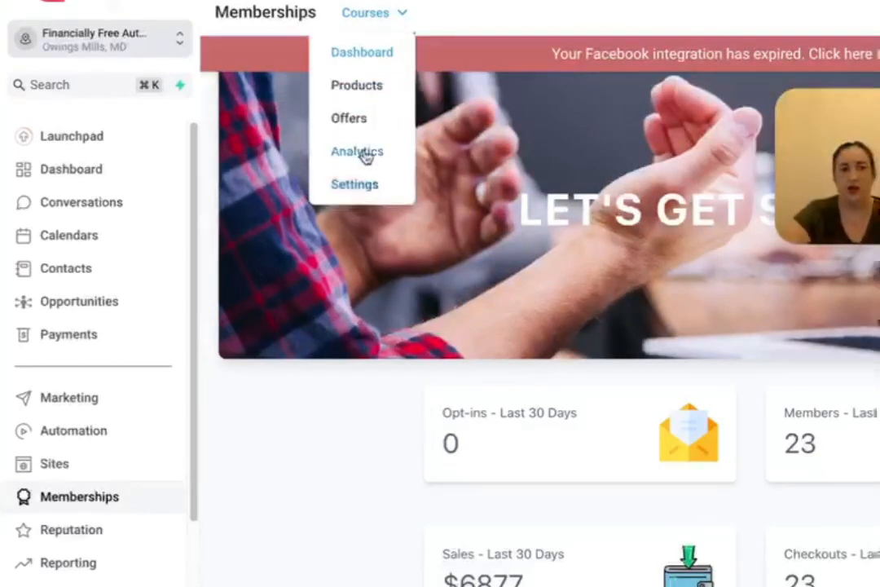
mouse_move(366, 192)
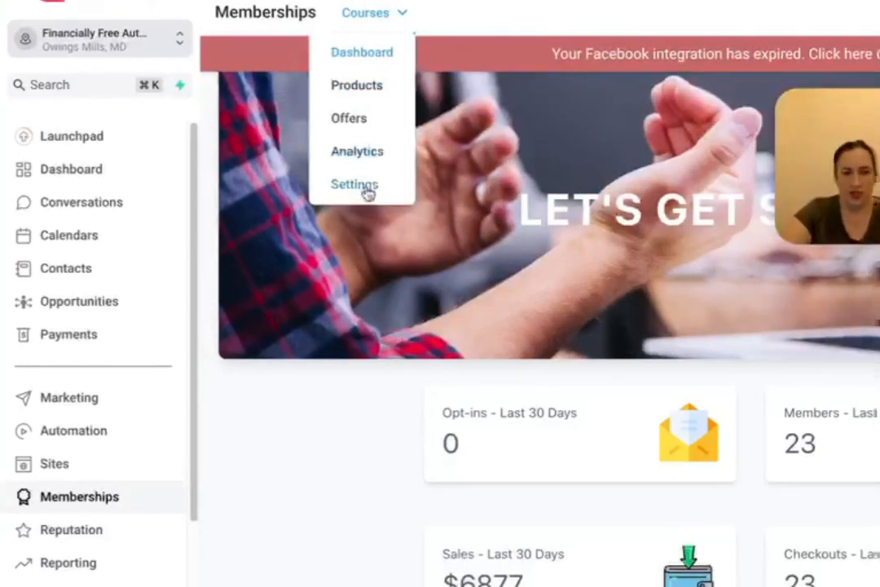
left_click(356, 185)
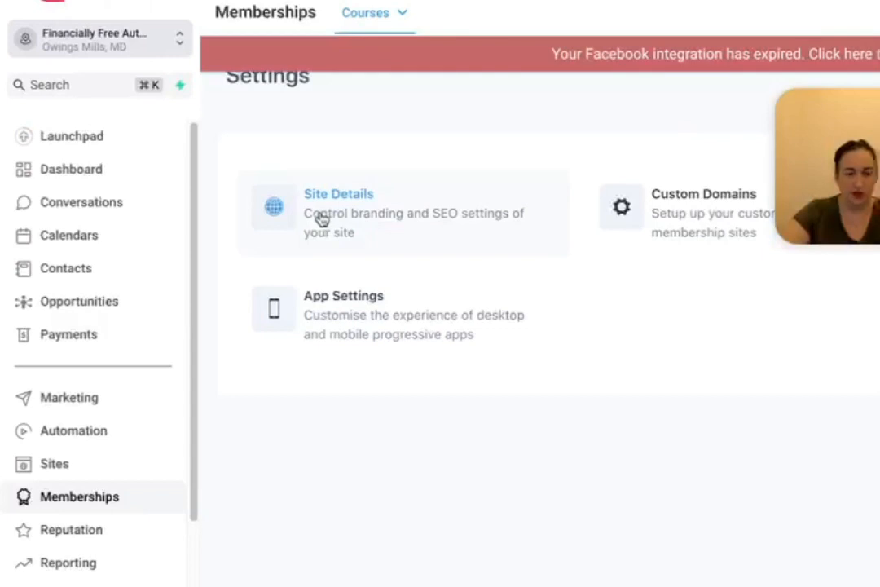
mouse_move(558, 150)
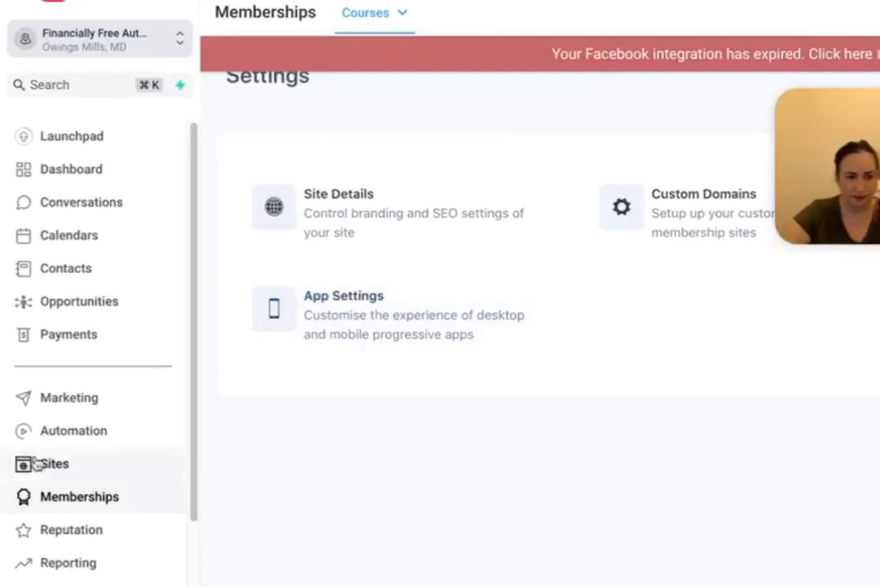
mouse_move(68, 512)
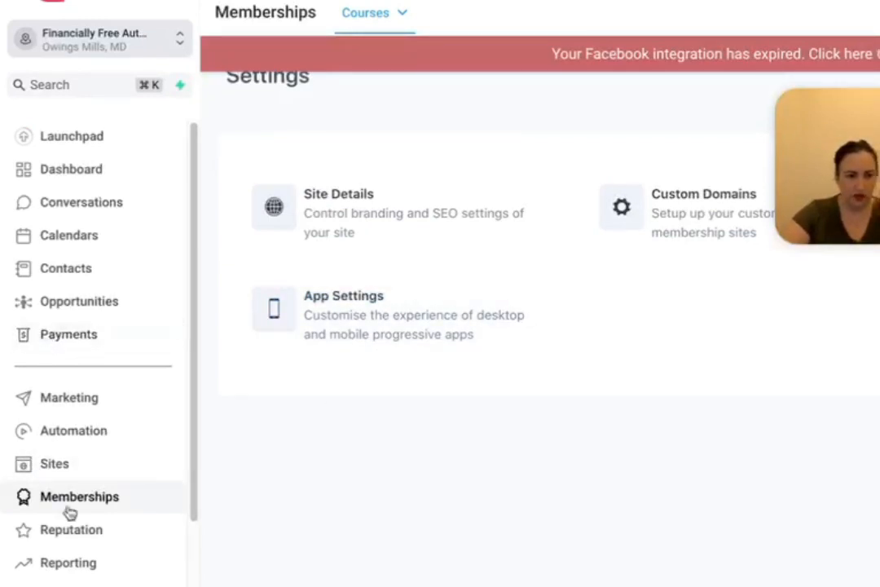
- Switch to the Payments invoices page from the sidebar
left_click(68, 334)
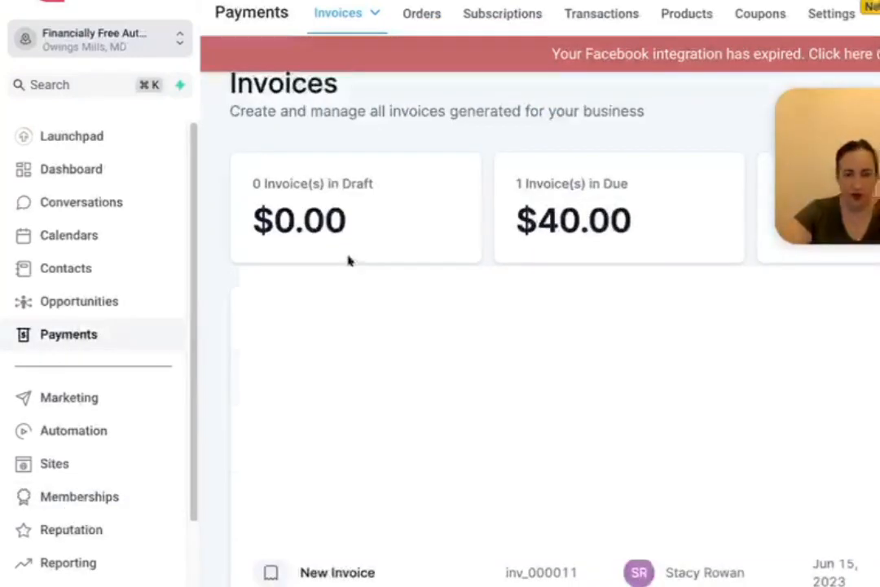
mouse_move(616, 135)
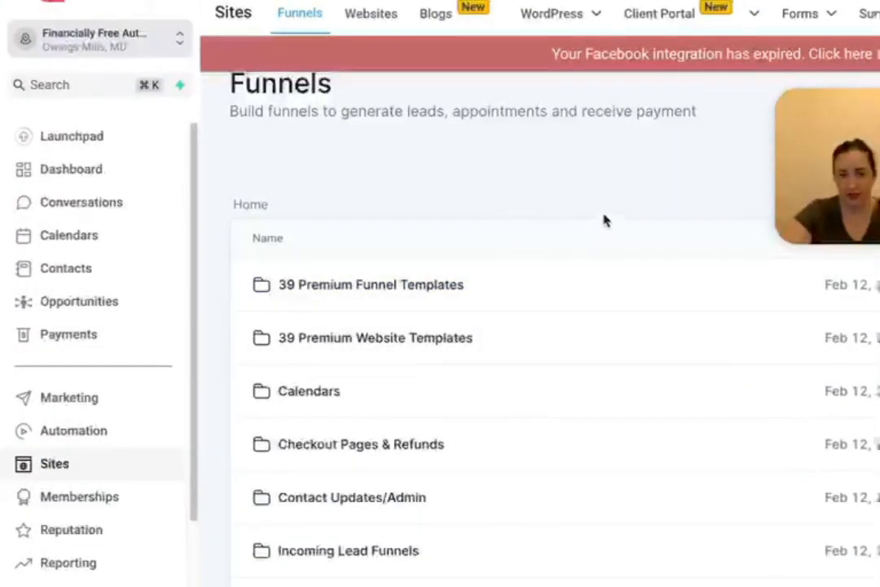
mouse_move(577, 241)
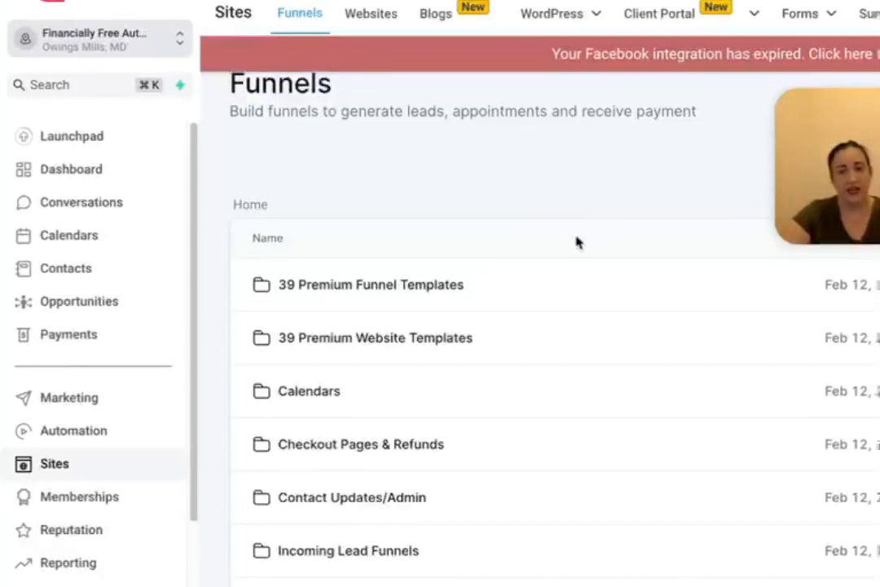
mouse_move(487, 206)
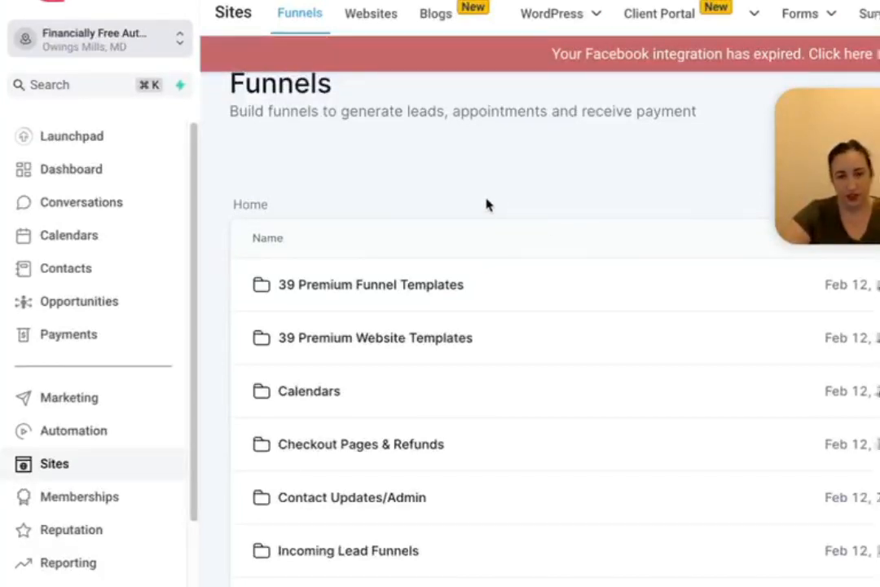